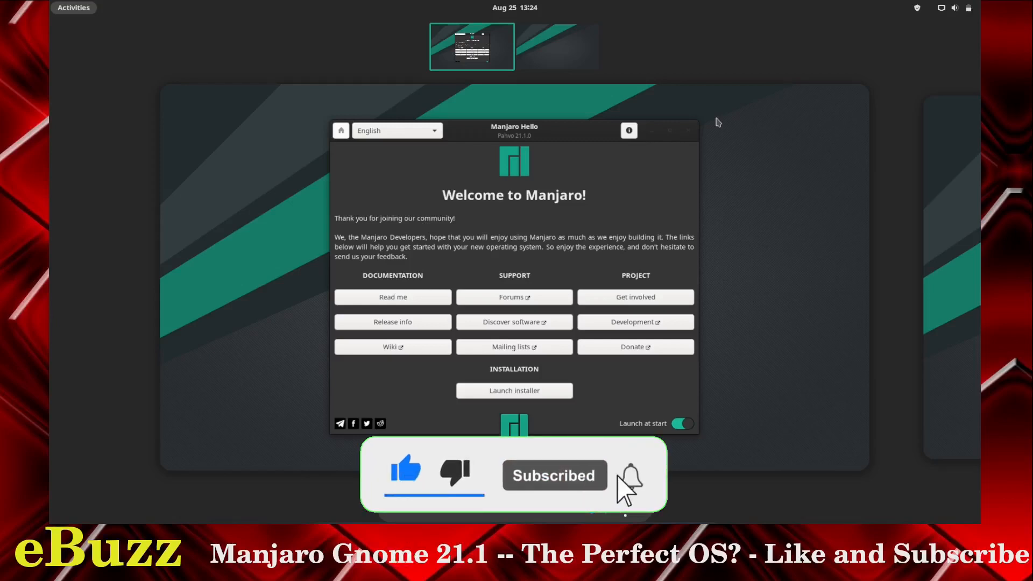
- Return from the overview to the desktop with the Manjaro Hello window
left_click(630, 475)
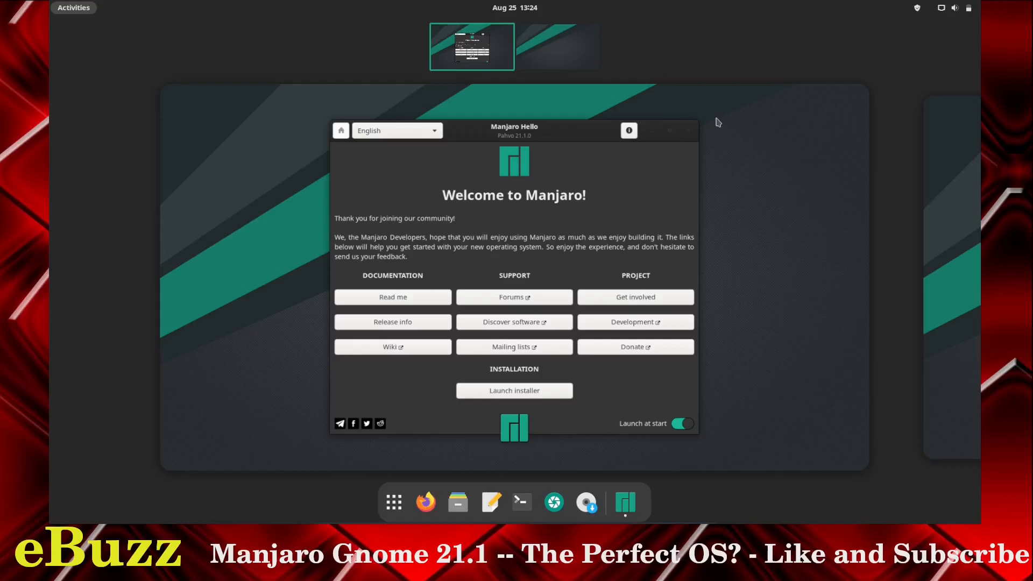
mouse_move(782, 204)
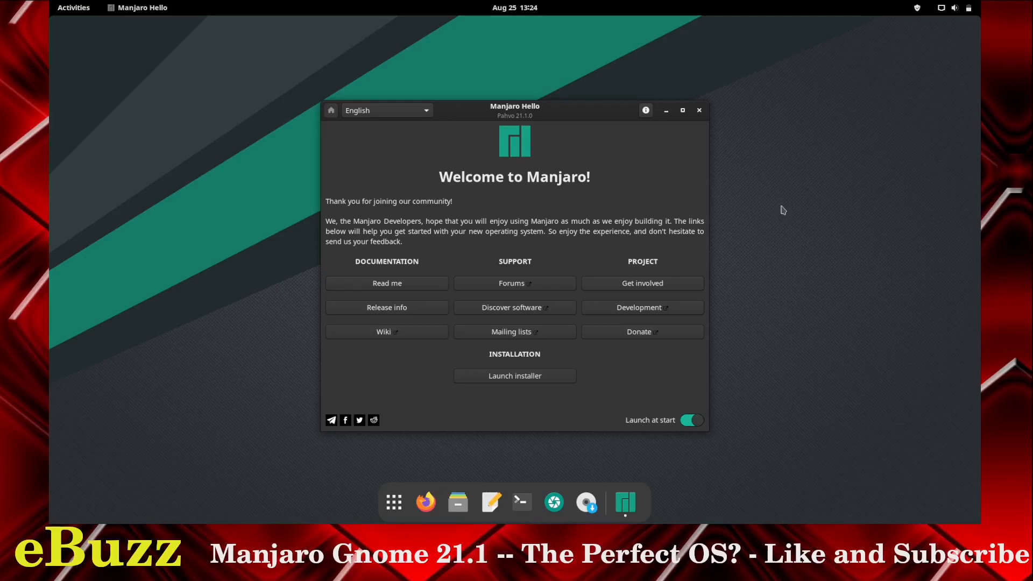
mouse_move(394, 265)
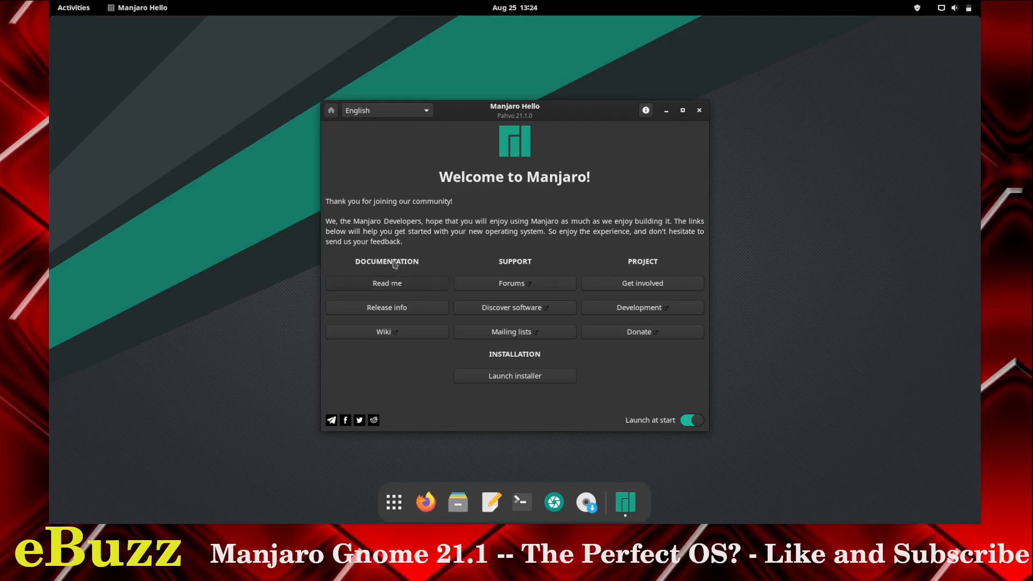
mouse_move(386, 306)
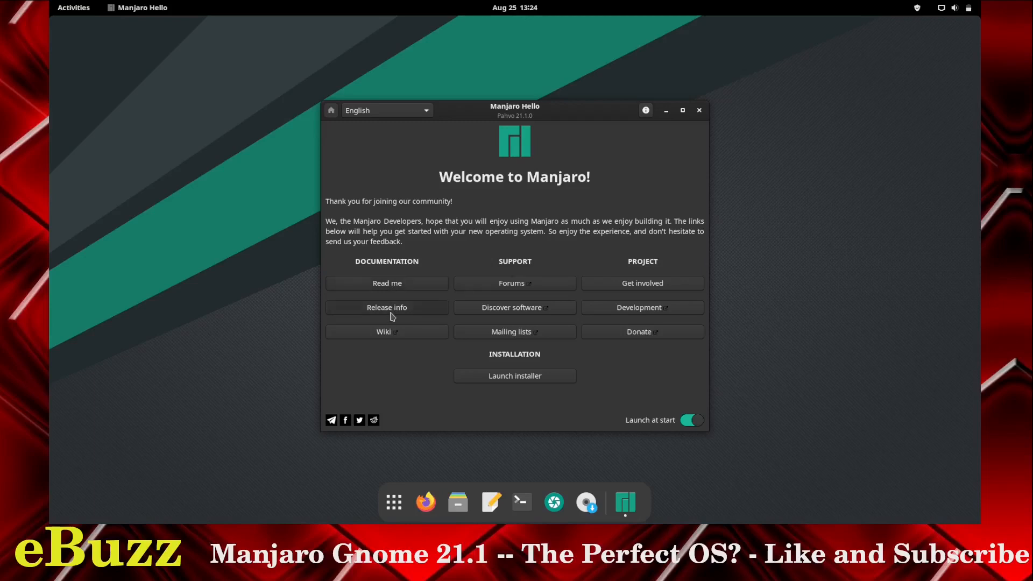
mouse_move(523, 268)
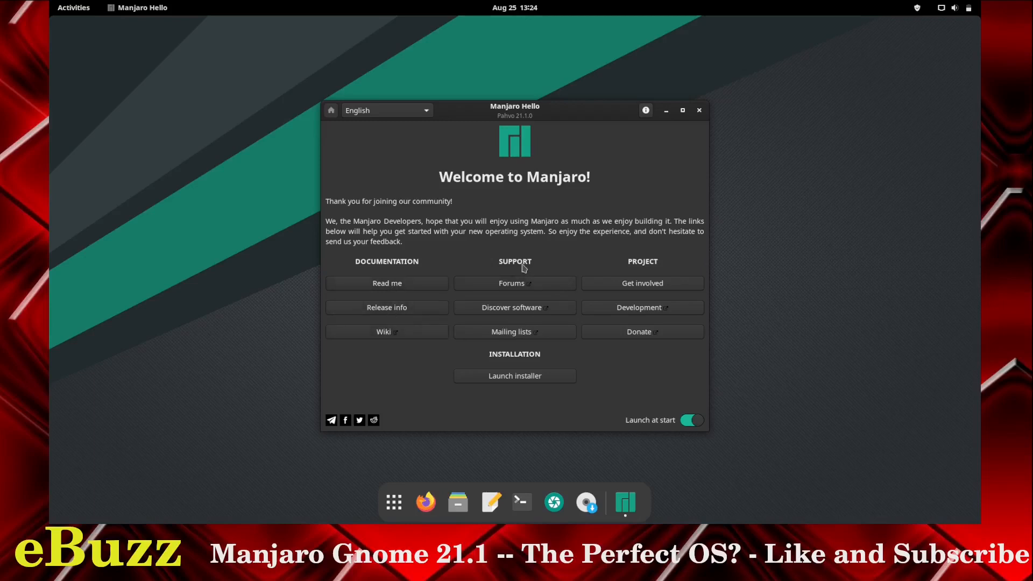
mouse_move(514, 283)
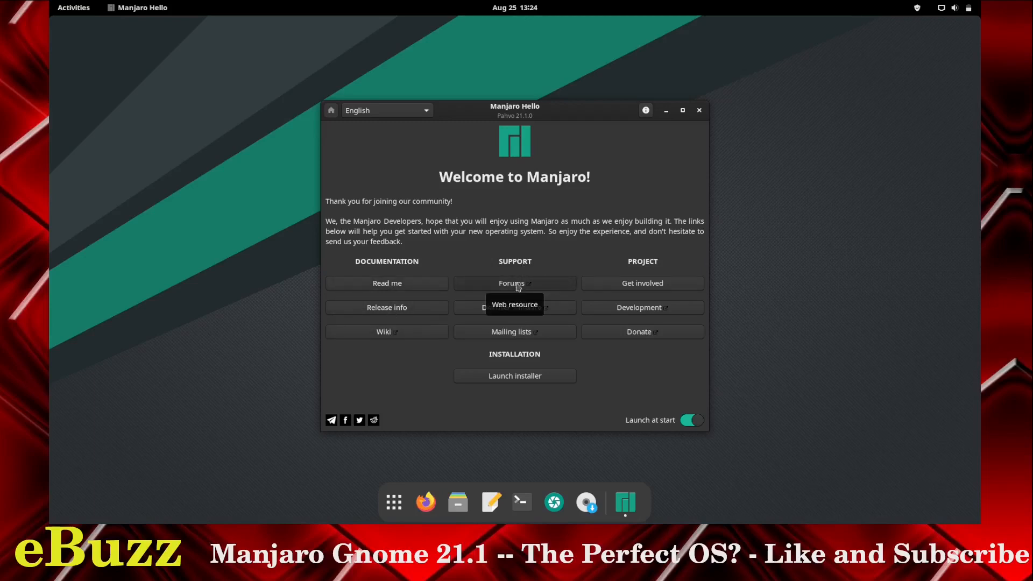
mouse_move(537, 262)
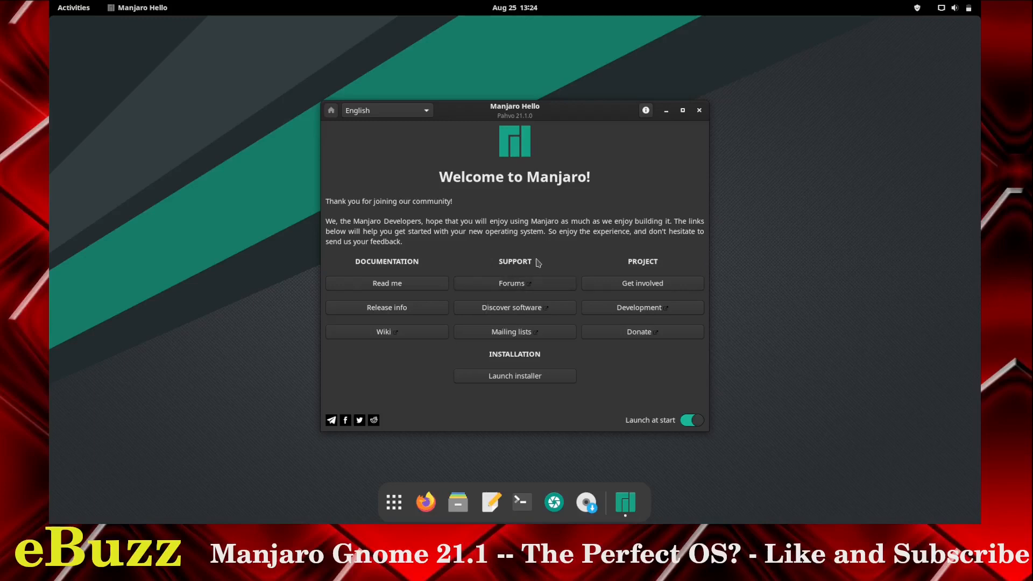
mouse_move(515, 289)
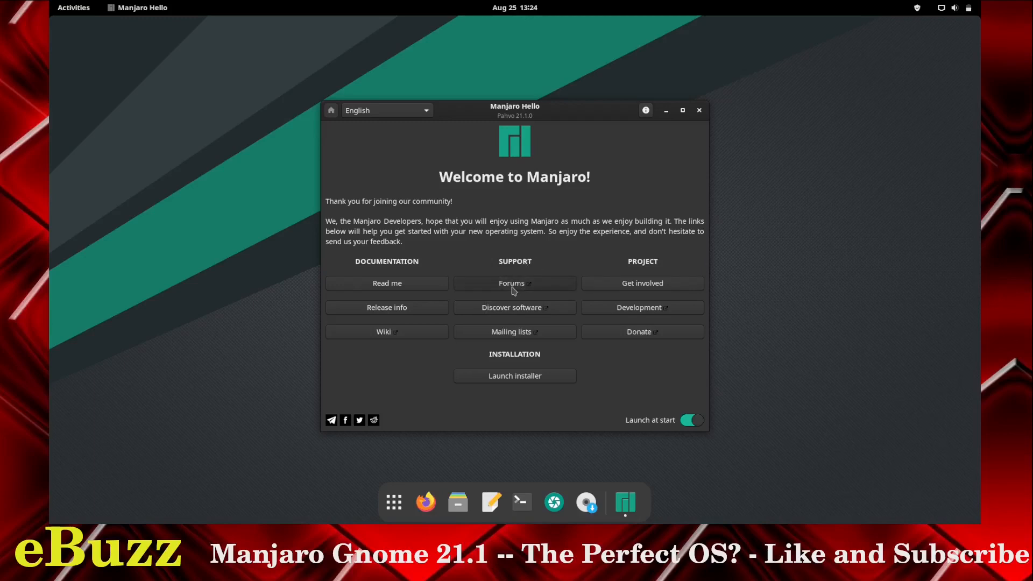
mouse_move(570, 288)
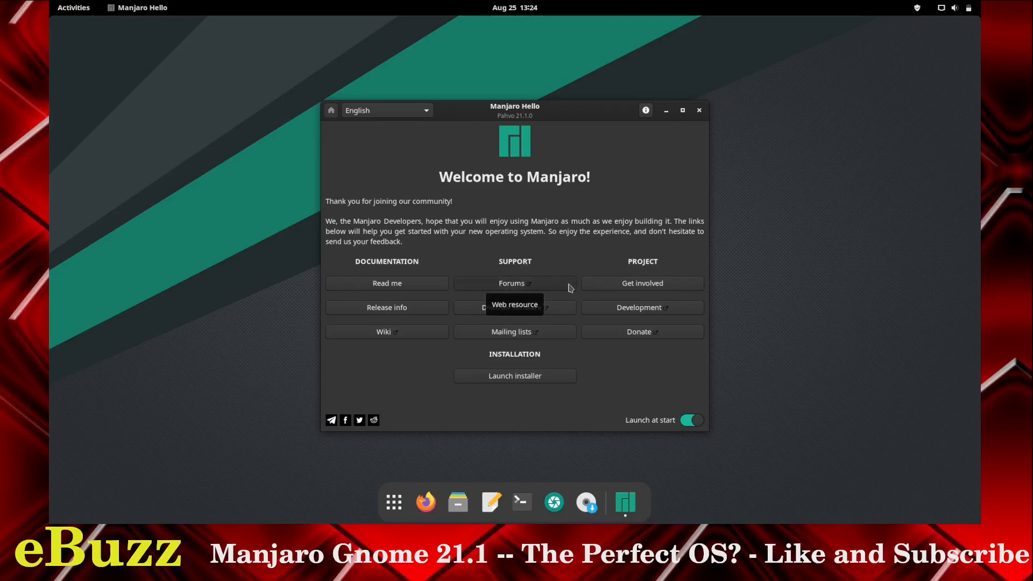
mouse_move(564, 272)
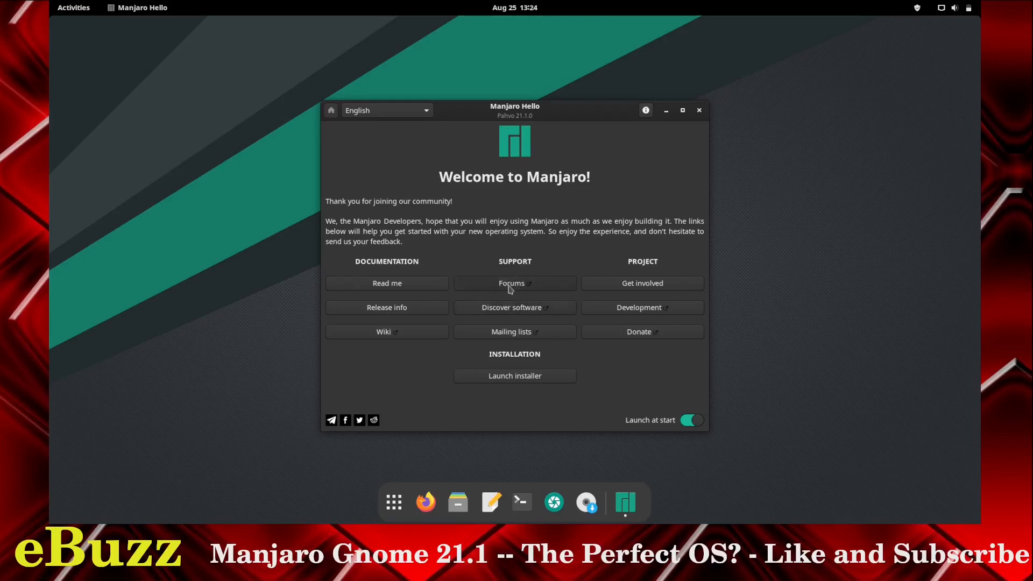
mouse_move(506, 327)
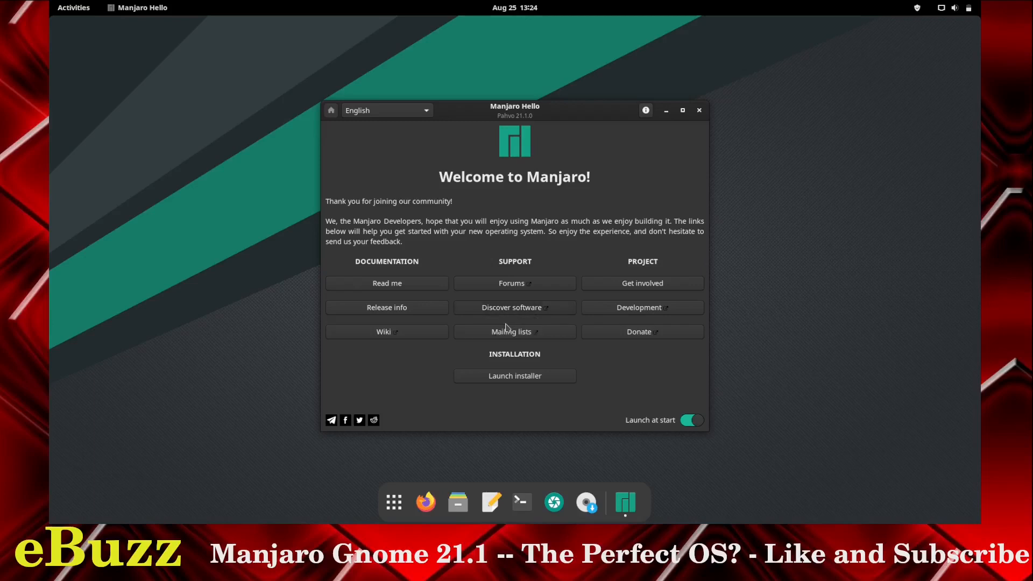
mouse_move(654, 266)
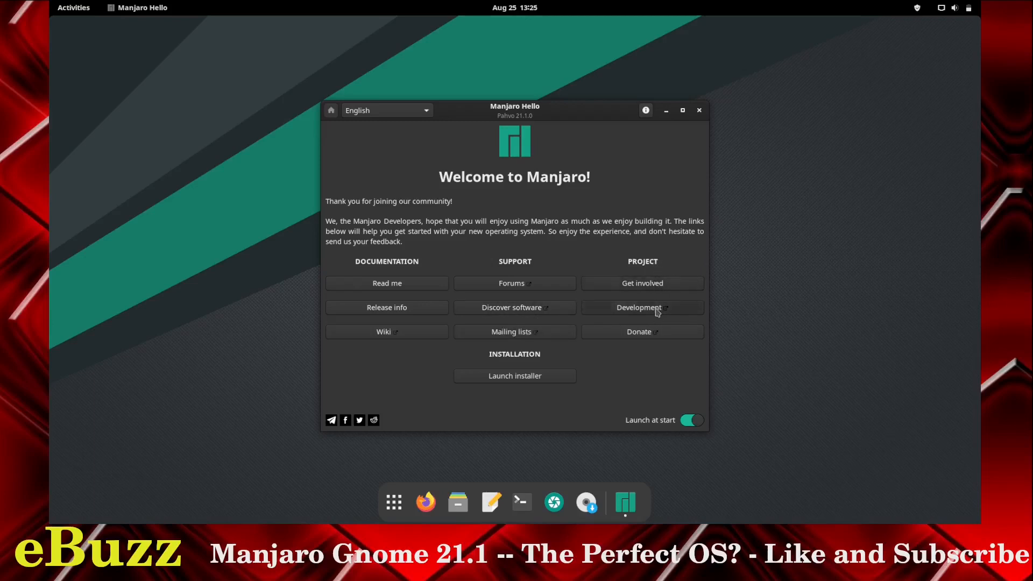
mouse_move(671, 334)
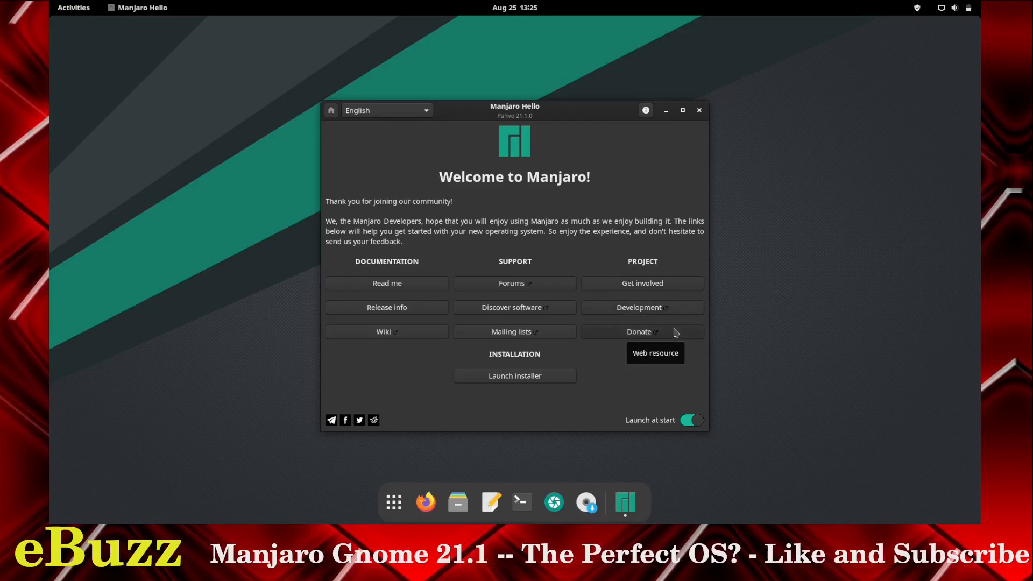
mouse_move(706, 110)
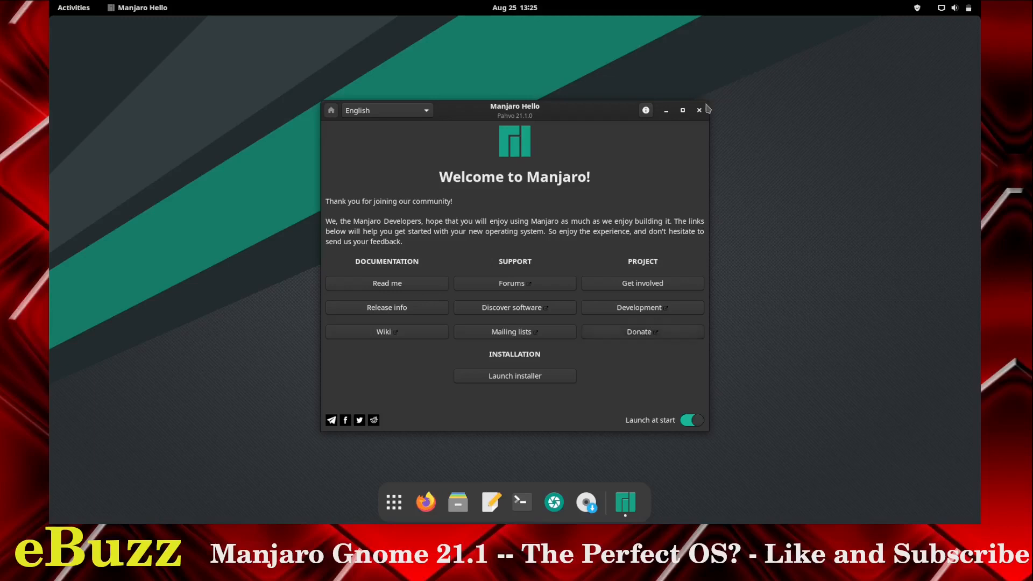
- Close the Manjaro Hello welcome window, leaving the desktop empty
left_click(698, 110)
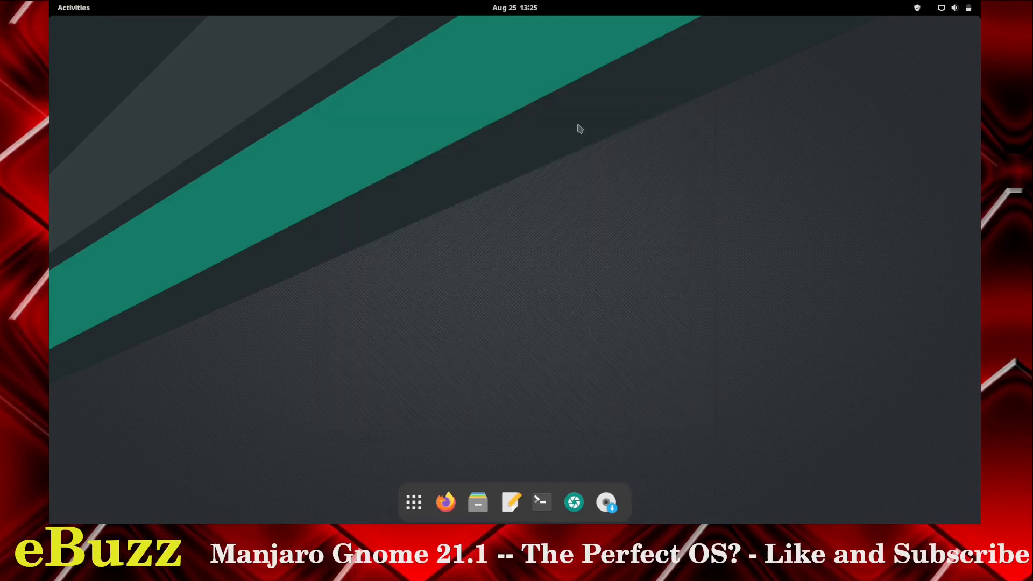
mouse_move(203, 190)
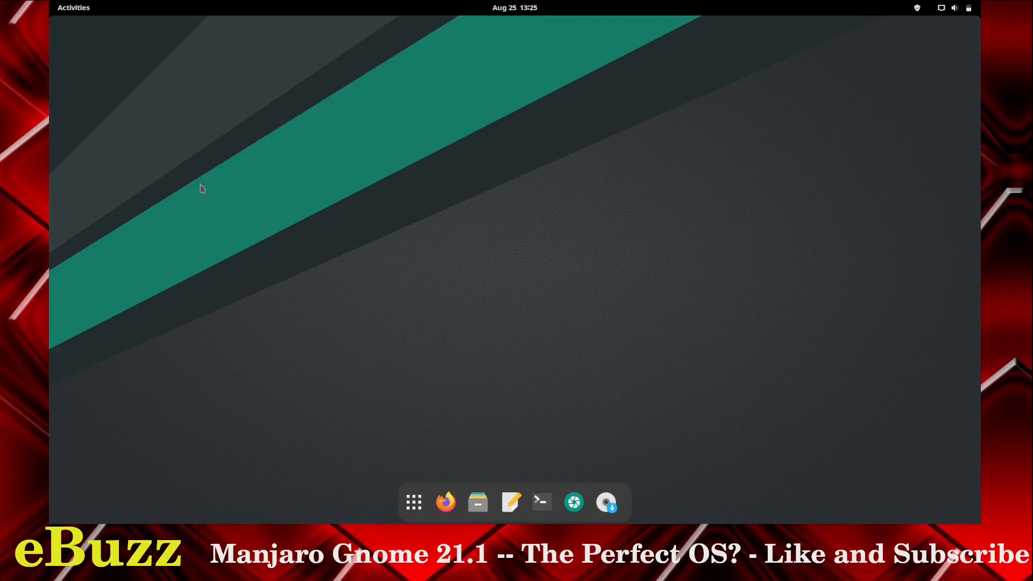
mouse_move(421, 465)
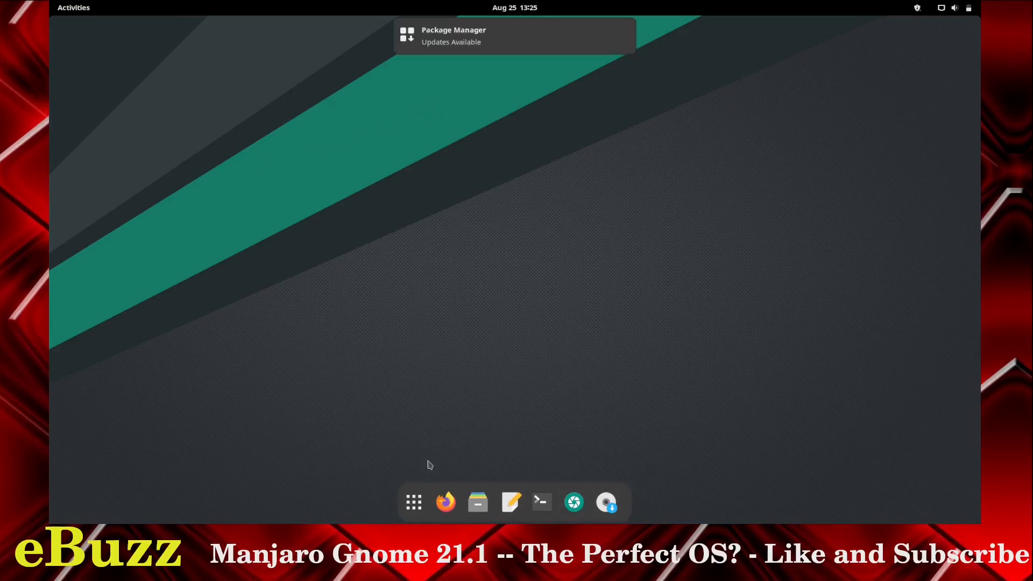
left_click(445, 502)
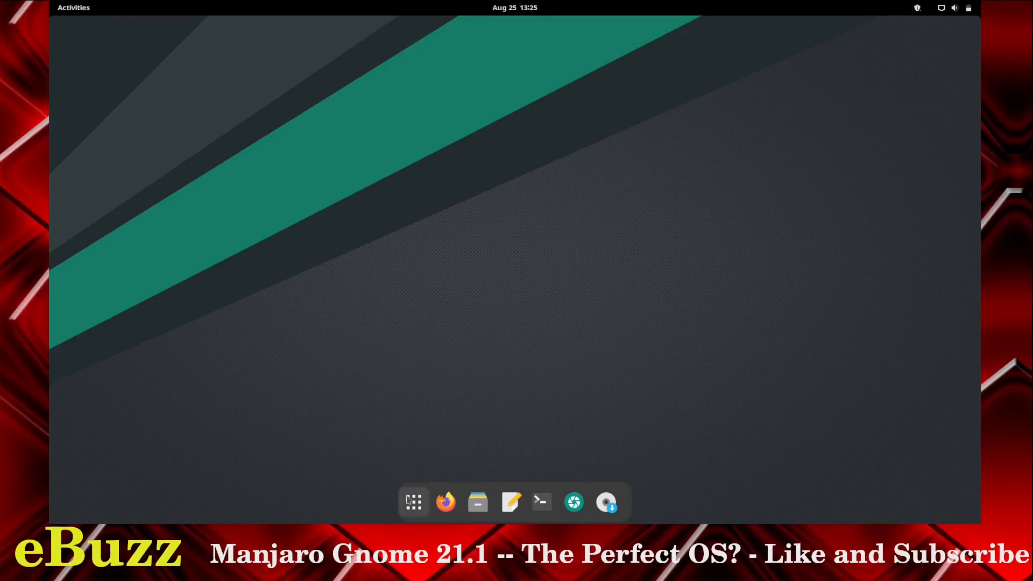
- Show all installed applications and expand the Accessories folder
left_click(413, 502)
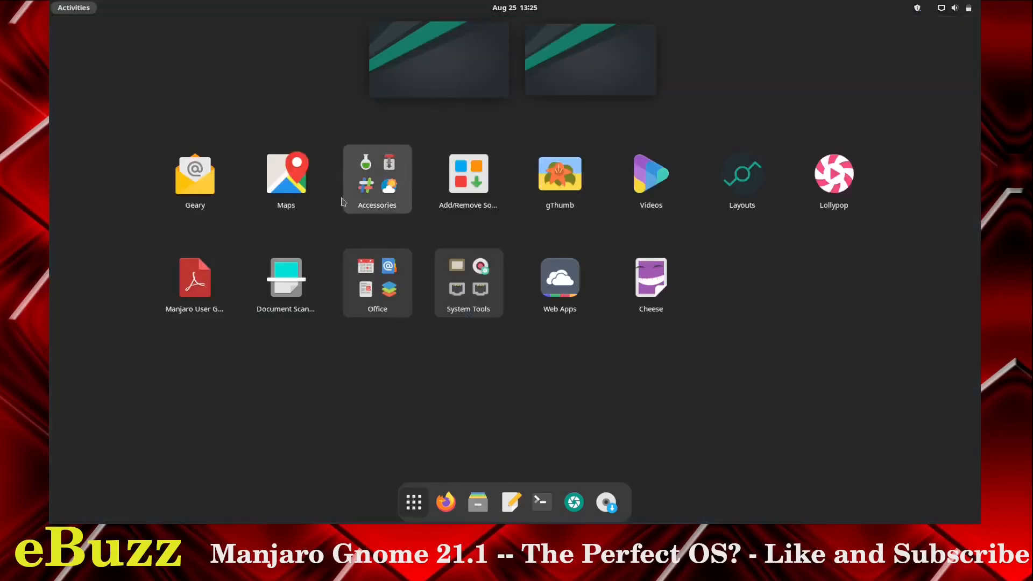
mouse_move(285, 174)
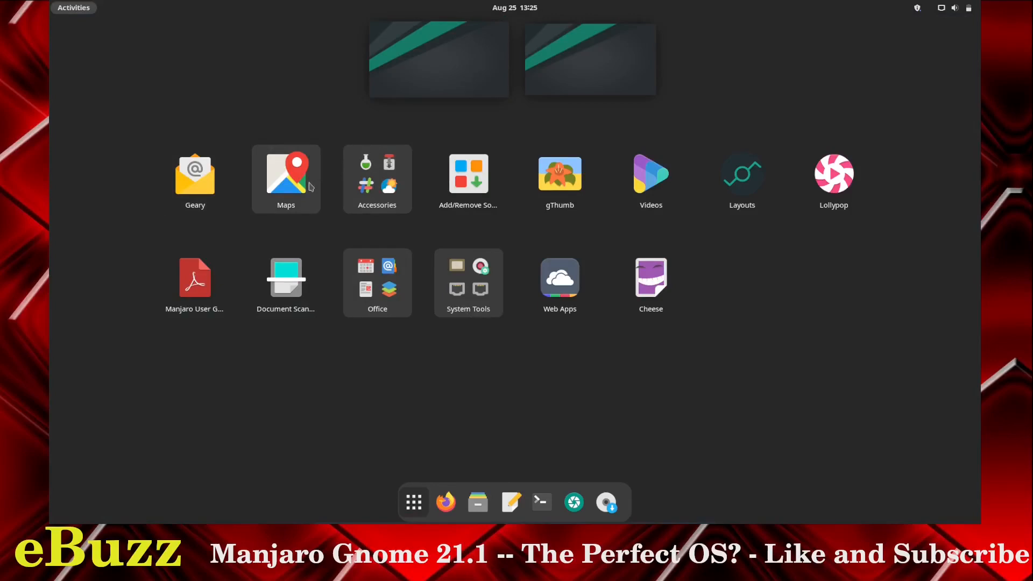
left_click(376, 179)
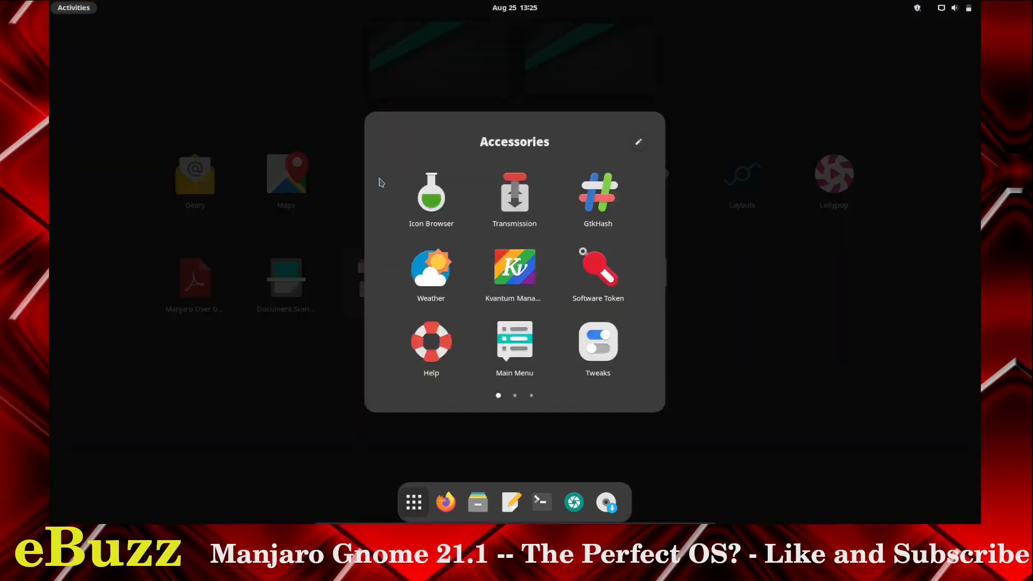
mouse_move(514, 198)
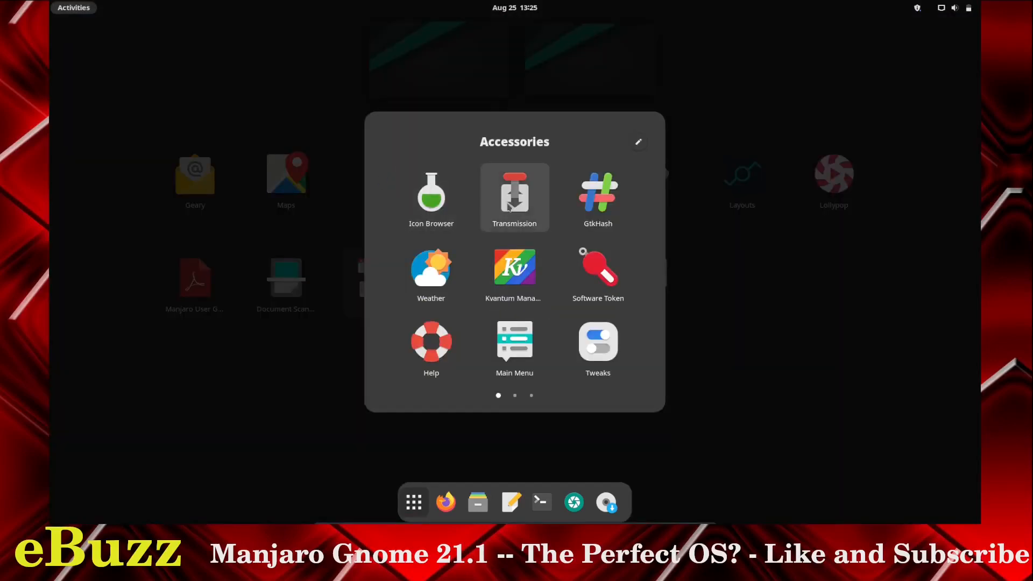
mouse_move(597, 198)
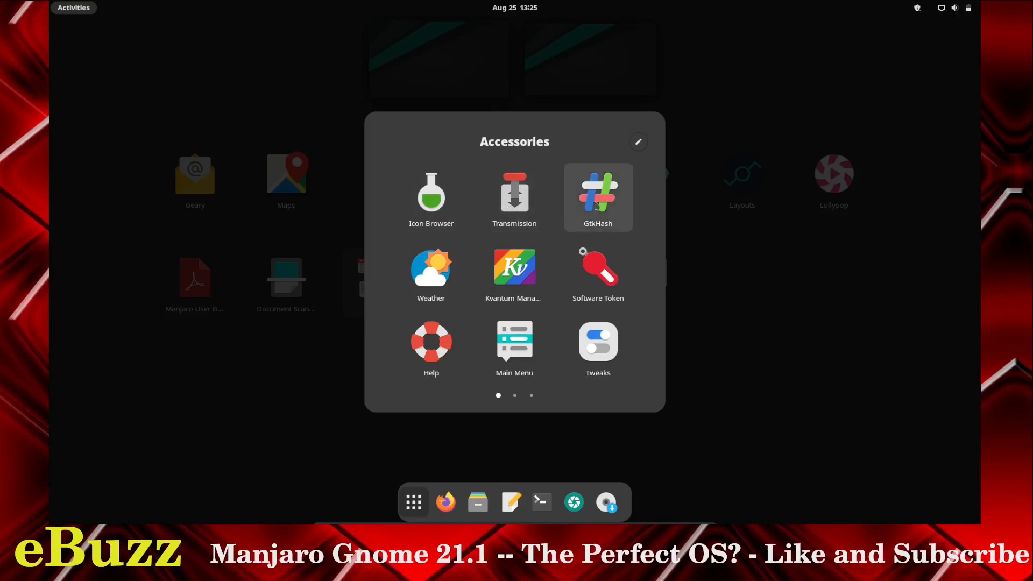
mouse_move(596, 269)
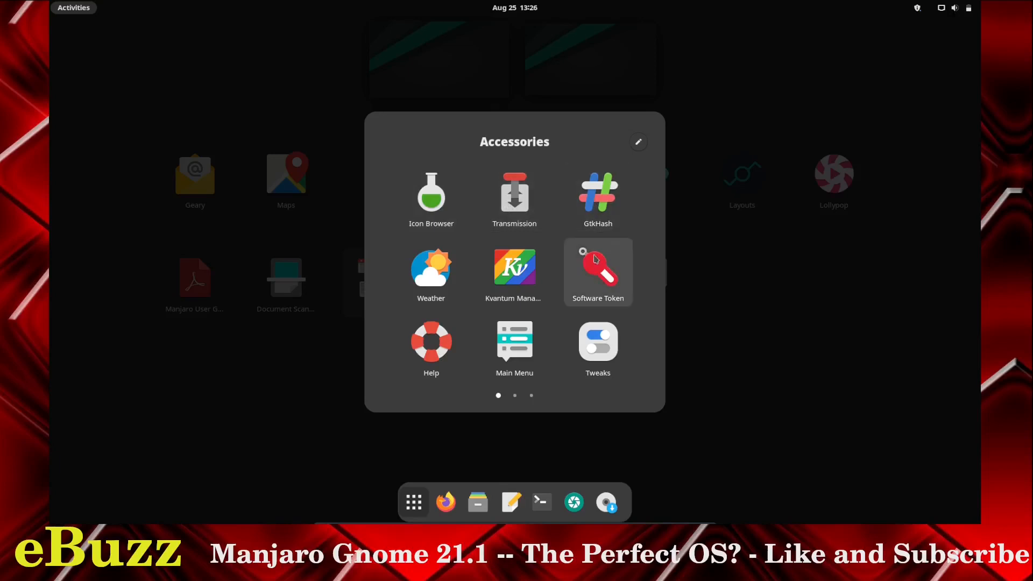
mouse_move(514, 266)
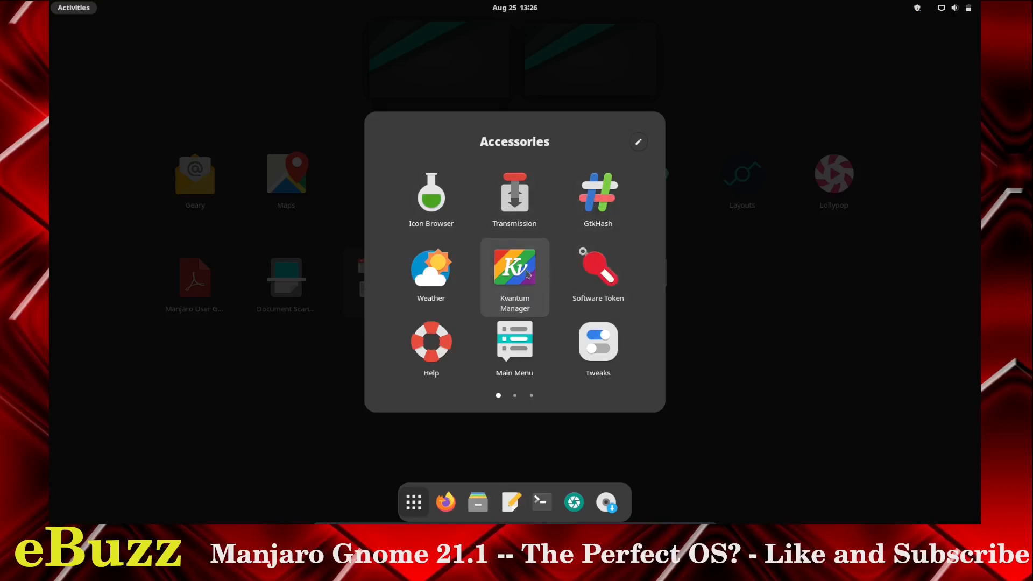
mouse_move(430, 271)
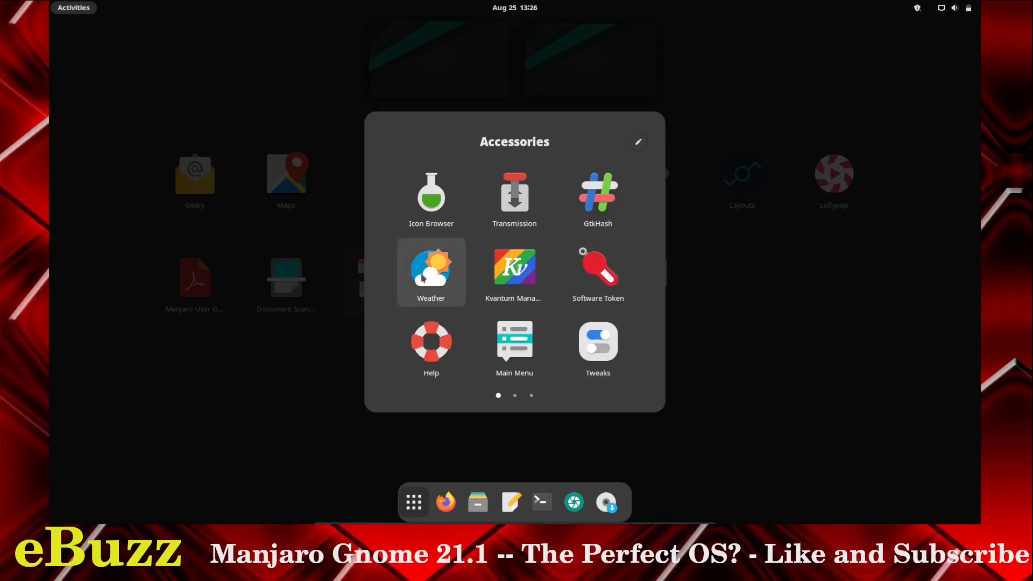
mouse_move(514, 345)
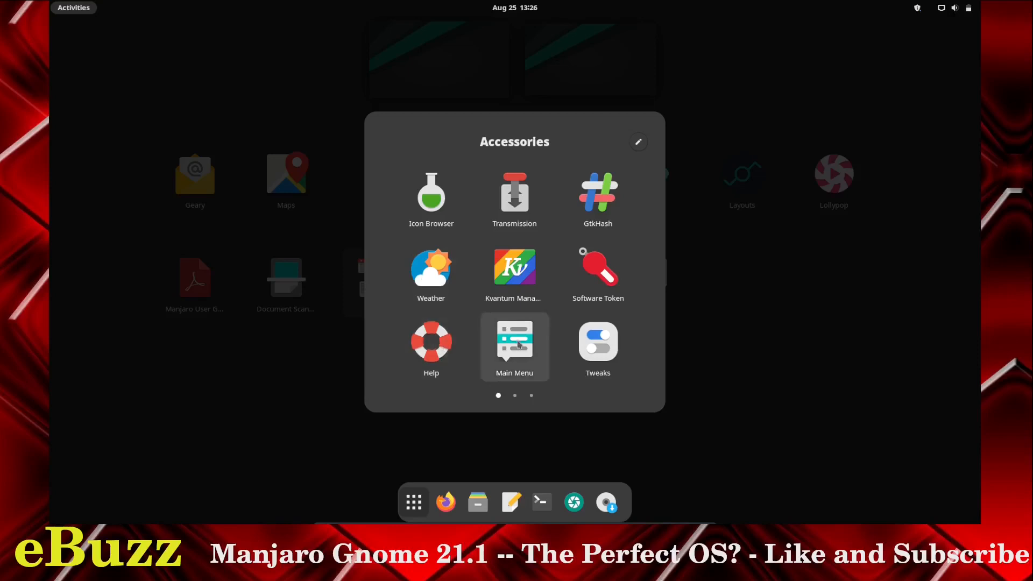
mouse_move(597, 342)
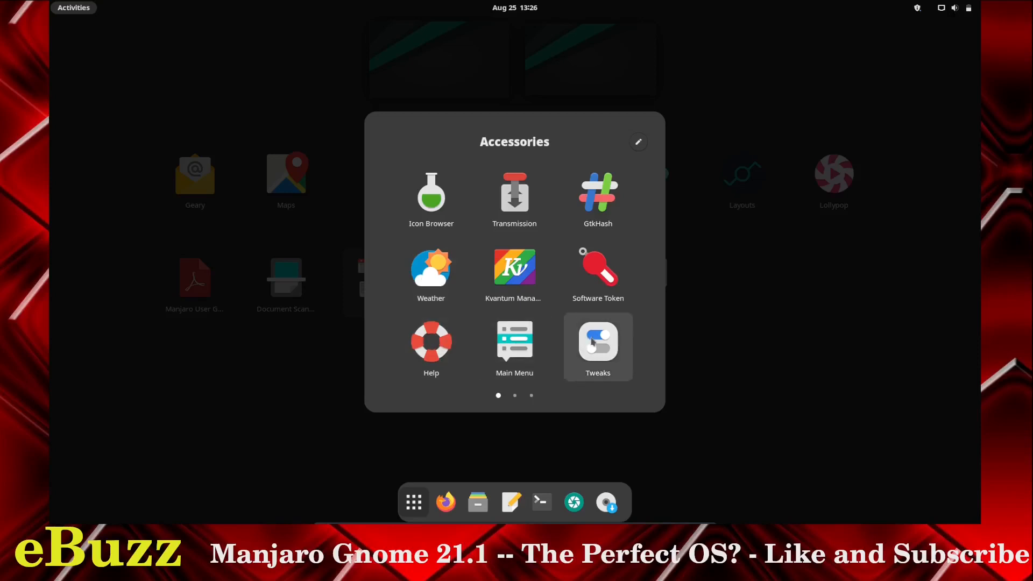
- Launch Tweaks and dismiss the 'Extensions Has Moved' notice
left_click(597, 345)
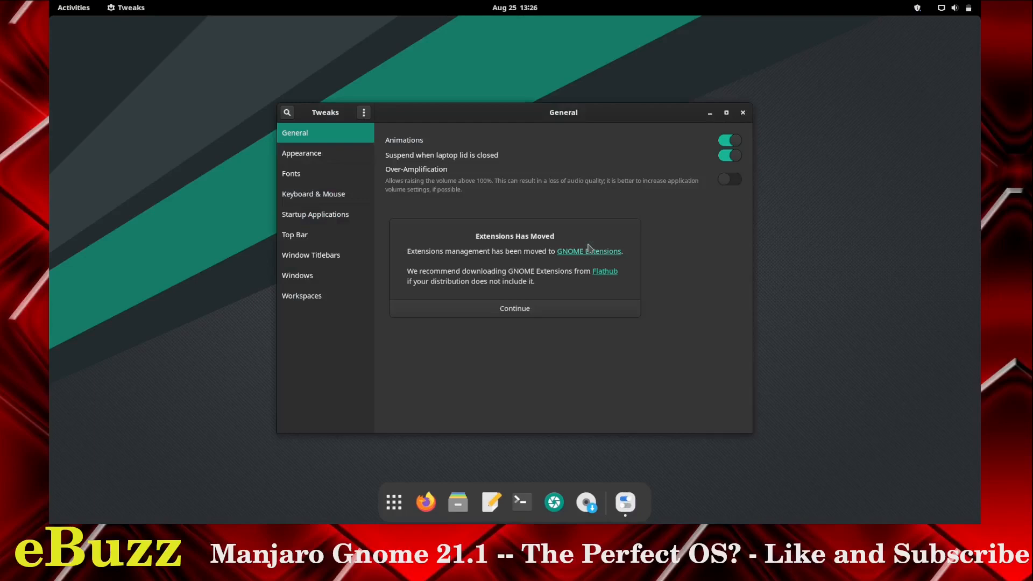
left_click(301, 152)
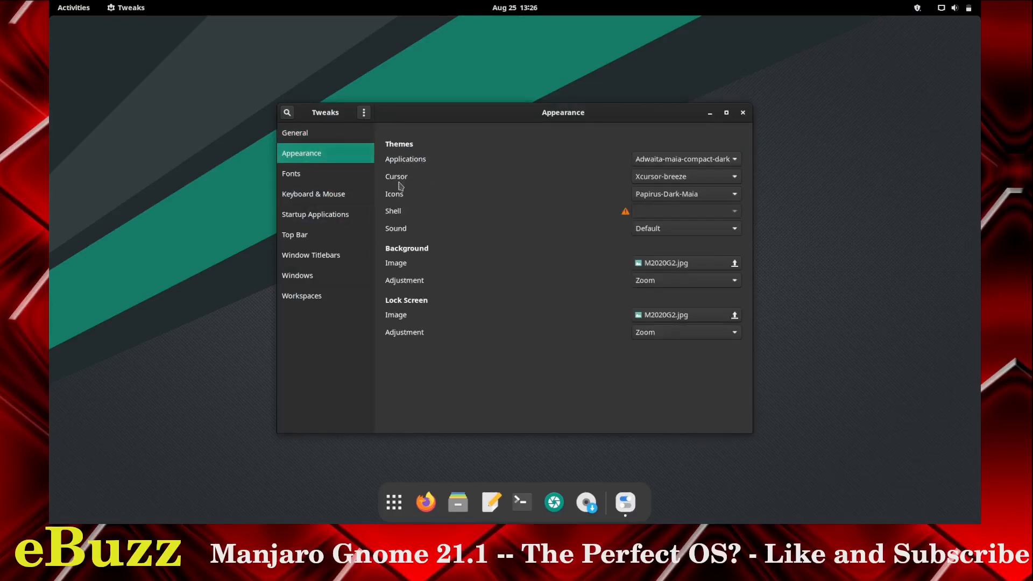
mouse_move(397, 231)
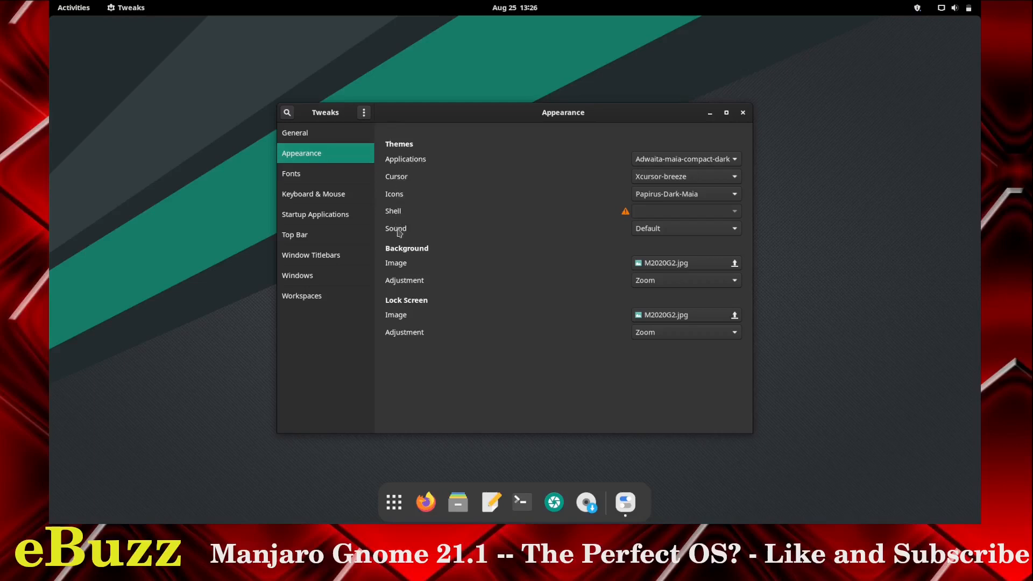
mouse_move(401, 271)
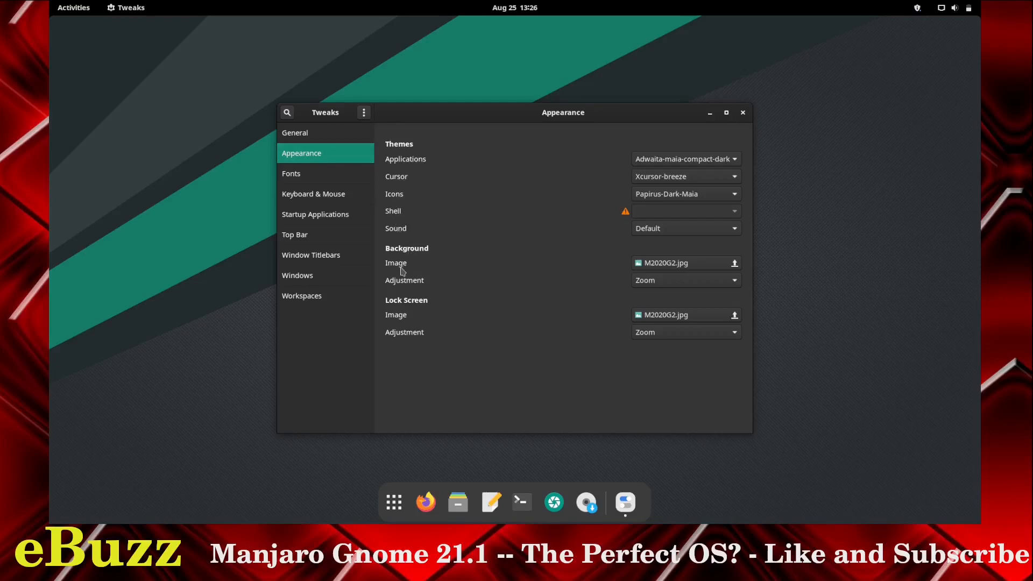
mouse_move(406, 306)
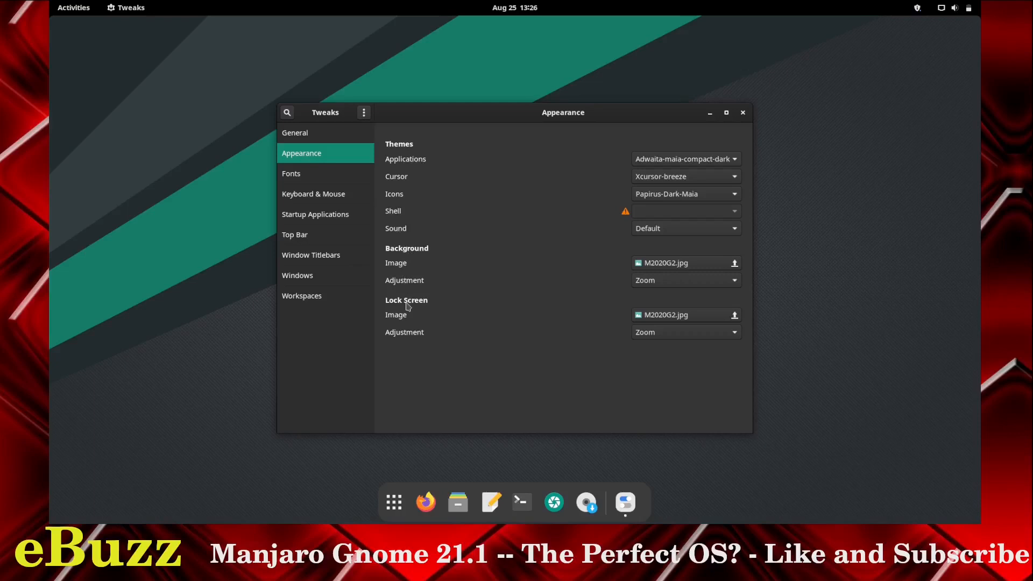
mouse_move(409, 337)
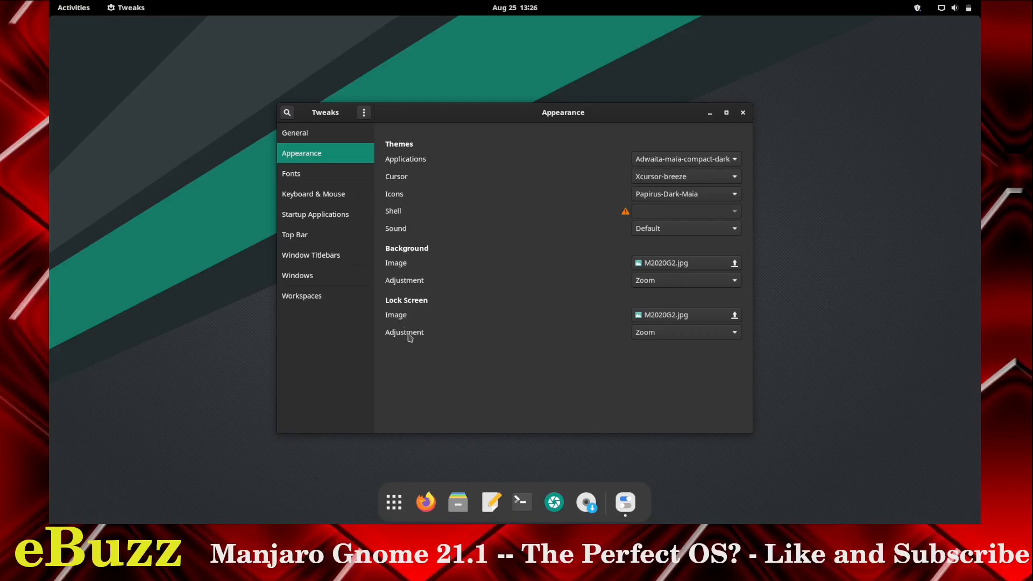
- In Fonts, raise the scaling factor from 1.00 to 1.06
left_click(292, 173)
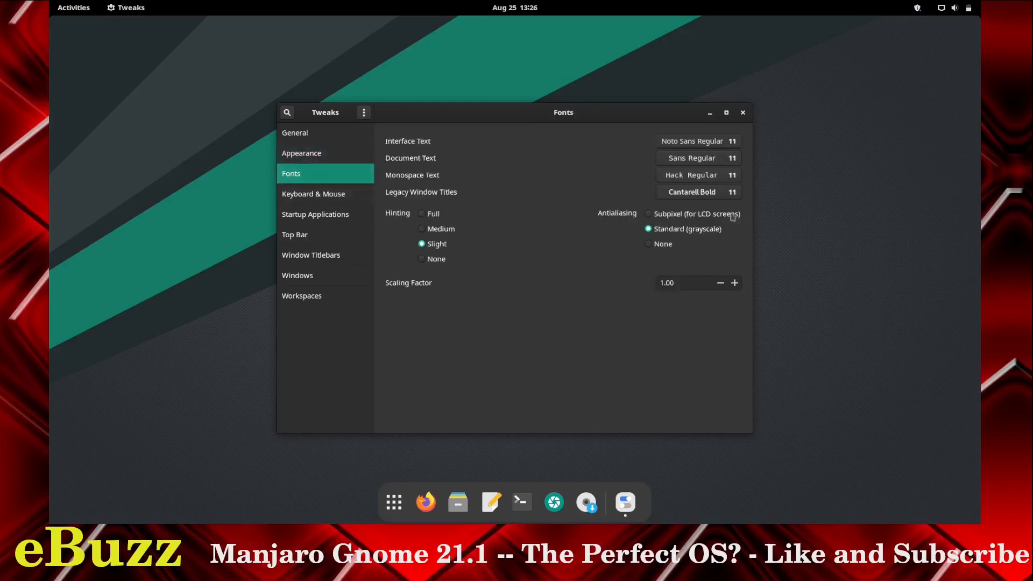
mouse_move(590, 278)
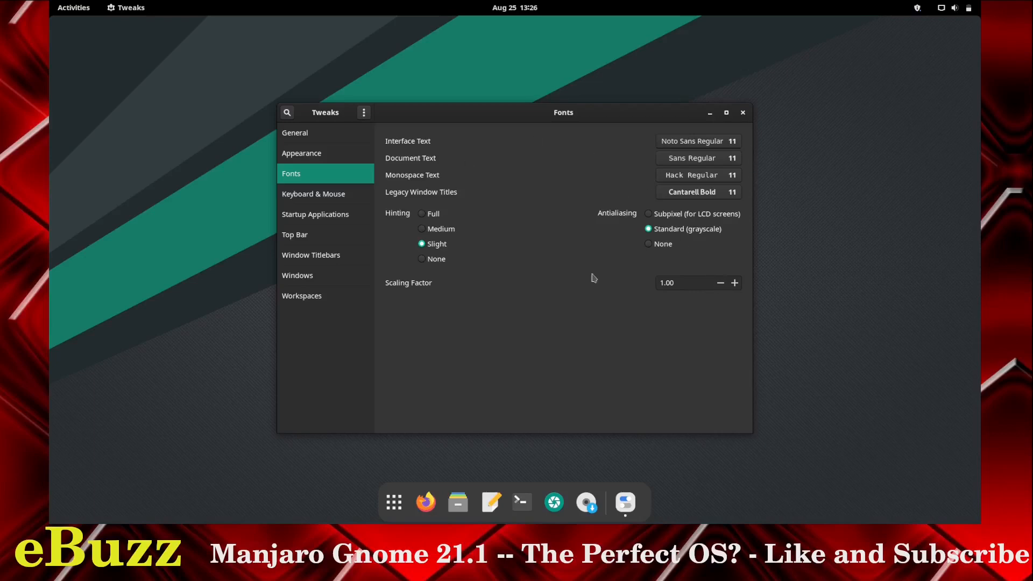
mouse_move(590, 250)
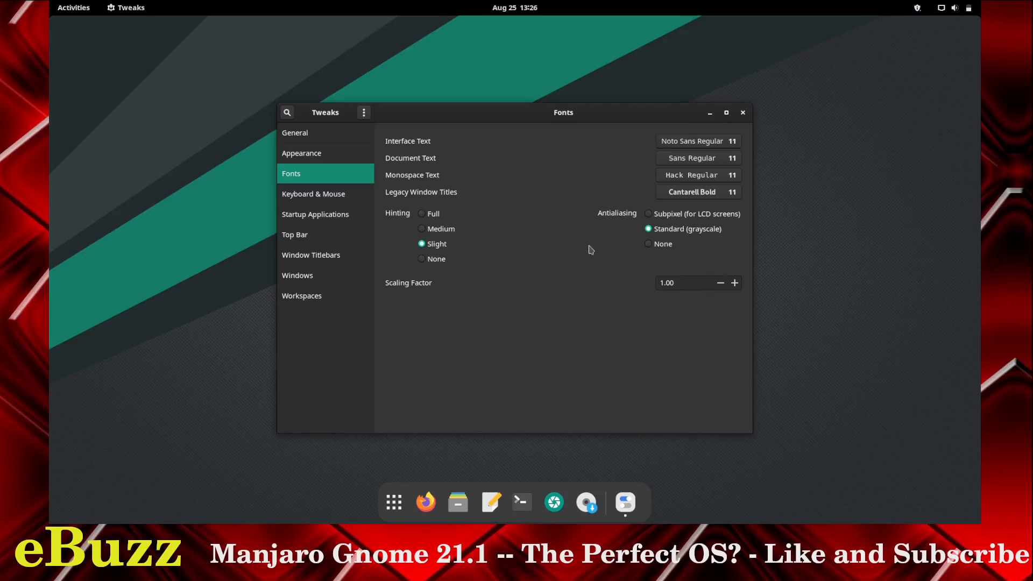
mouse_move(734, 283)
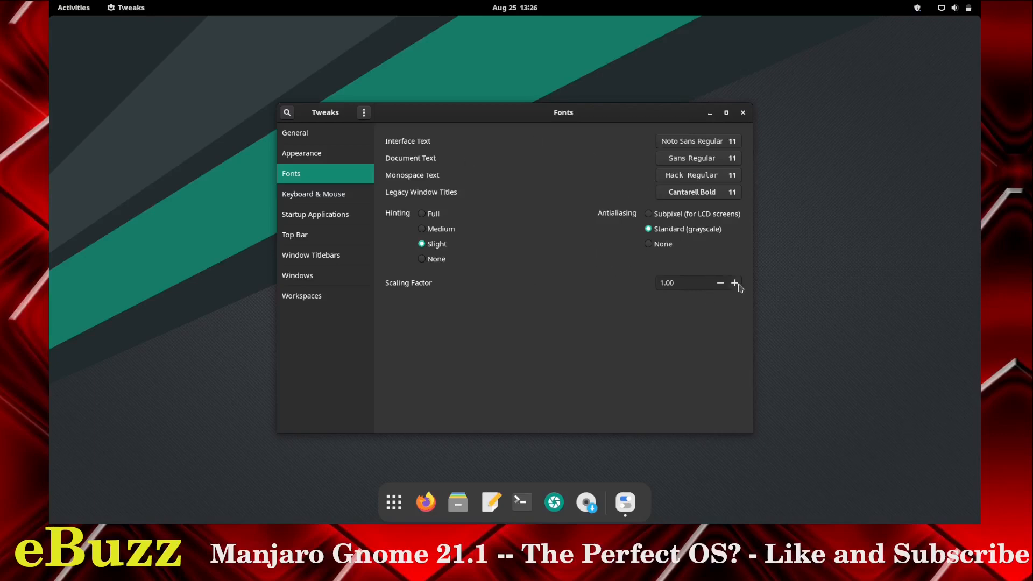
left_click(733, 284)
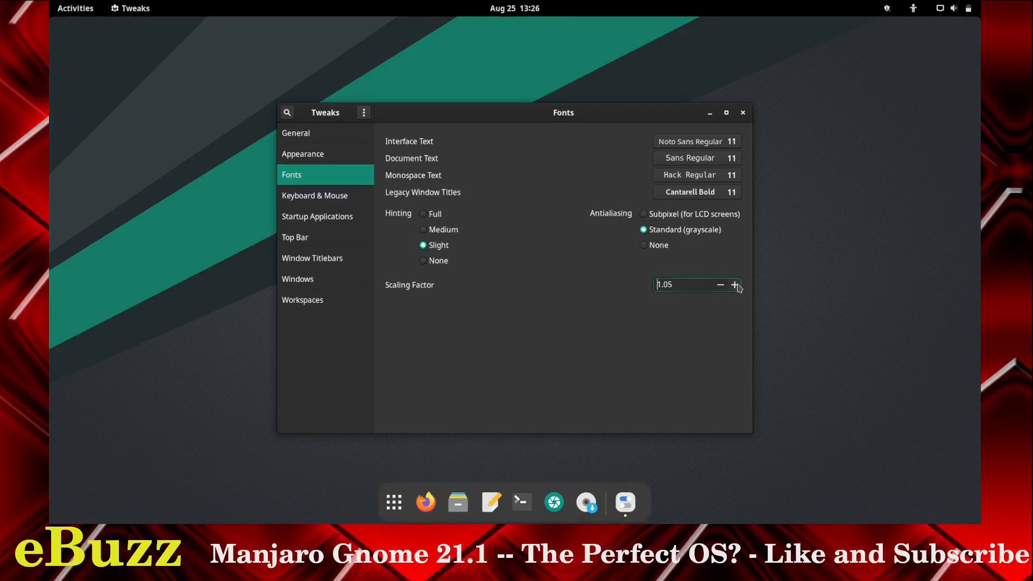
left_click(734, 284)
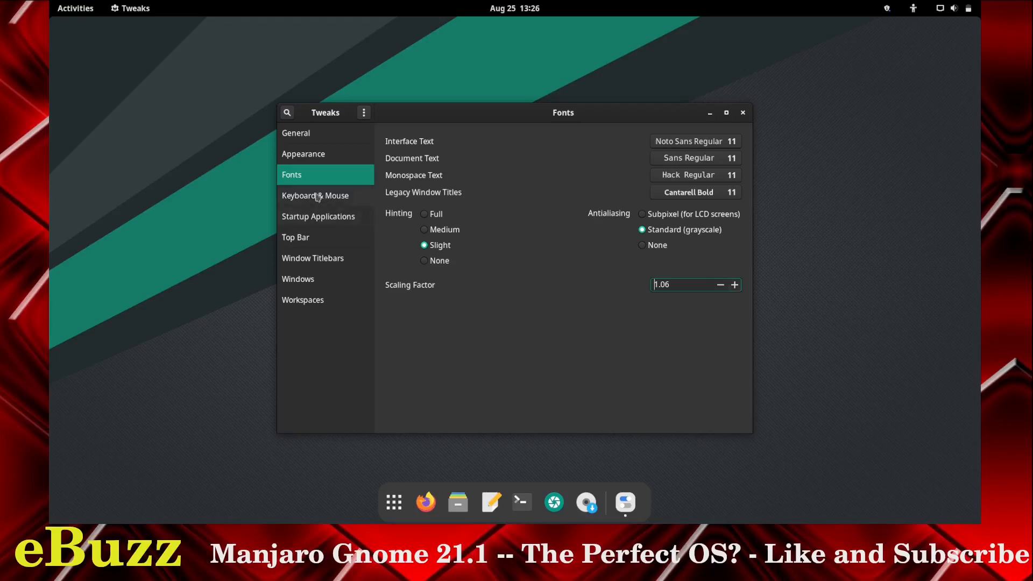
- Review Keyboard & Mouse and Startup Applications, ending on the Top Bar page
left_click(316, 195)
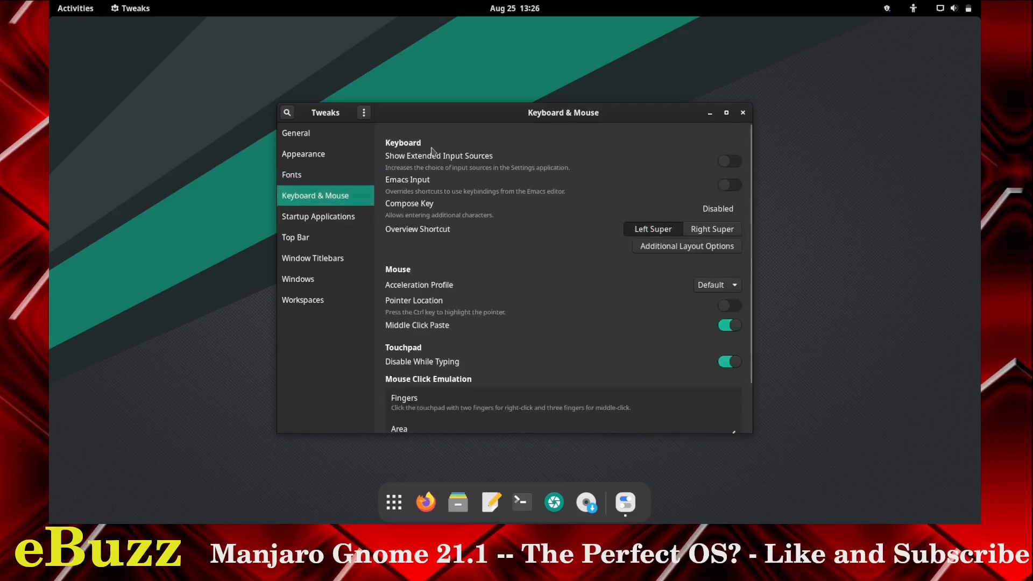
mouse_move(448, 154)
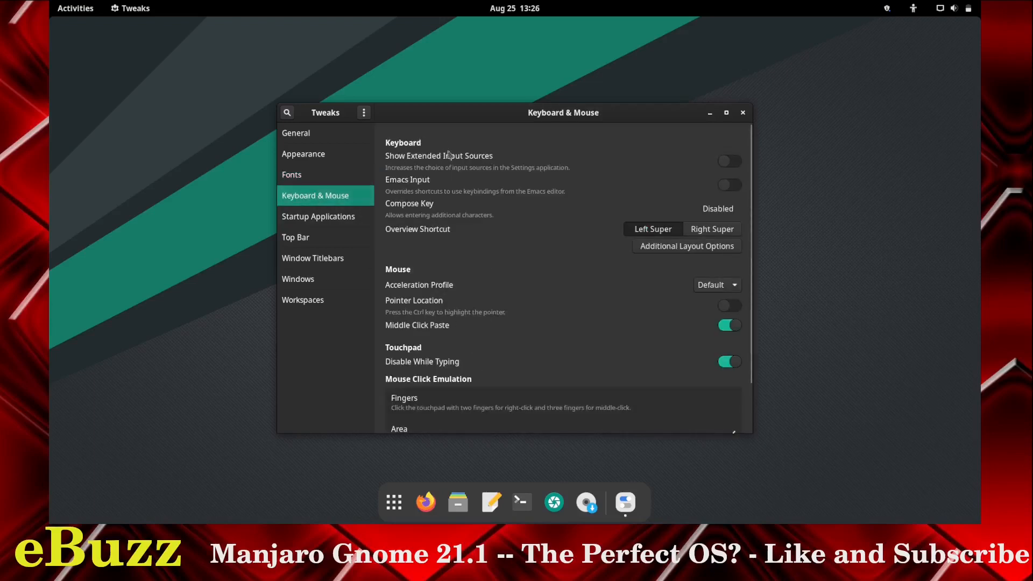
mouse_move(407, 211)
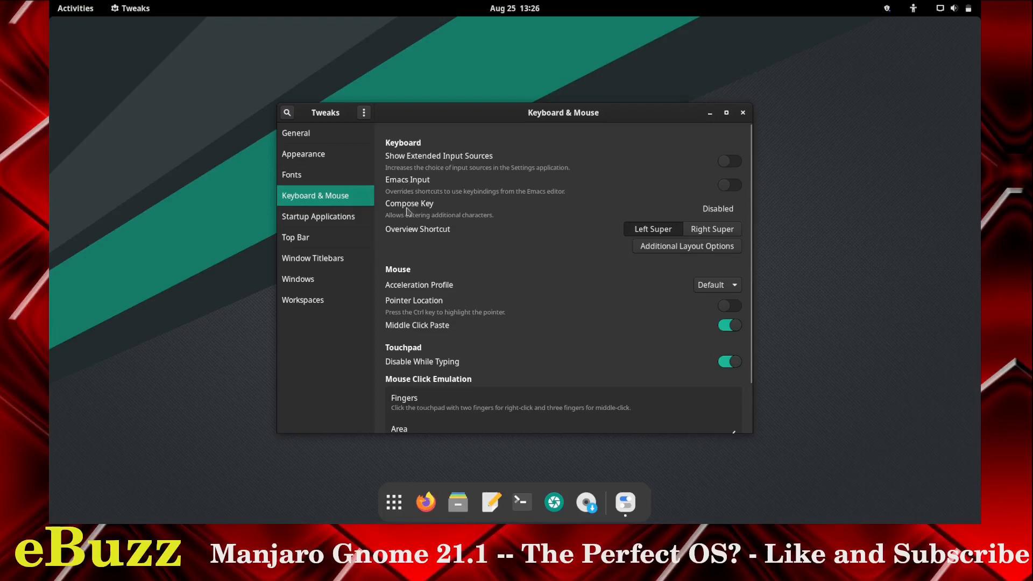
mouse_move(475, 224)
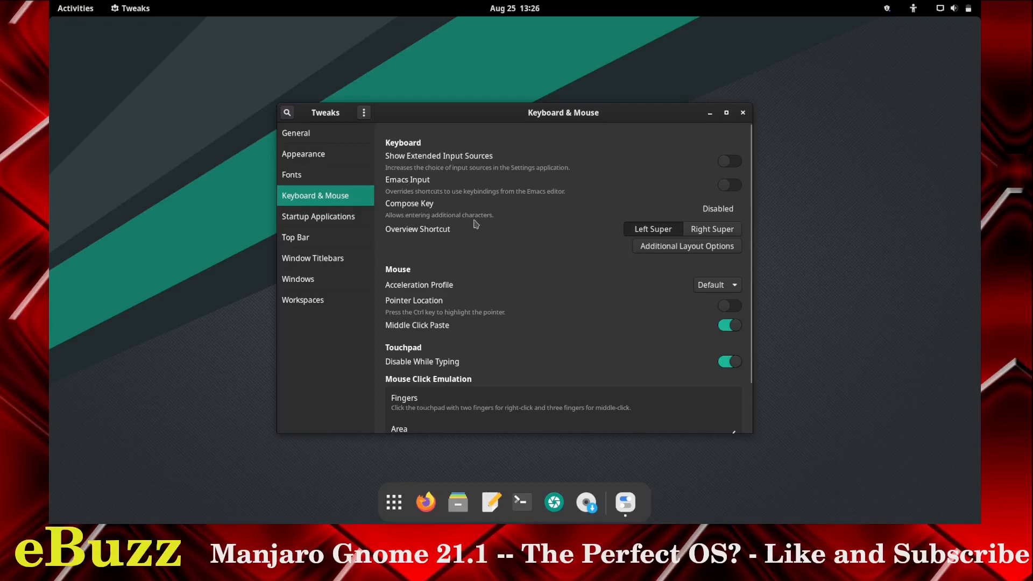
scroll("down", 3)
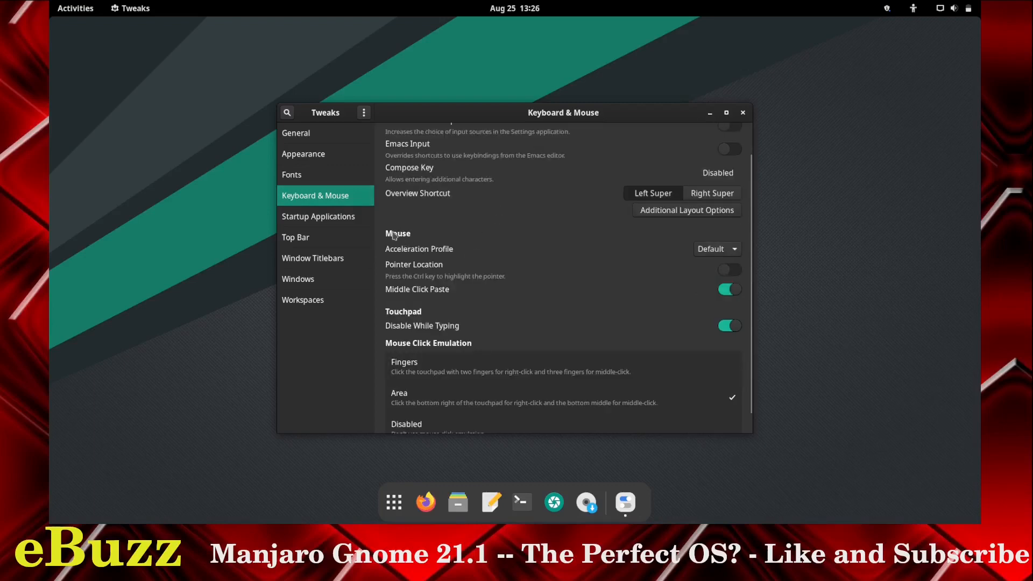
mouse_move(412, 268)
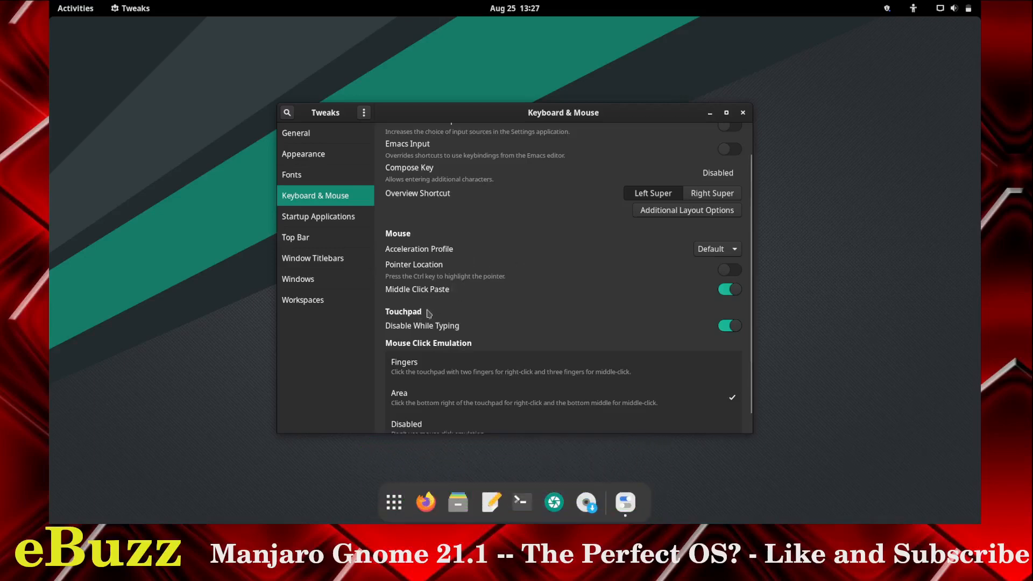
mouse_move(470, 334)
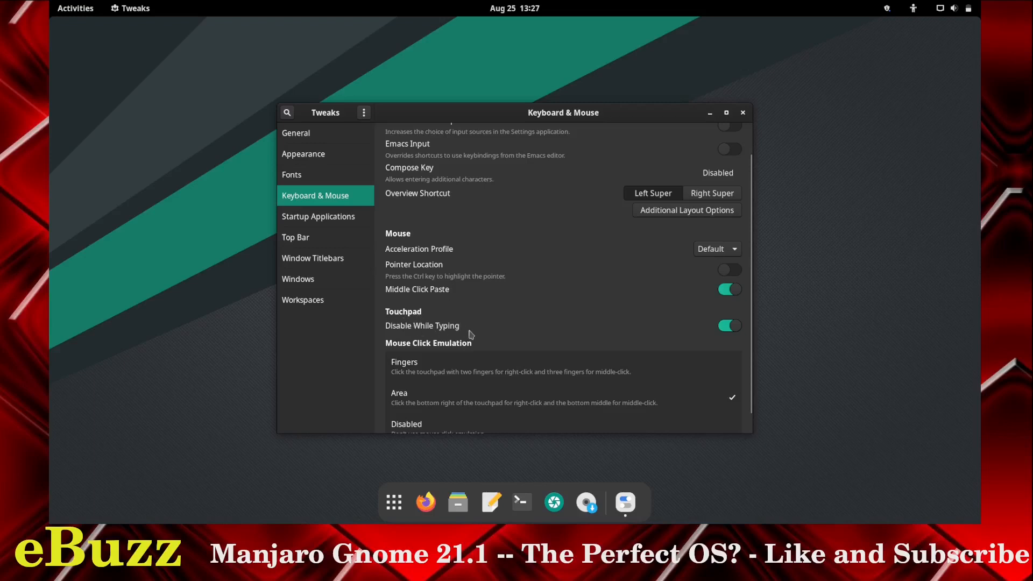
scroll("down", 3)
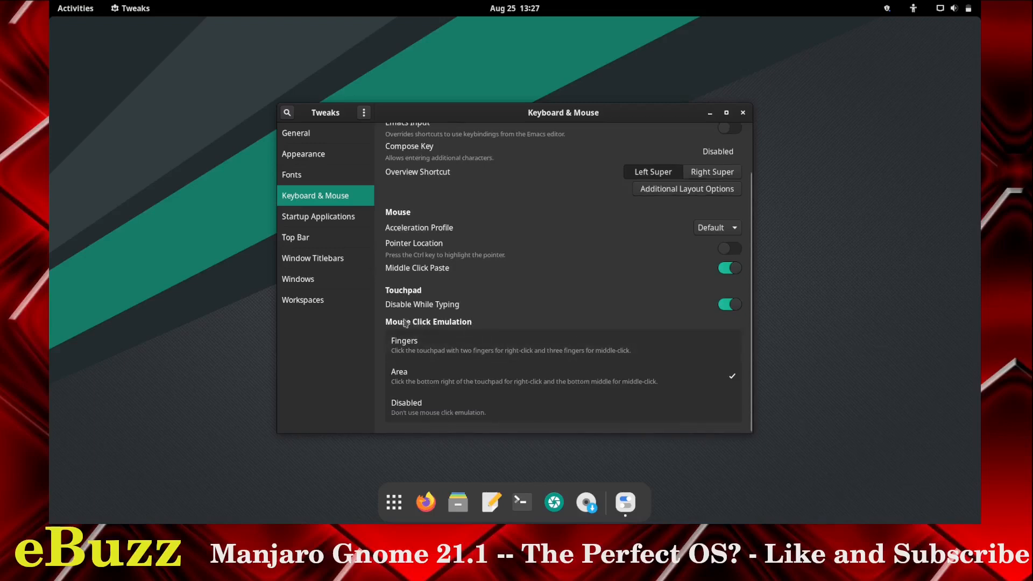
left_click(317, 217)
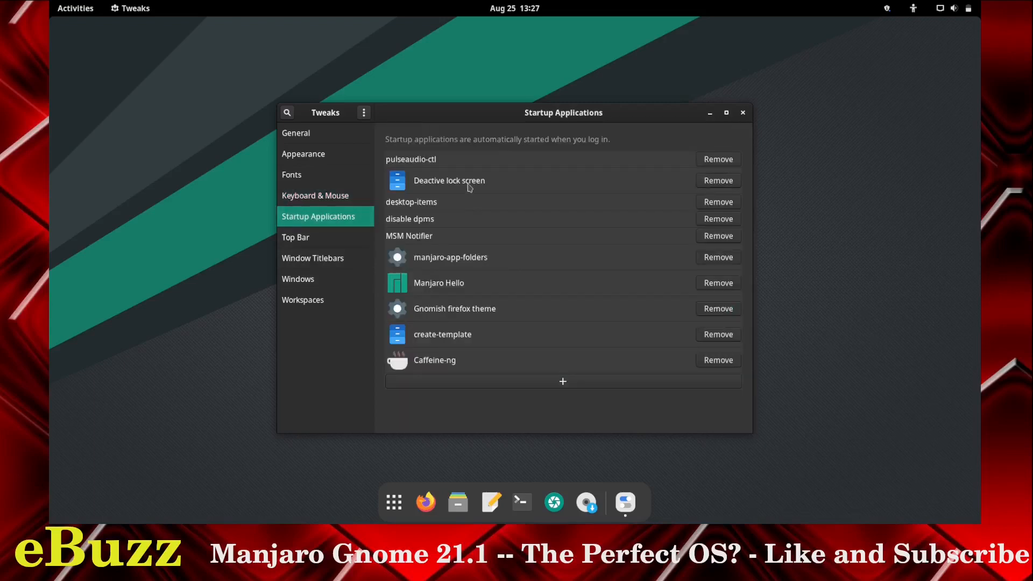
mouse_move(441, 235)
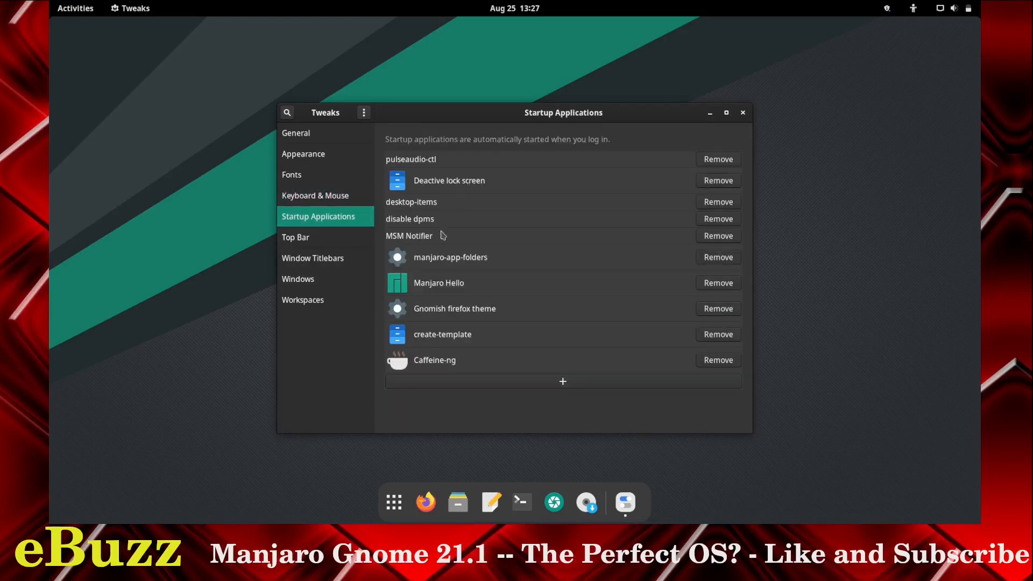
left_click(295, 237)
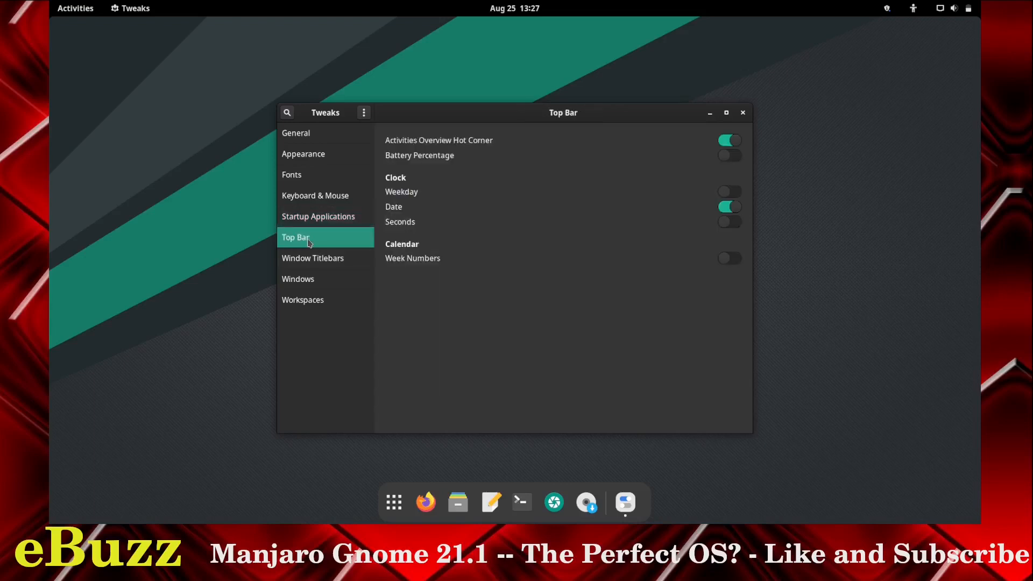
mouse_move(425, 148)
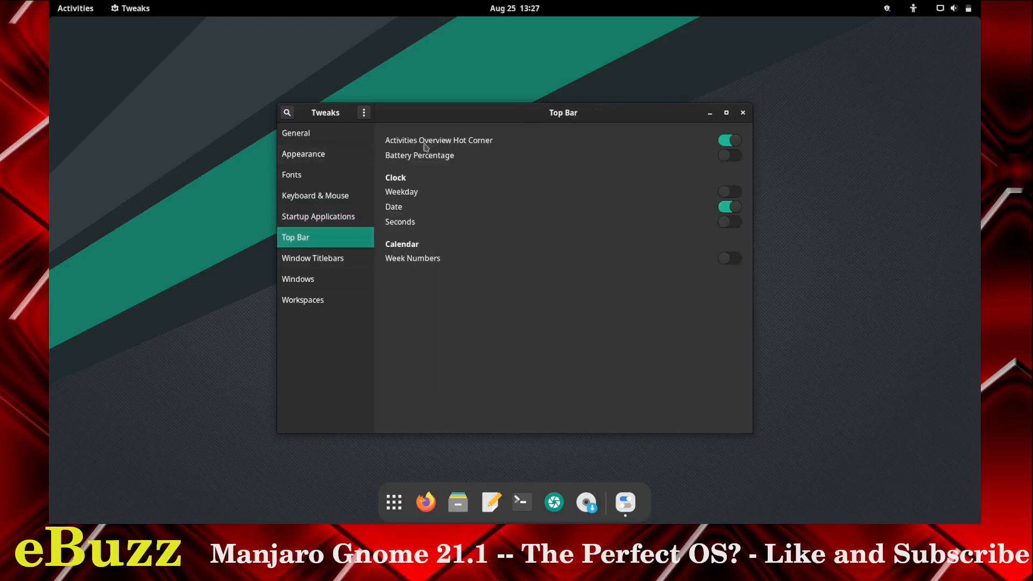
mouse_move(464, 151)
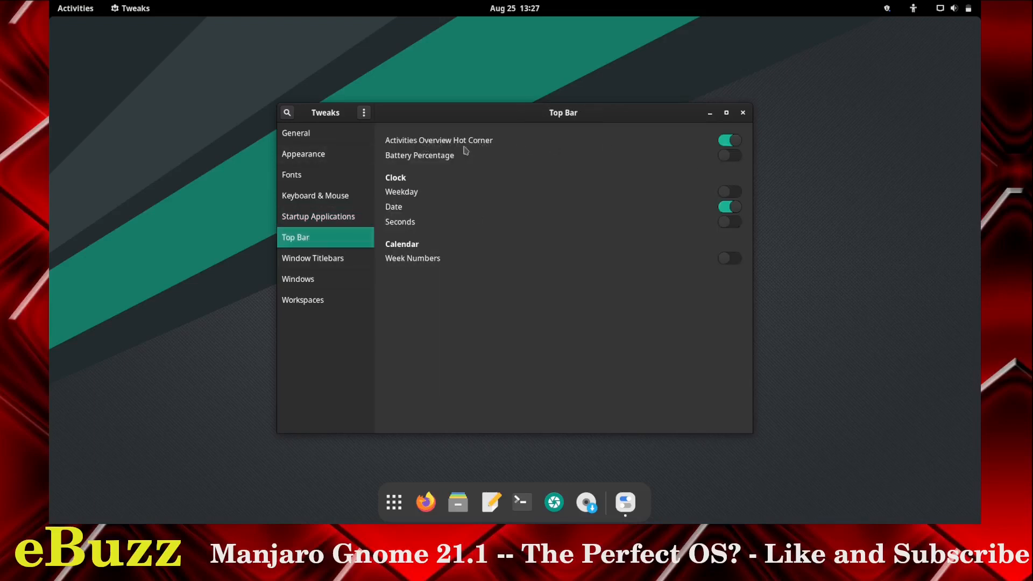
mouse_move(103, 50)
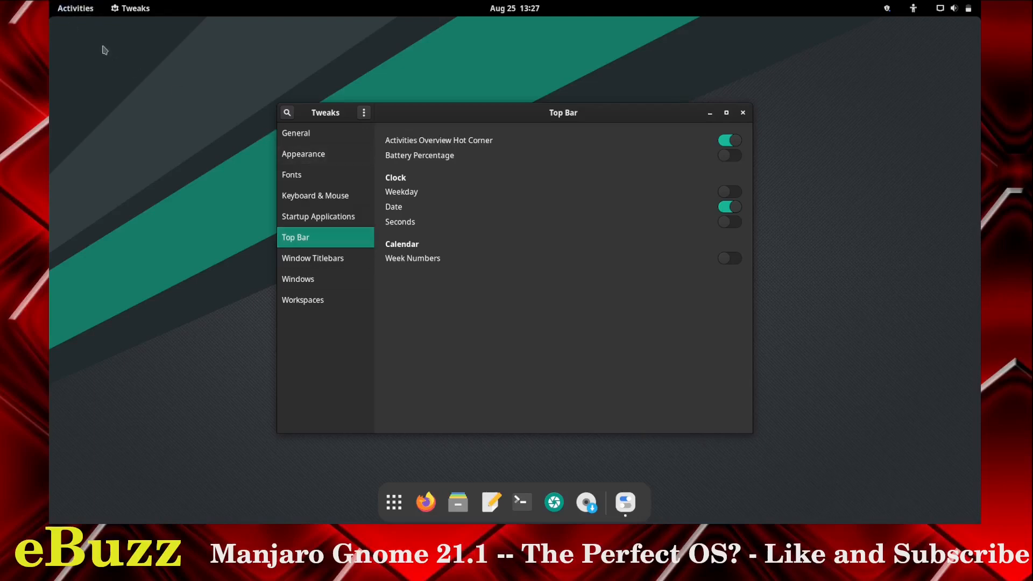
mouse_move(775, 178)
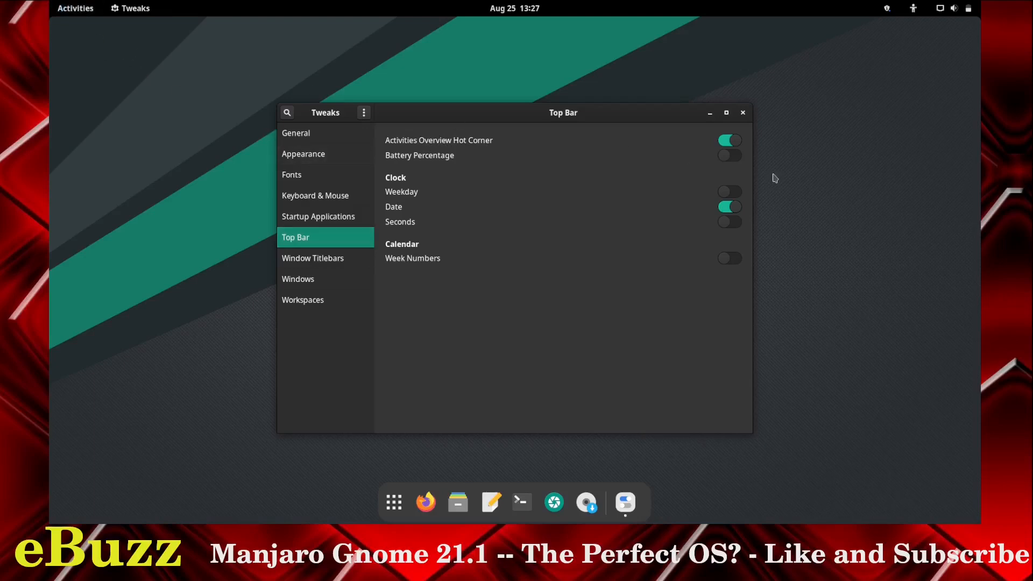
- Toggle the hot corner and battery percentage, then show the weekday in the clock
left_click(729, 140)
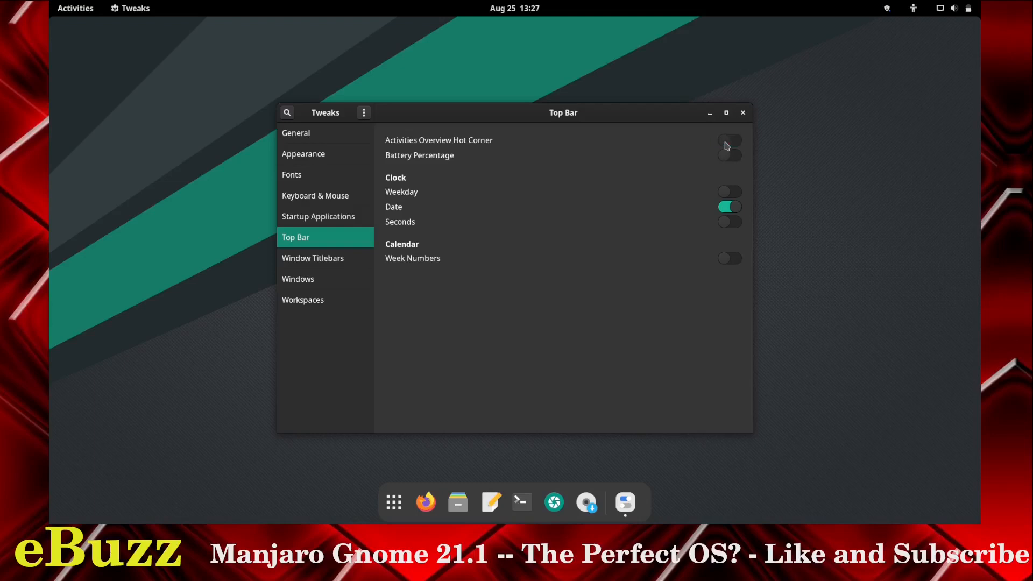
left_click(728, 140)
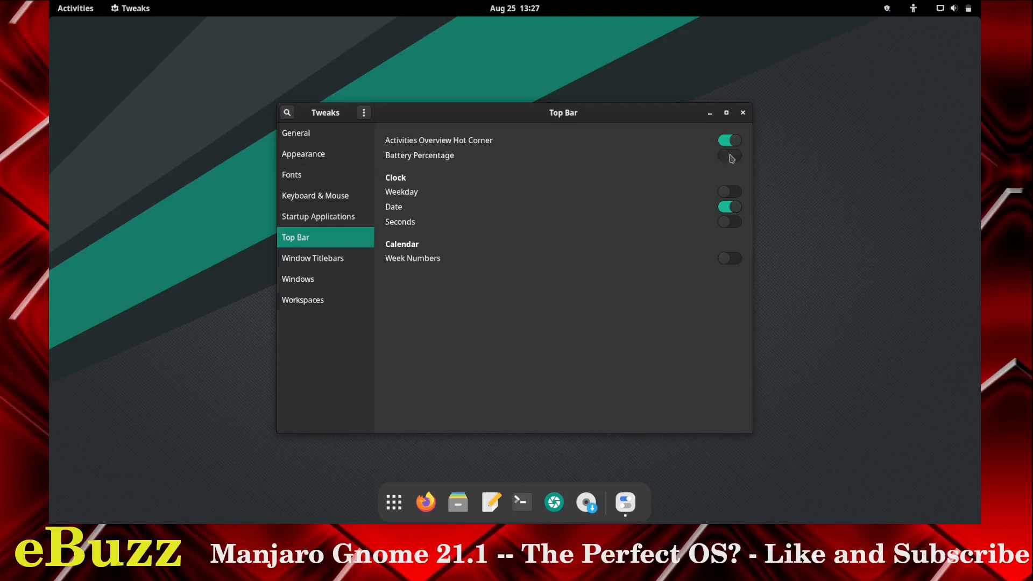
left_click(729, 155)
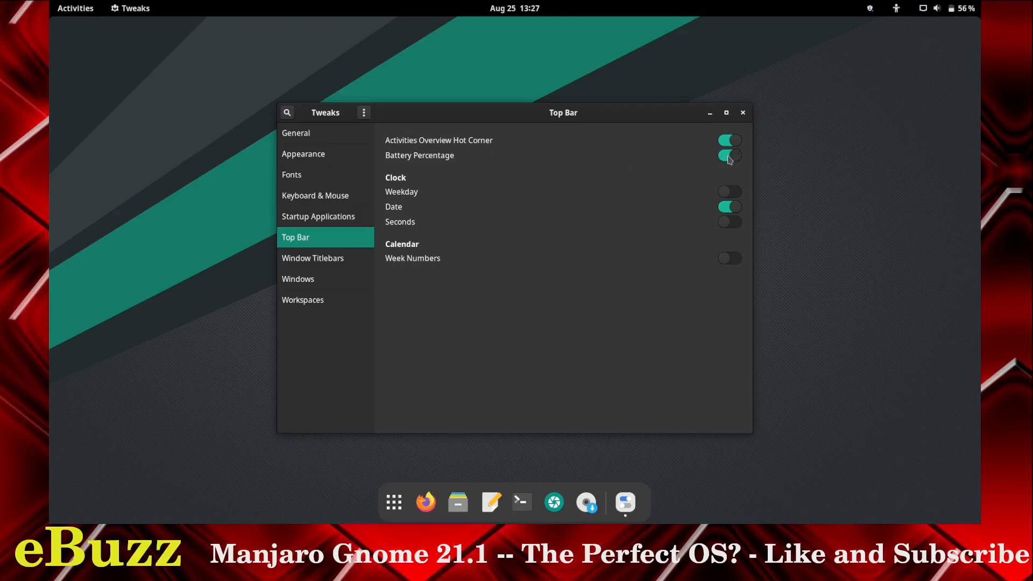
left_click(728, 155)
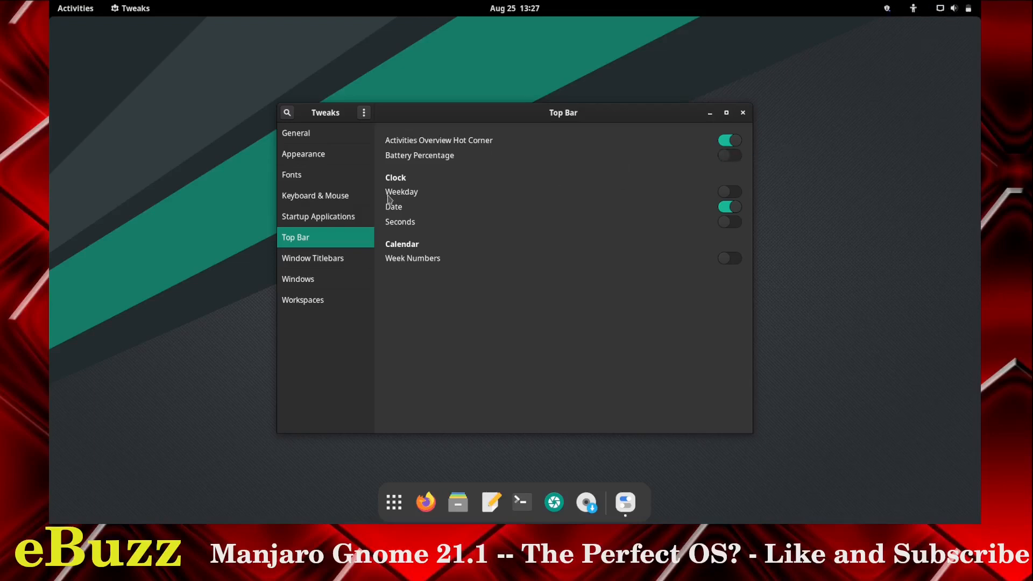
left_click(728, 191)
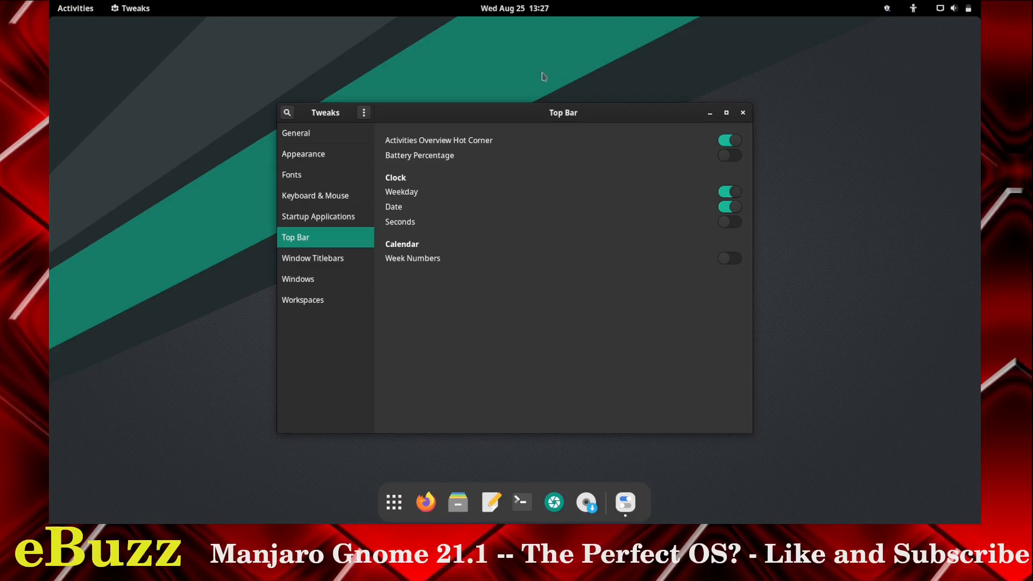
mouse_move(434, 180)
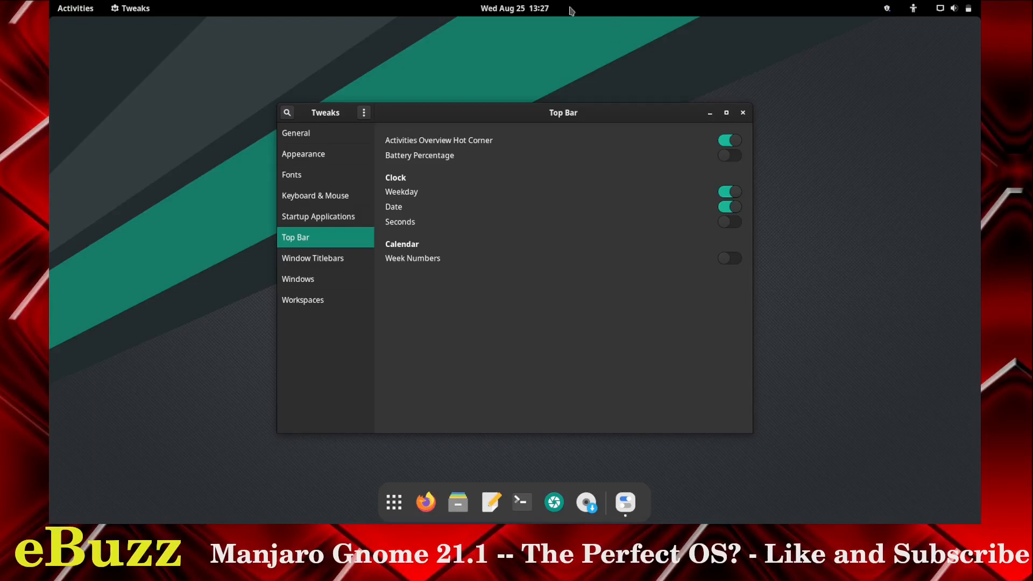
mouse_move(406, 264)
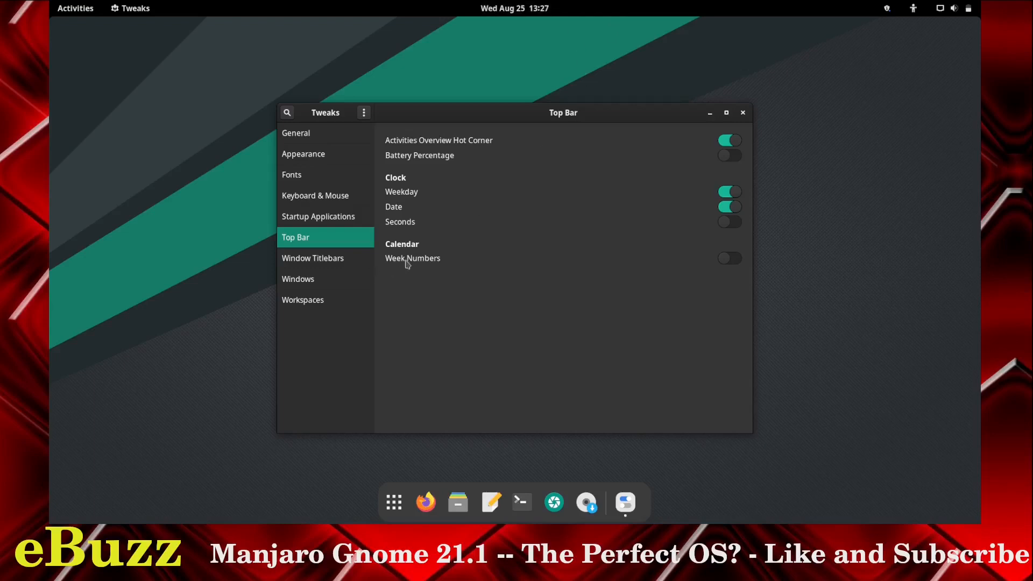
mouse_move(611, 278)
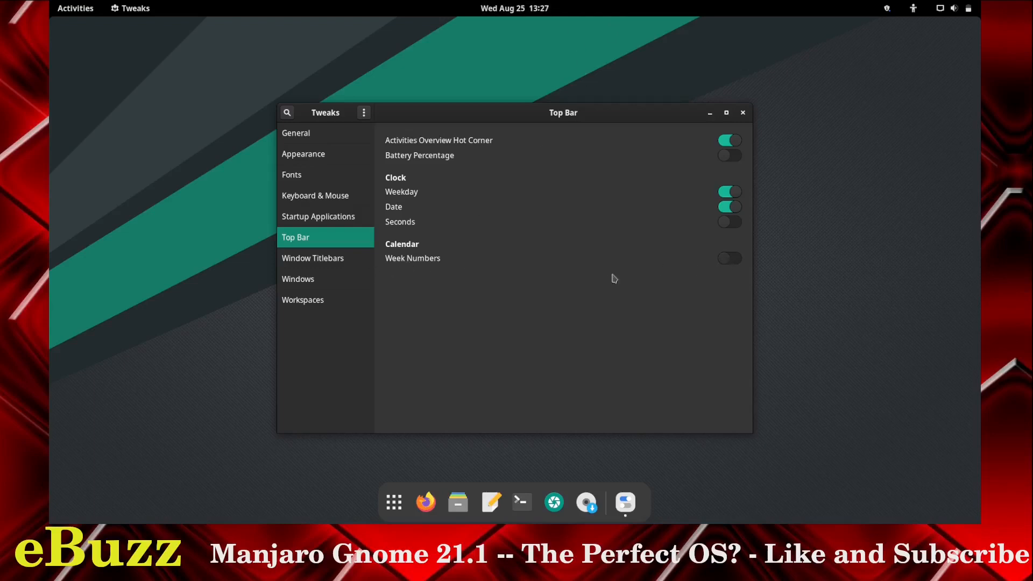
- In Window Titlebars, switch off the Maximize and Minimize buttons
left_click(312, 257)
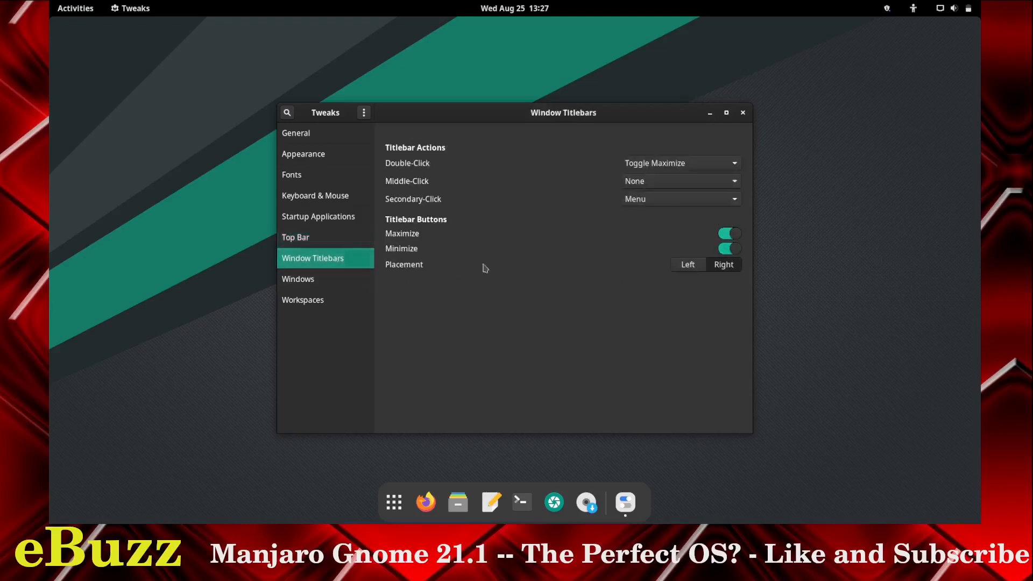
mouse_move(421, 170)
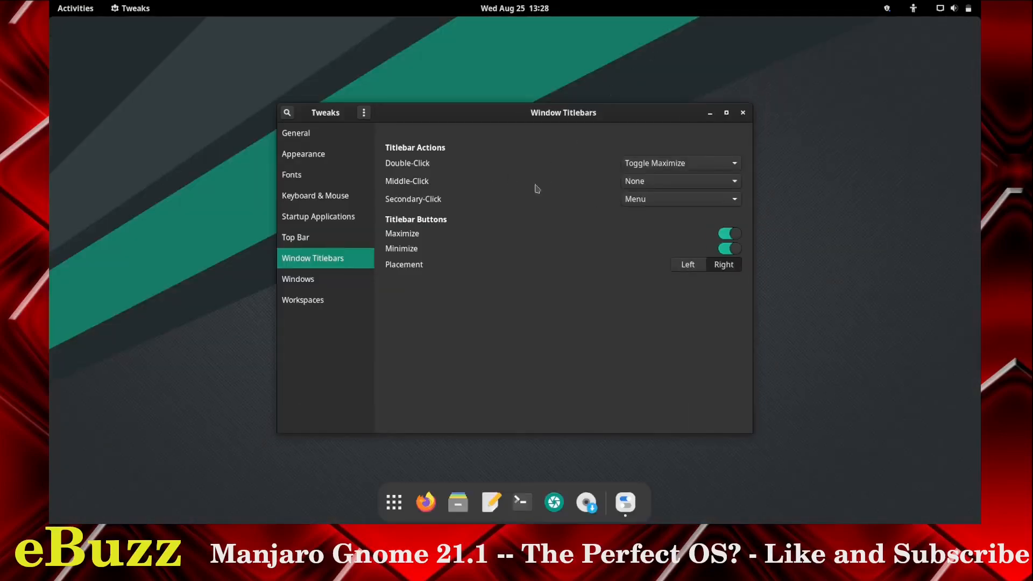
mouse_move(690, 153)
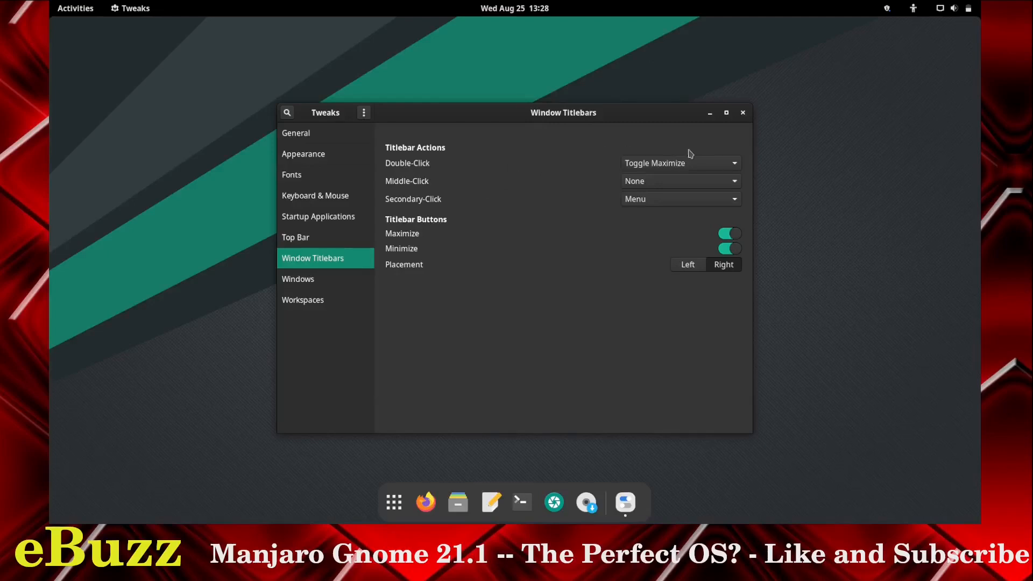
left_click(729, 234)
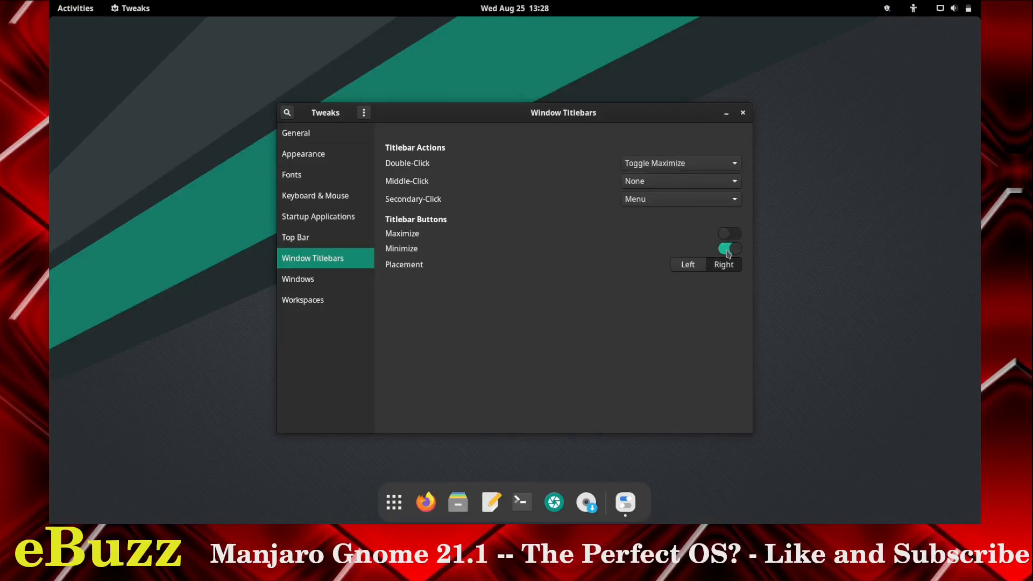
left_click(728, 248)
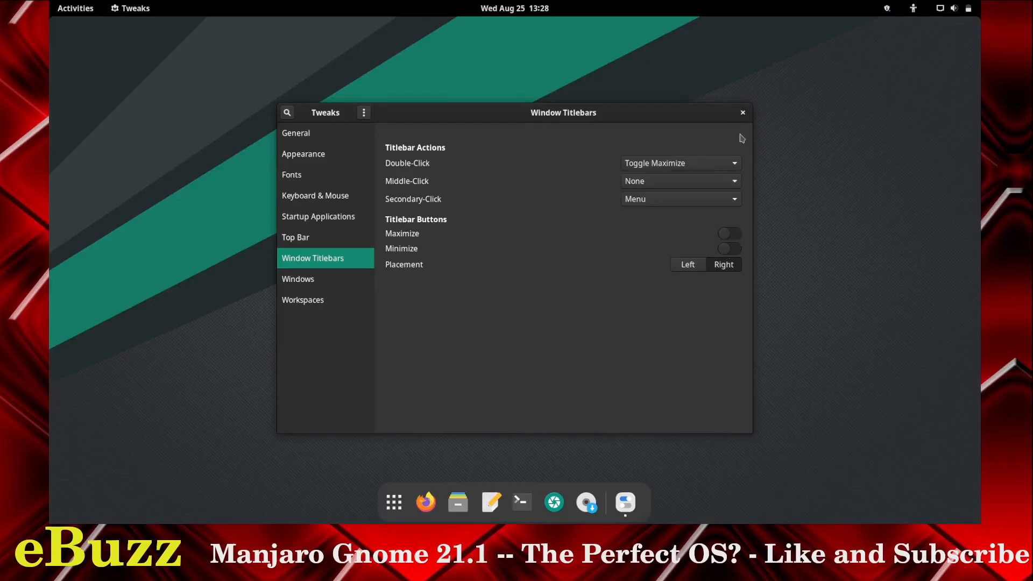
mouse_move(707, 117)
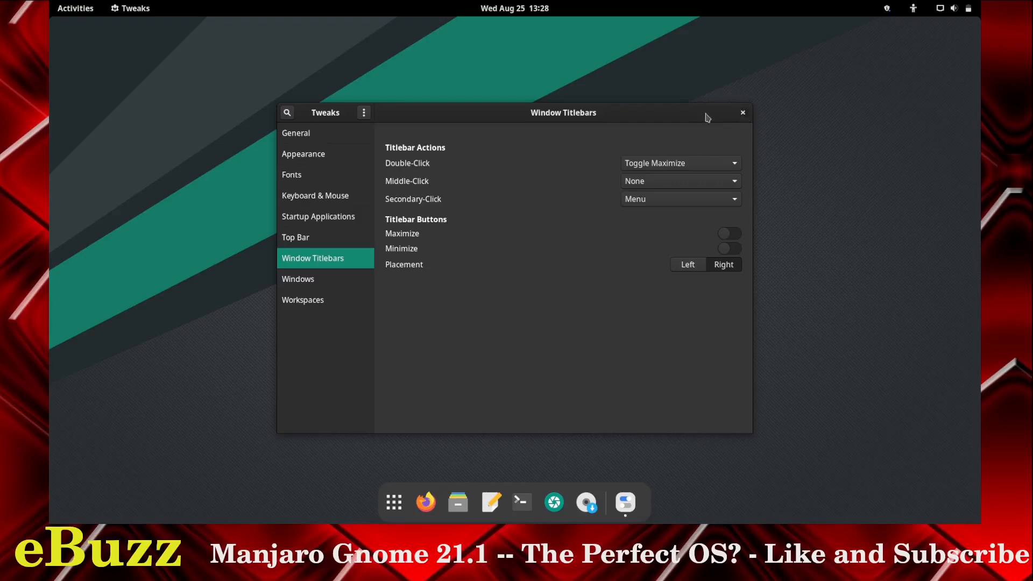
left_click(729, 234)
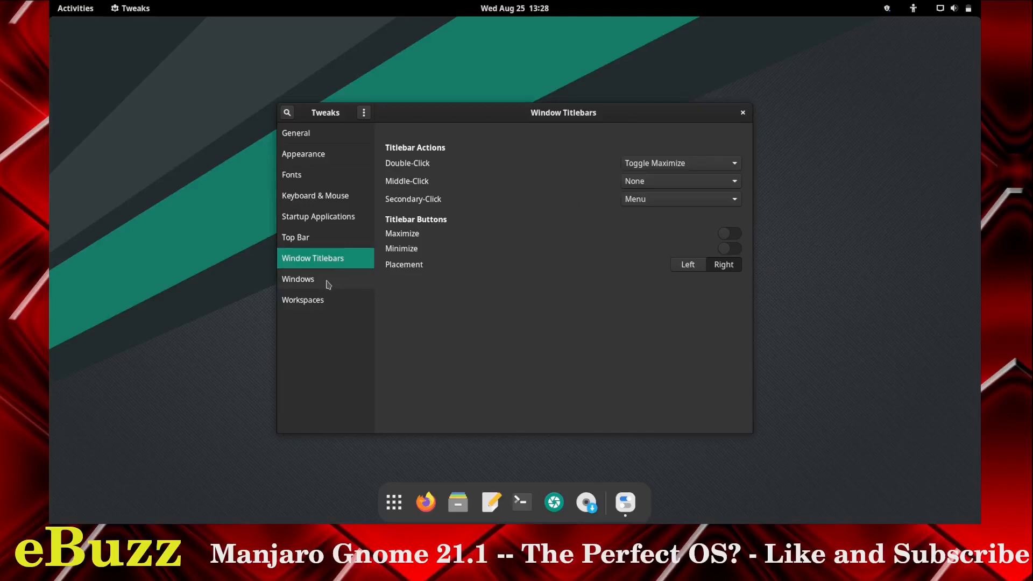
- Show the Windows page with edge tiling and click-to-focus settings
left_click(298, 278)
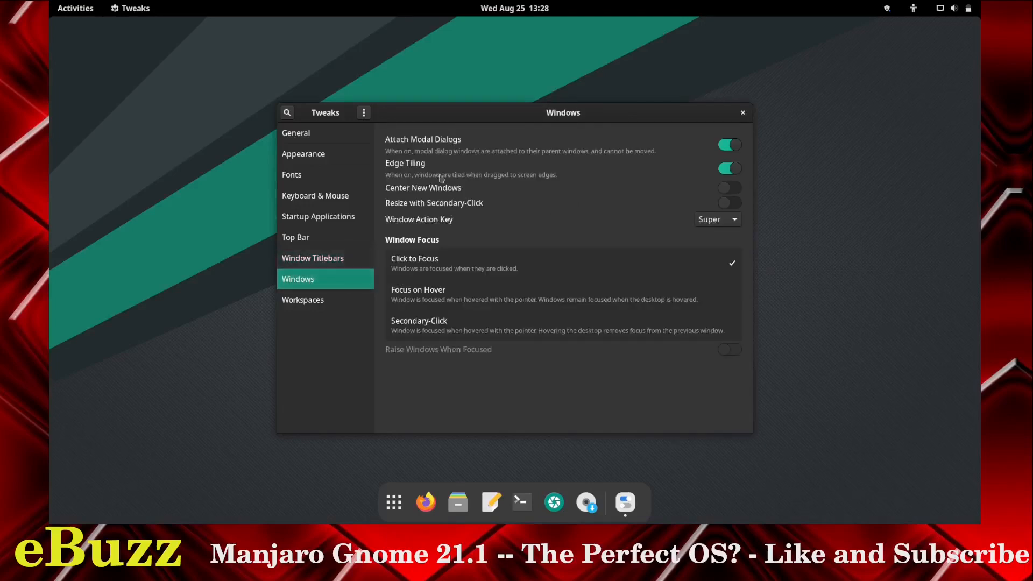
mouse_move(398, 172)
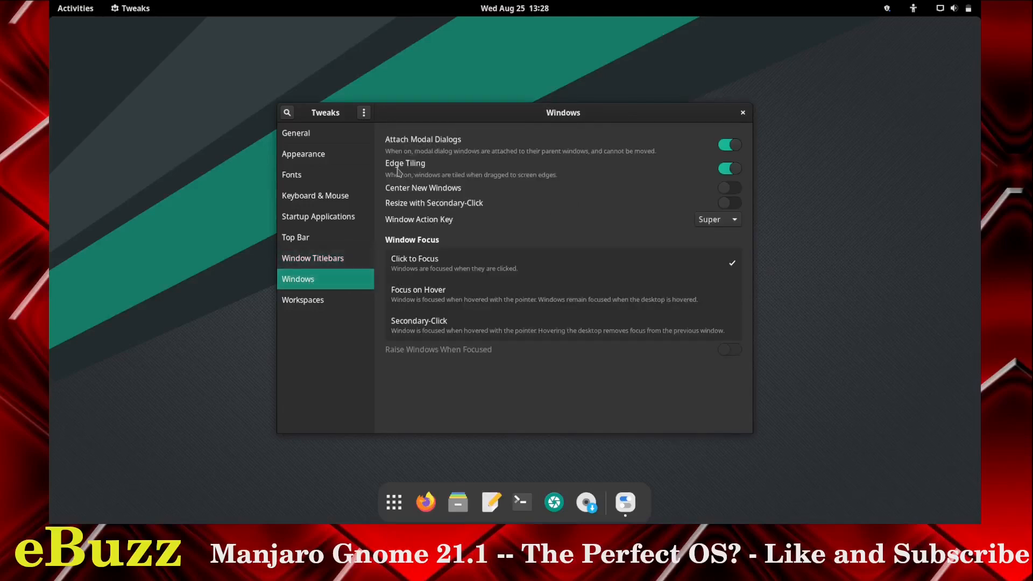
mouse_move(435, 195)
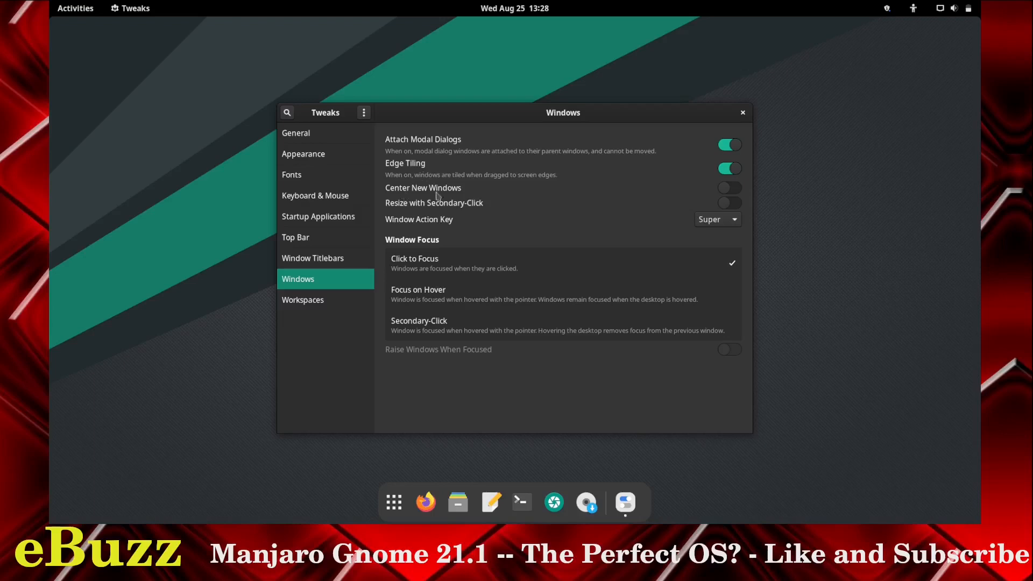
mouse_move(481, 205)
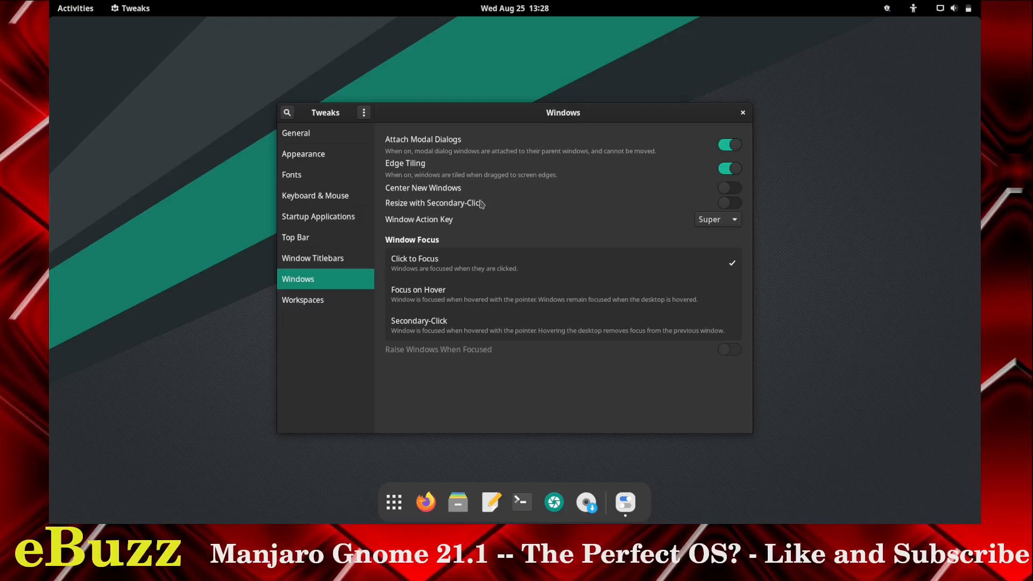
mouse_move(508, 225)
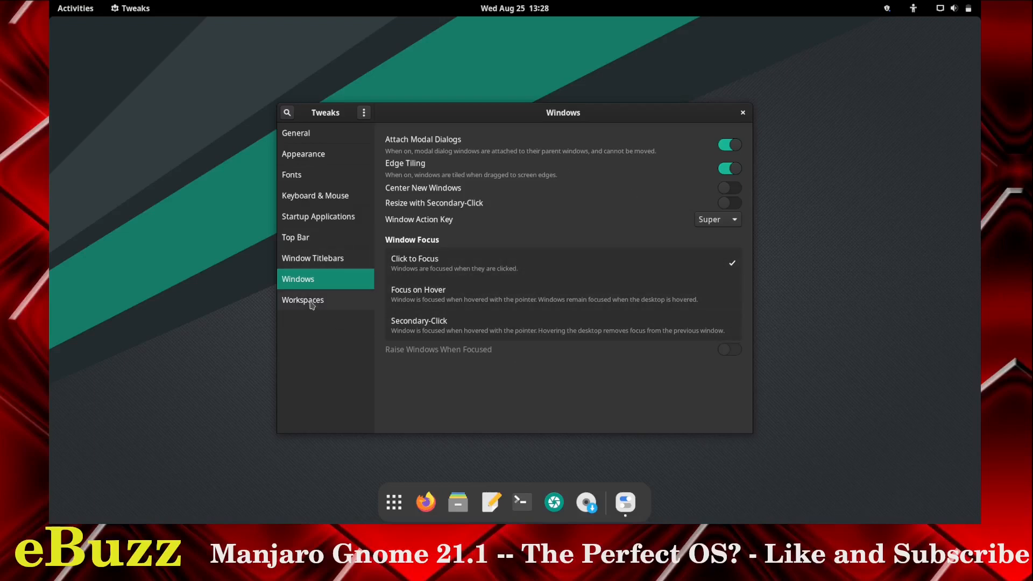
- View the Workspaces page, close Tweaks and show the application grid
left_click(302, 300)
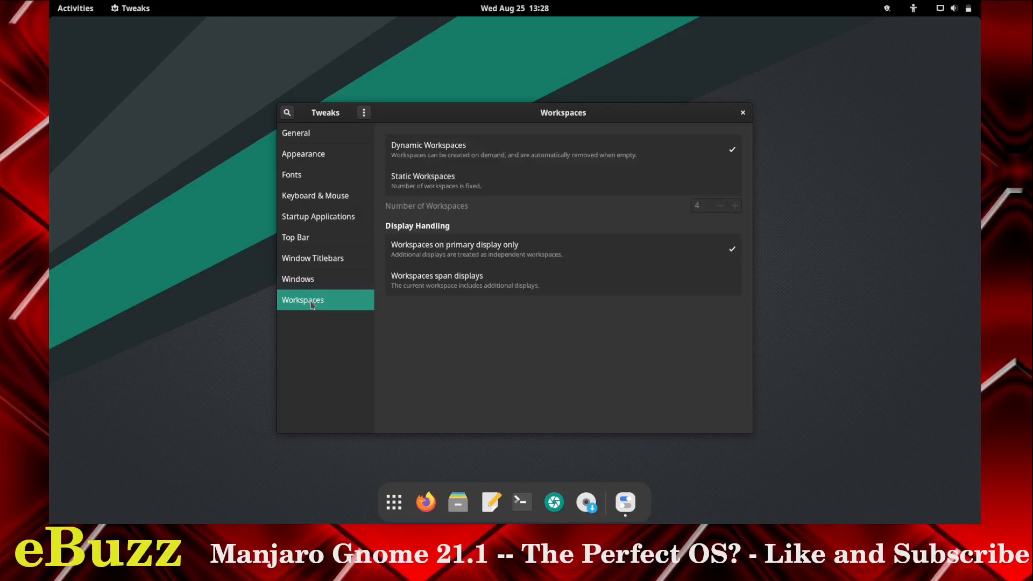
mouse_move(570, 146)
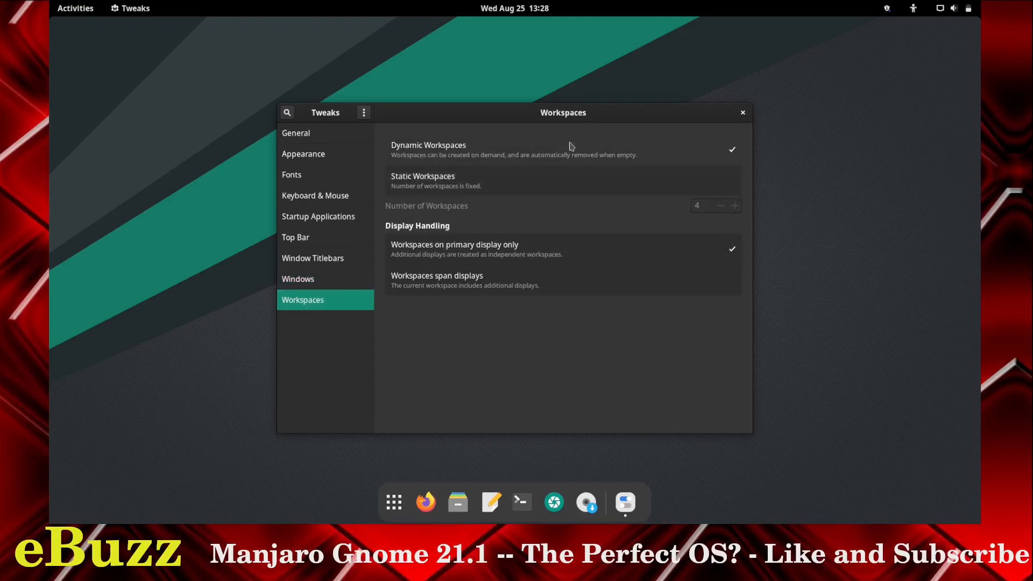
mouse_move(410, 256)
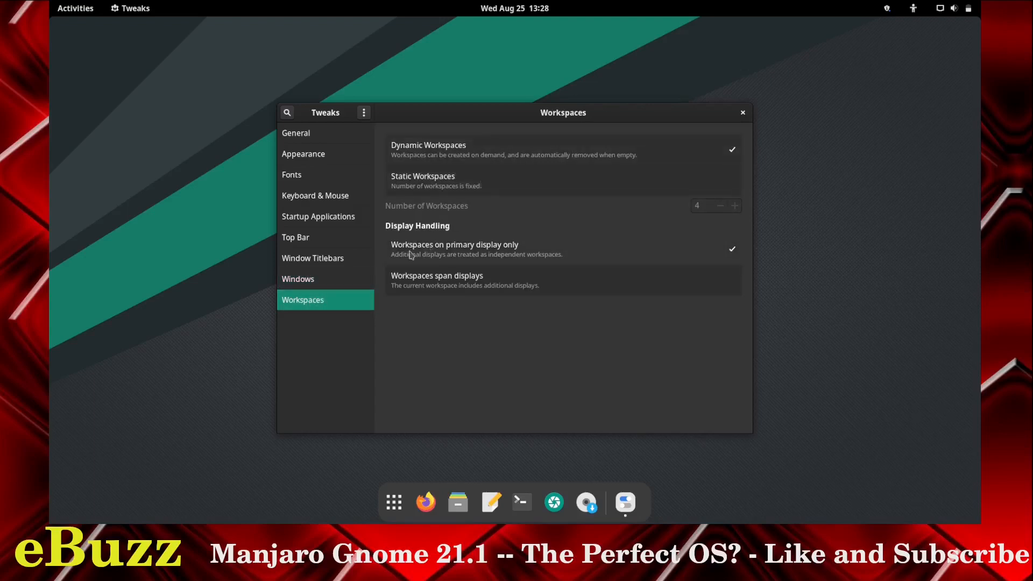
mouse_move(524, 251)
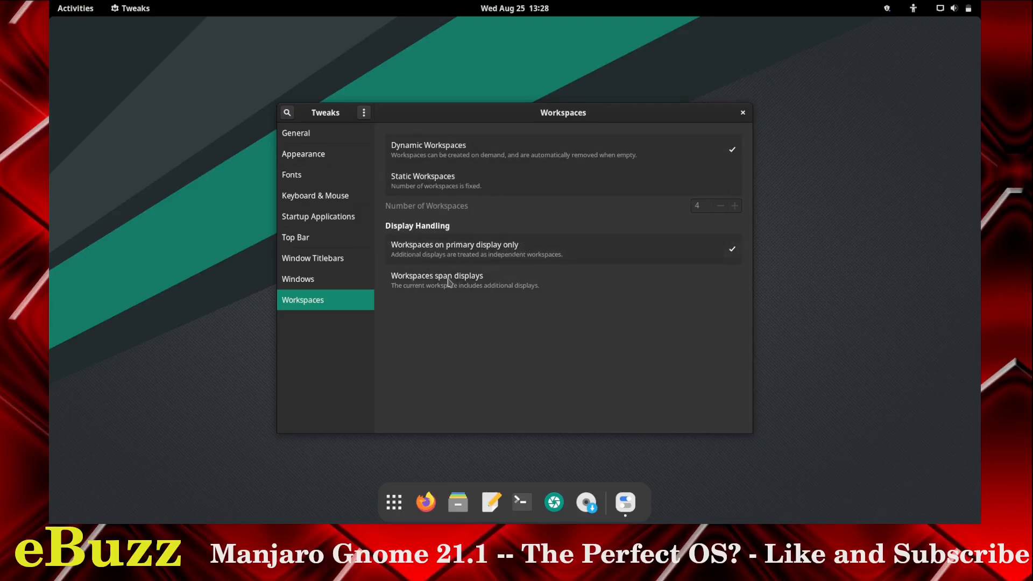
mouse_move(758, 184)
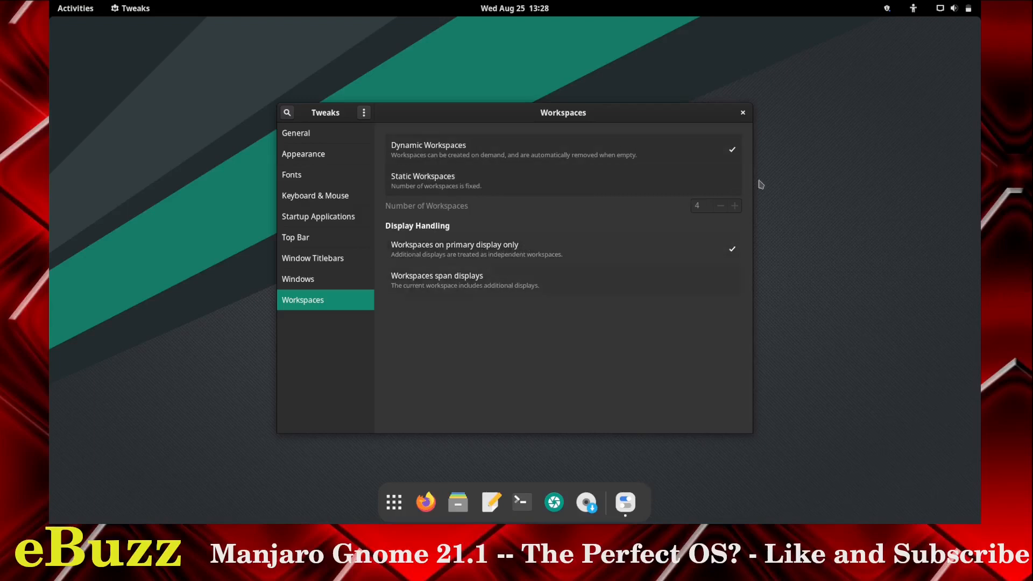
left_click(742, 112)
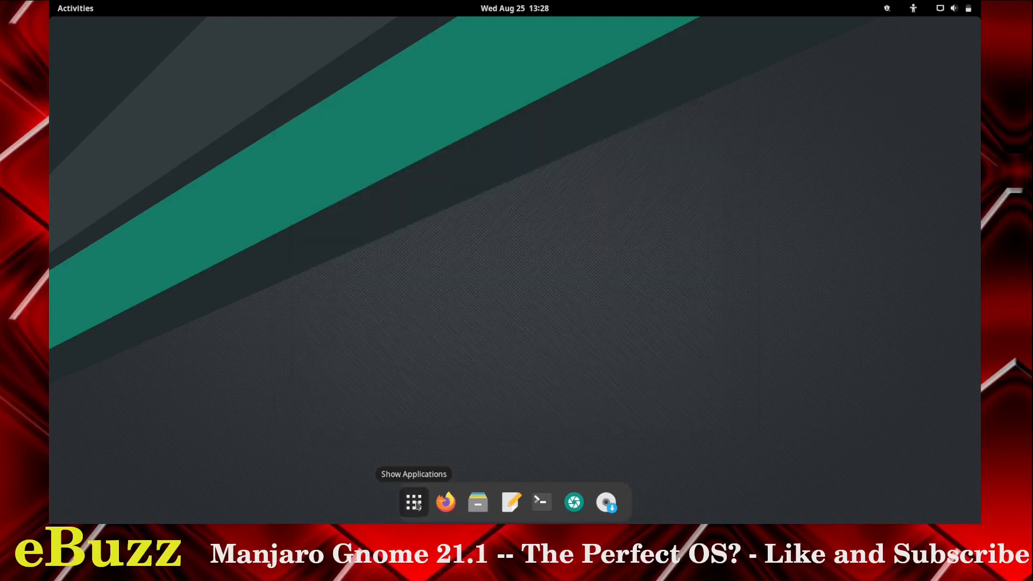
left_click(413, 502)
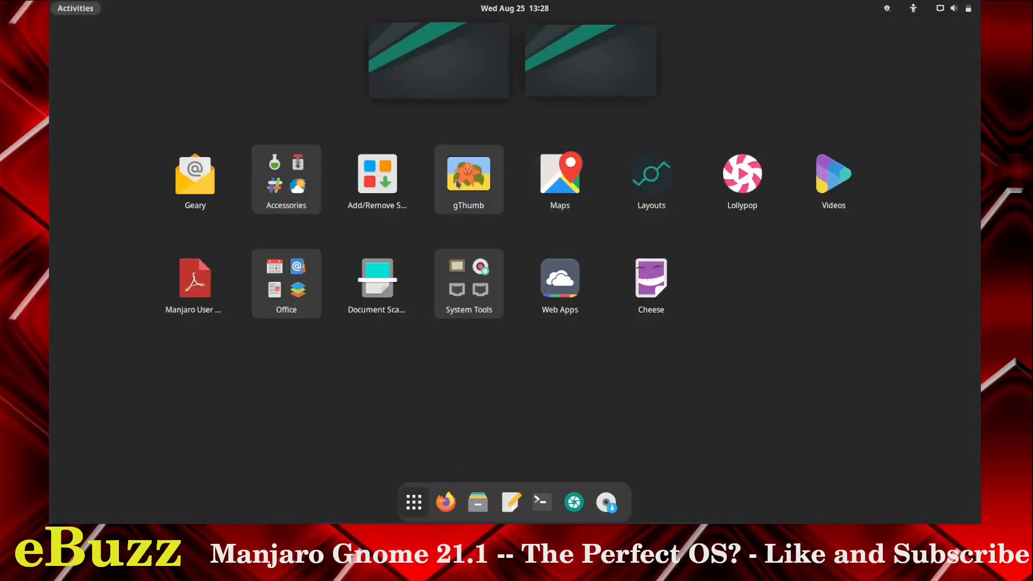
mouse_move(649, 179)
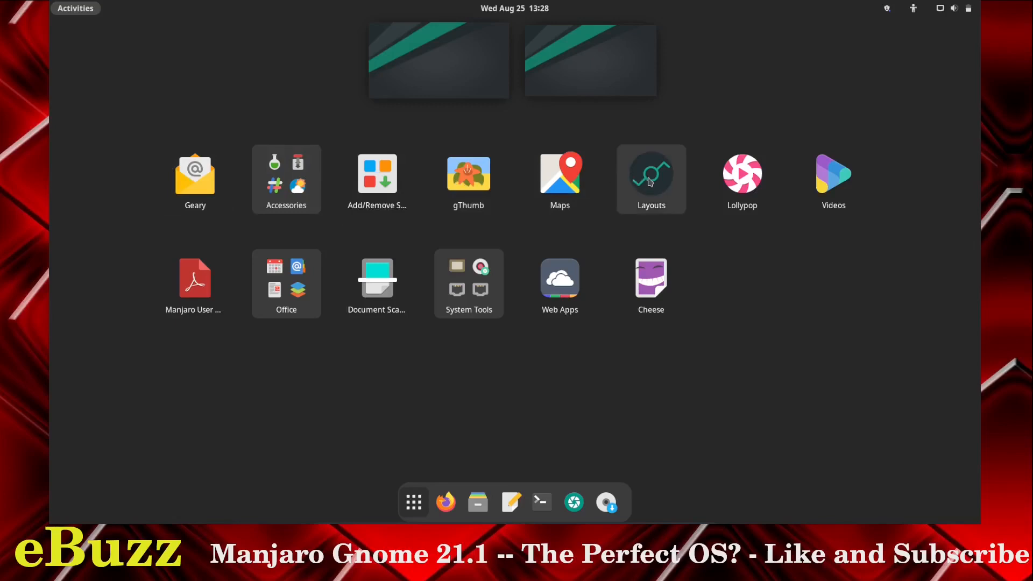
- Launch the Layouts app from the Activities app grid
left_click(649, 177)
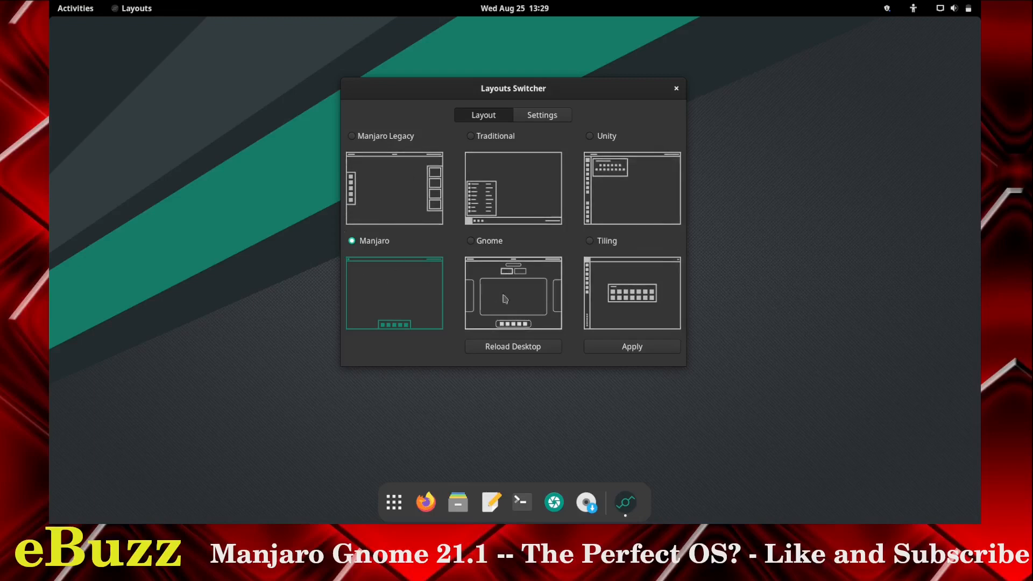
mouse_move(568, 264)
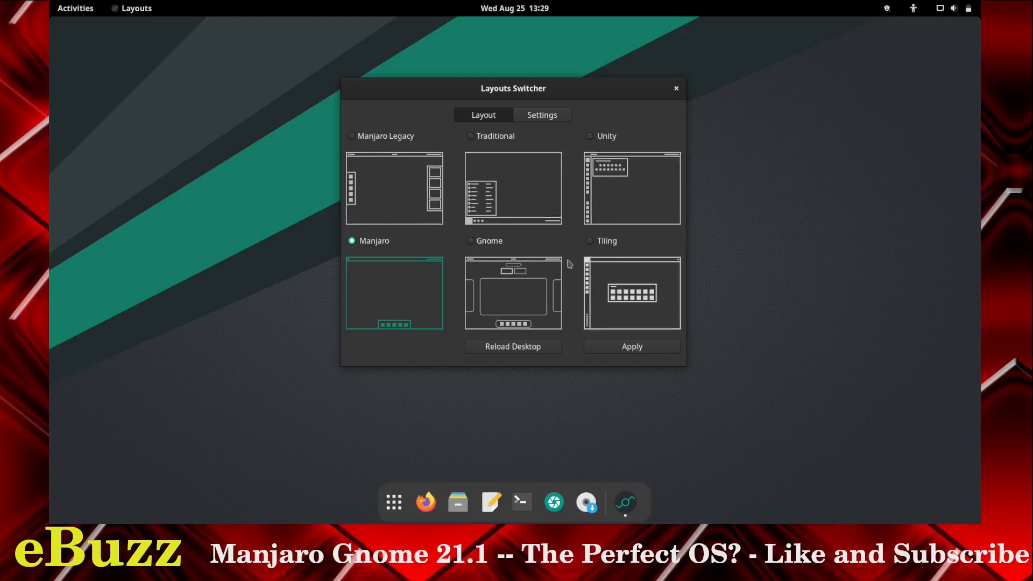
mouse_move(375, 160)
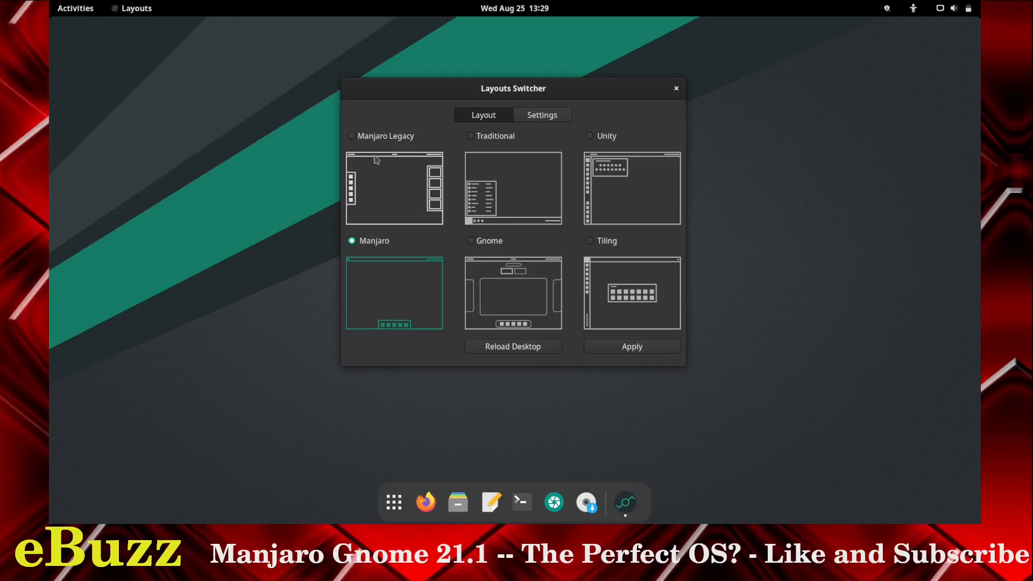
- Apply the Manjaro layout, preview its dock in the applications overview, and return to Layouts
left_click(350, 136)
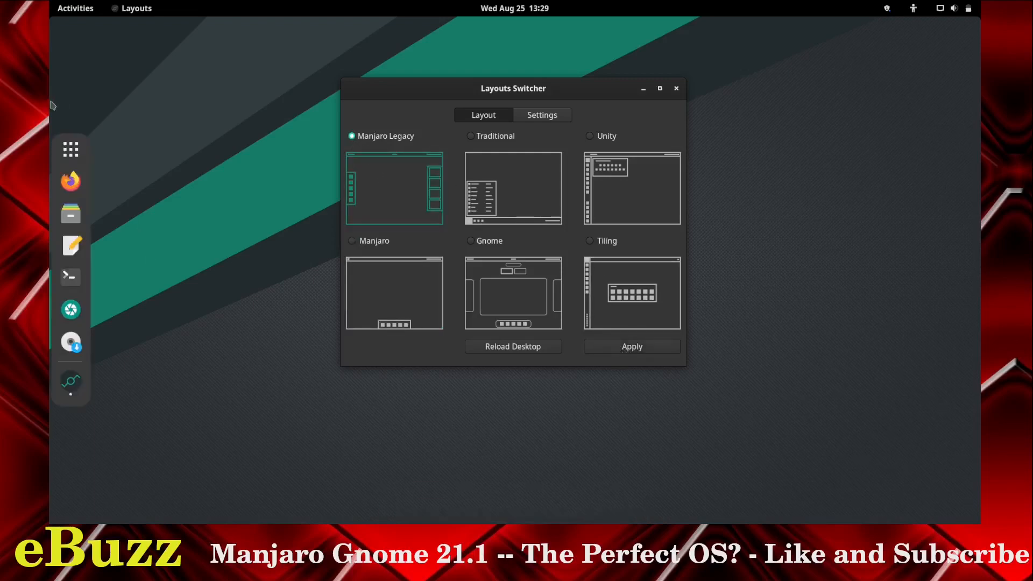
mouse_move(71, 181)
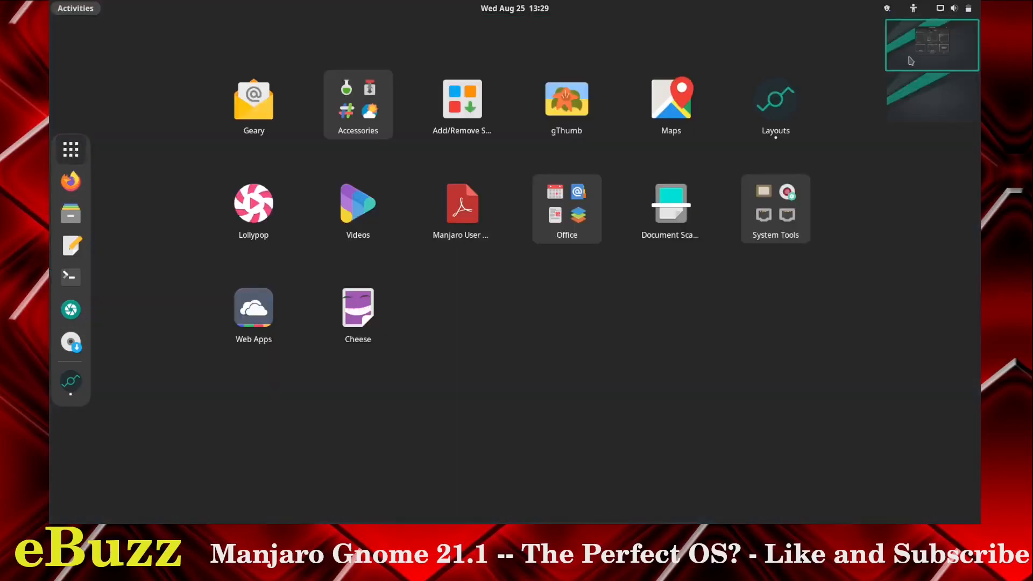
mouse_move(946, 477)
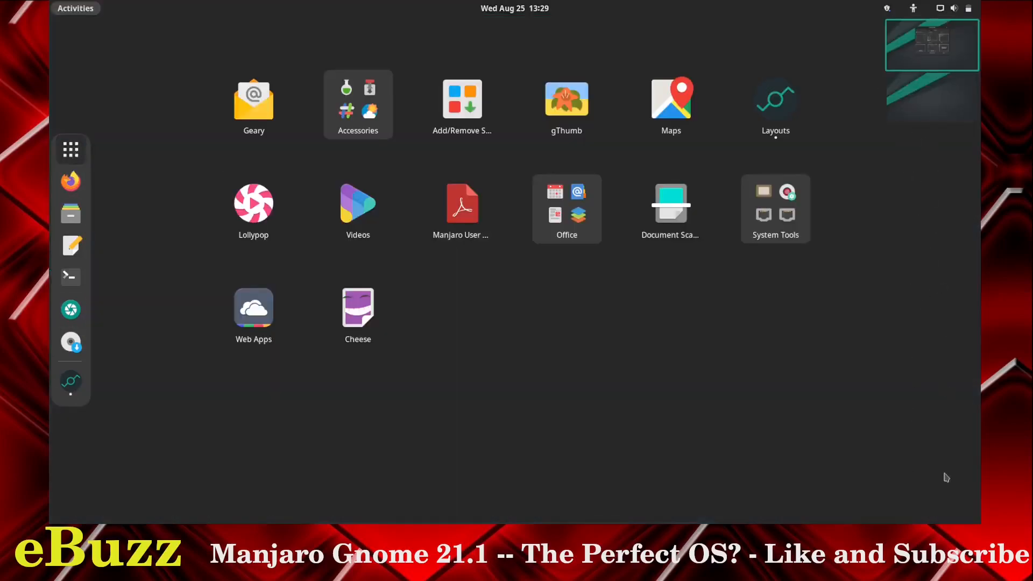
mouse_move(863, 213)
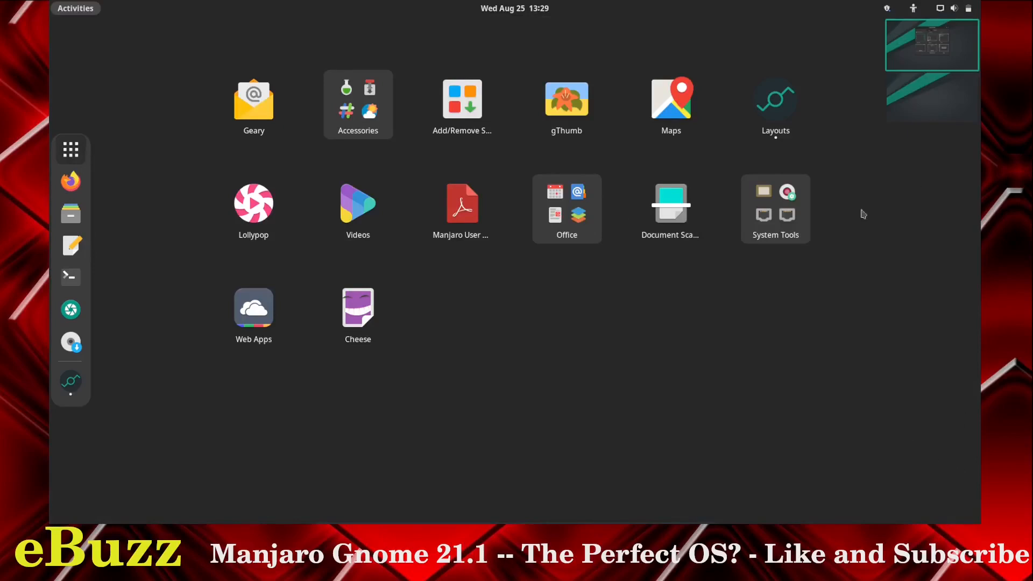
mouse_move(456, 261)
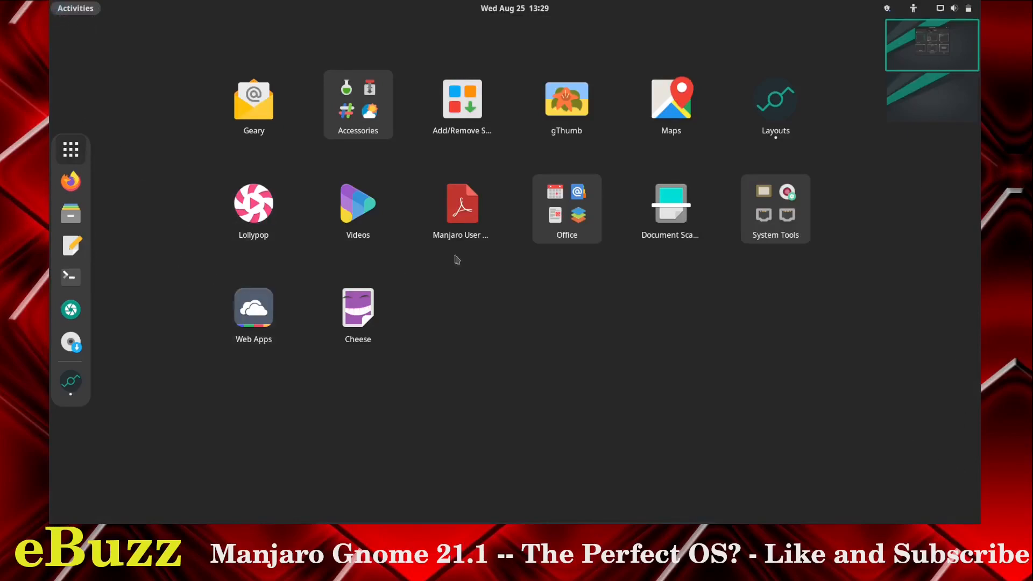
left_click(775, 99)
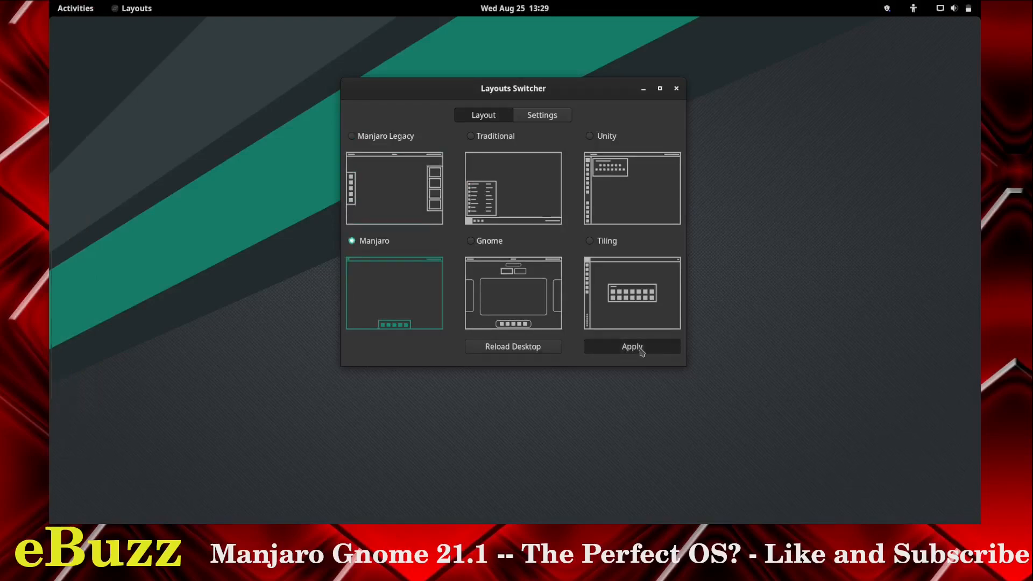
left_click(631, 347)
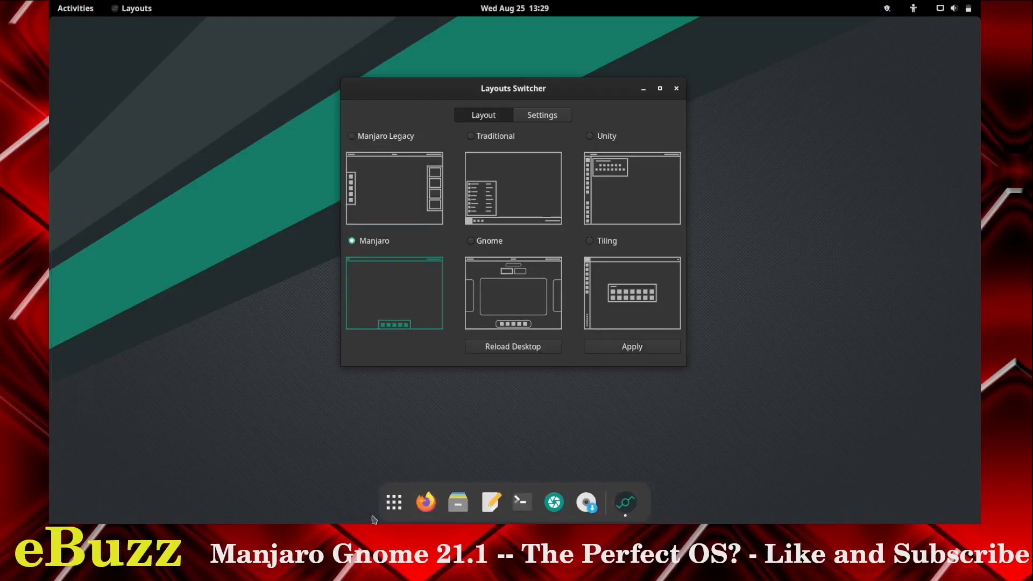
left_click(393, 502)
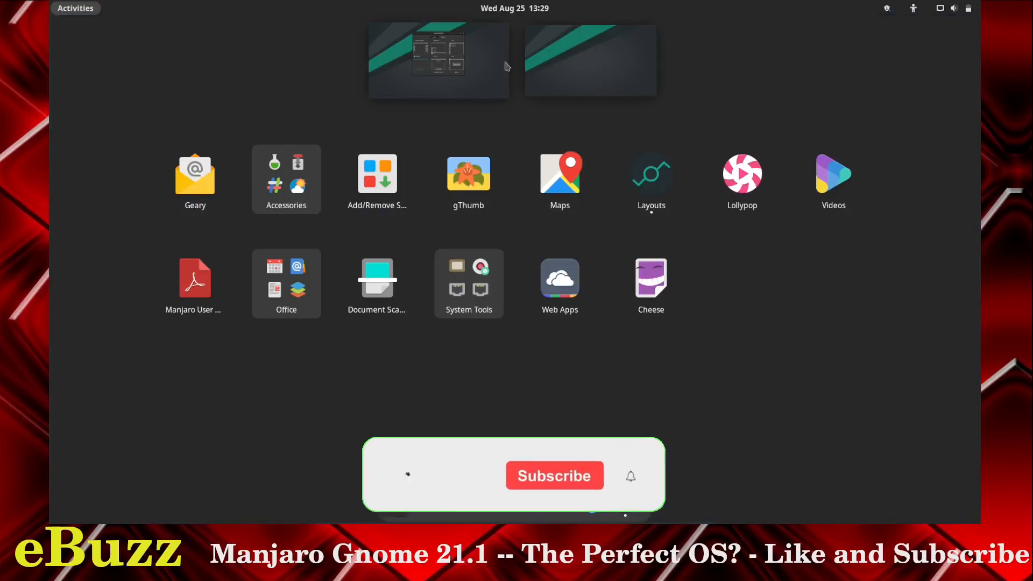
left_click(650, 175)
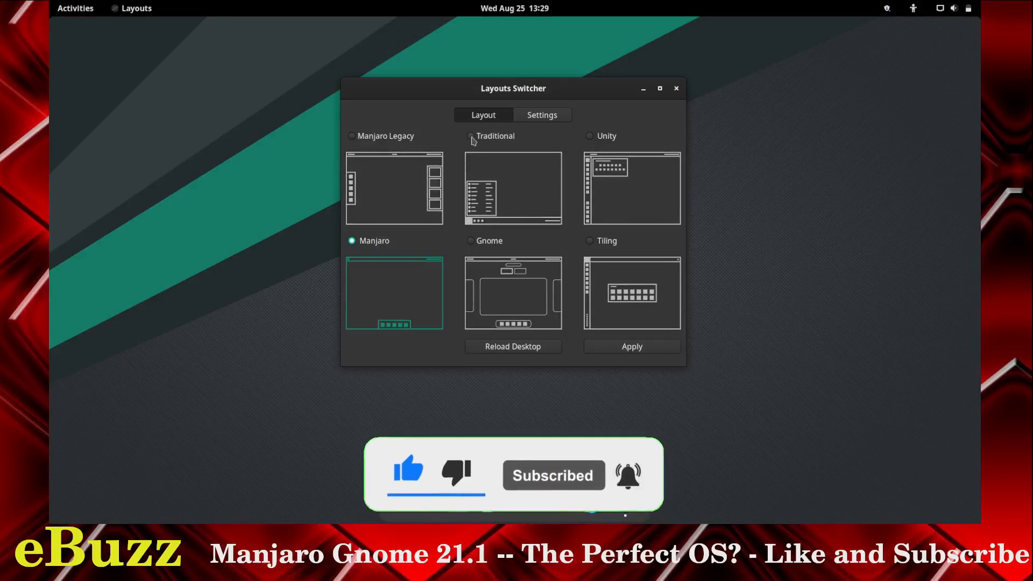
- Apply the Traditional layout, browse its taskbar application menu, then select Unity
left_click(469, 136)
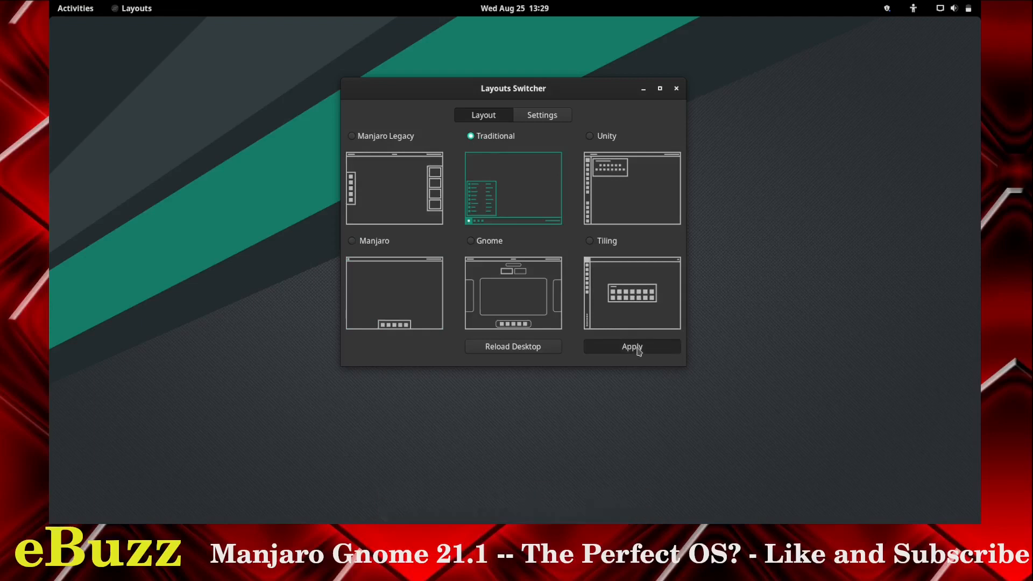
left_click(631, 347)
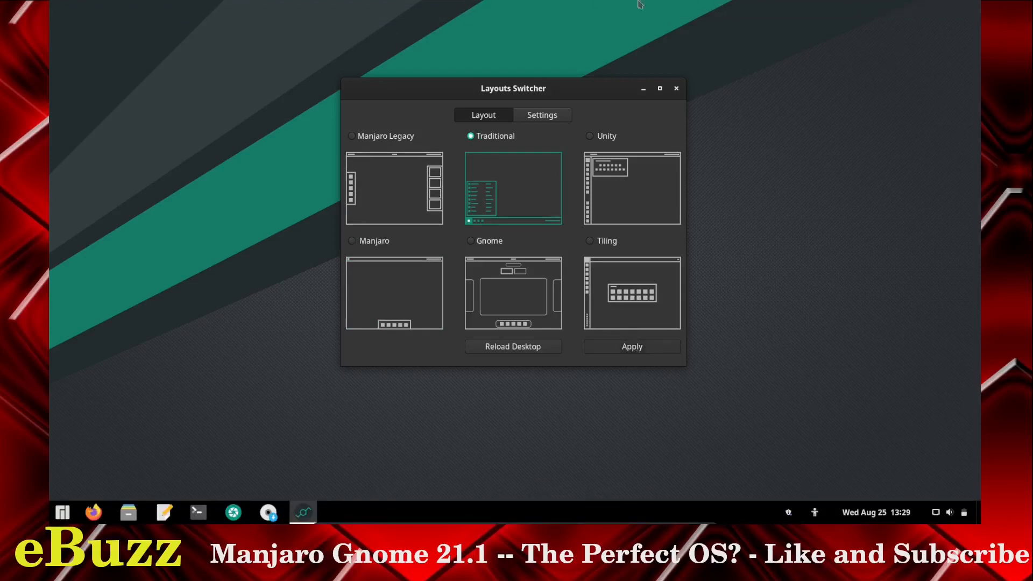
left_click(62, 512)
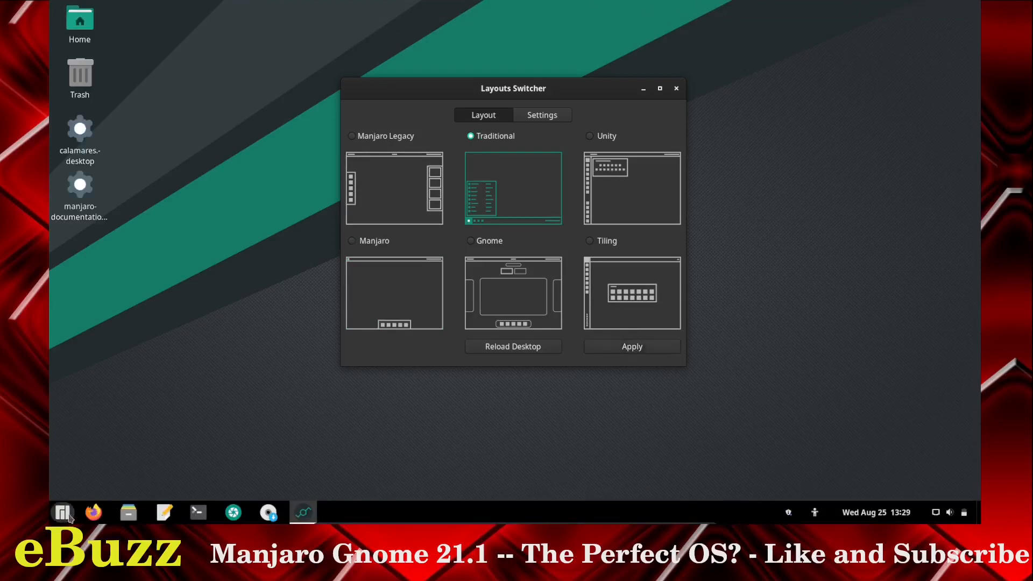
left_click(62, 512)
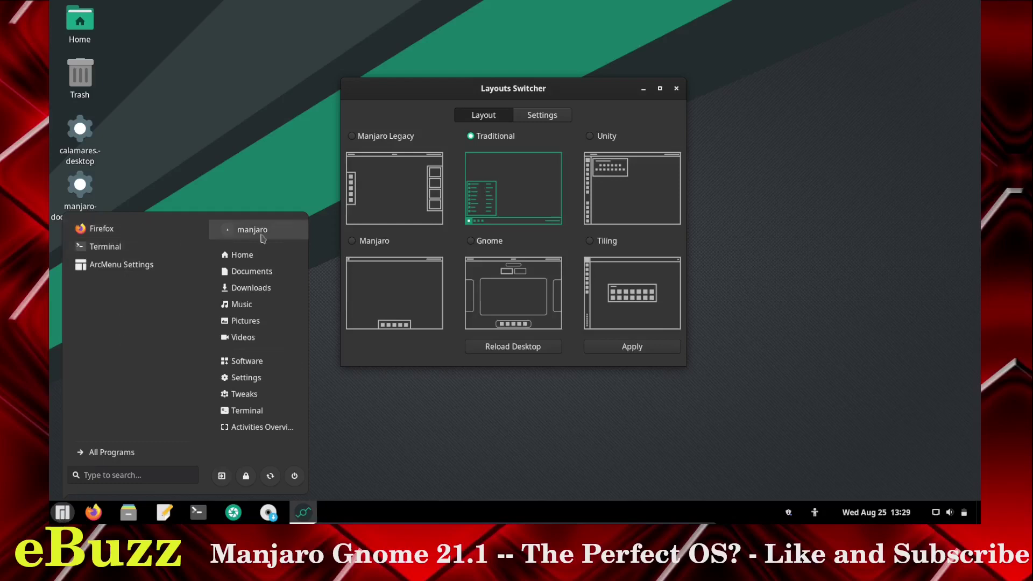
mouse_move(242, 336)
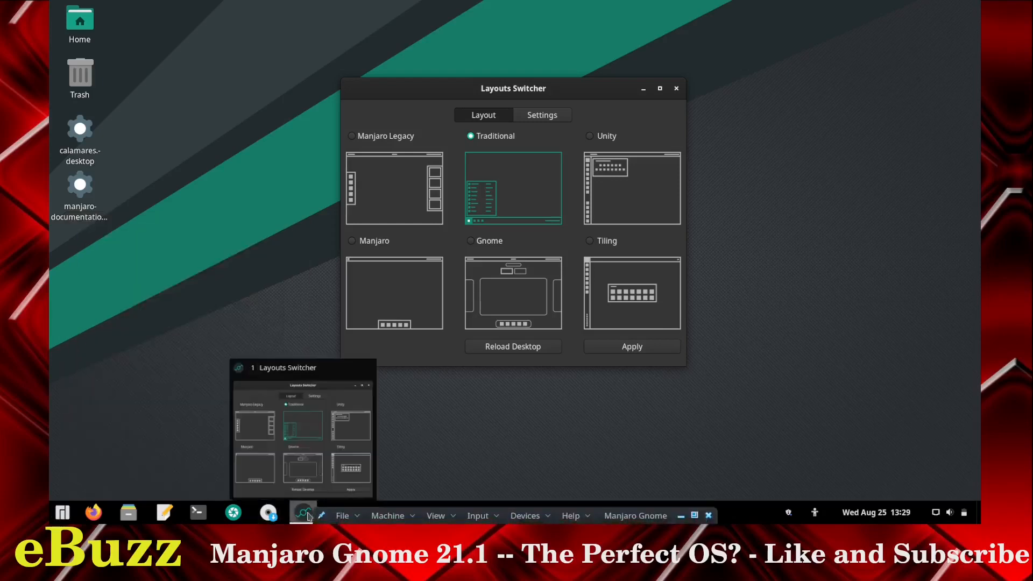
left_click(588, 135)
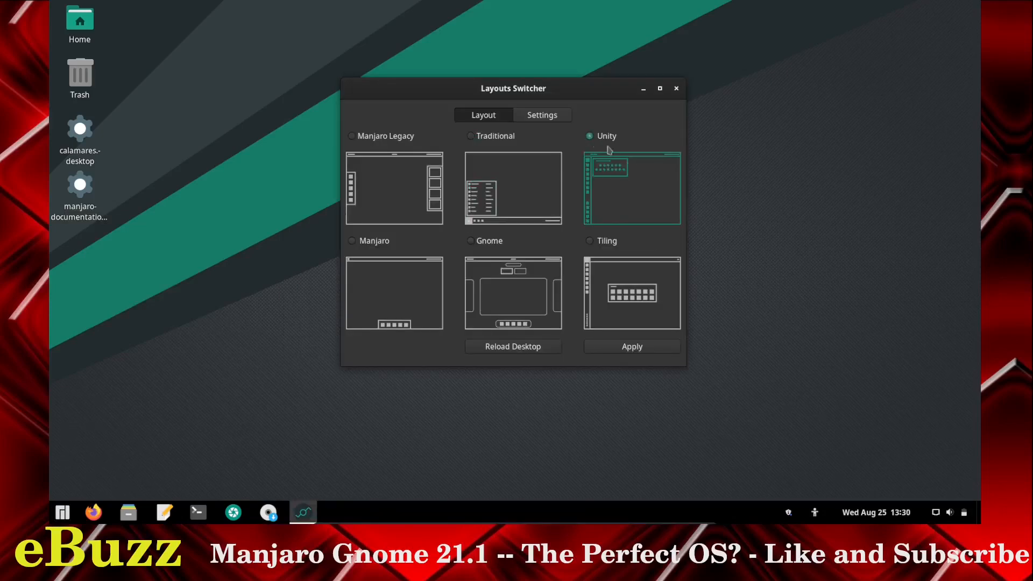
- Apply the Unity layout, then the Tiling layout, and close the Layouts window
left_click(631, 346)
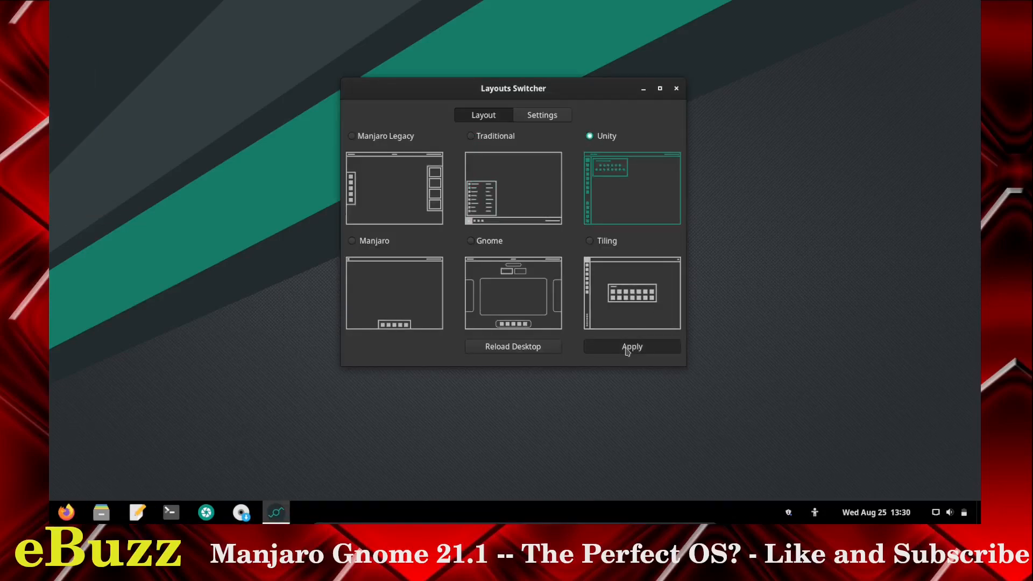
left_click(630, 347)
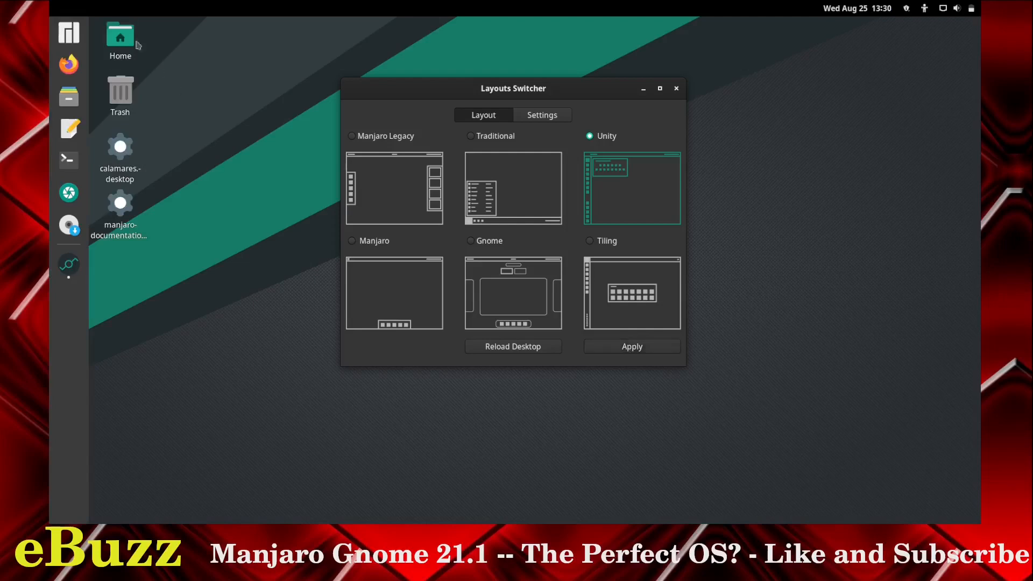
mouse_move(62, 4)
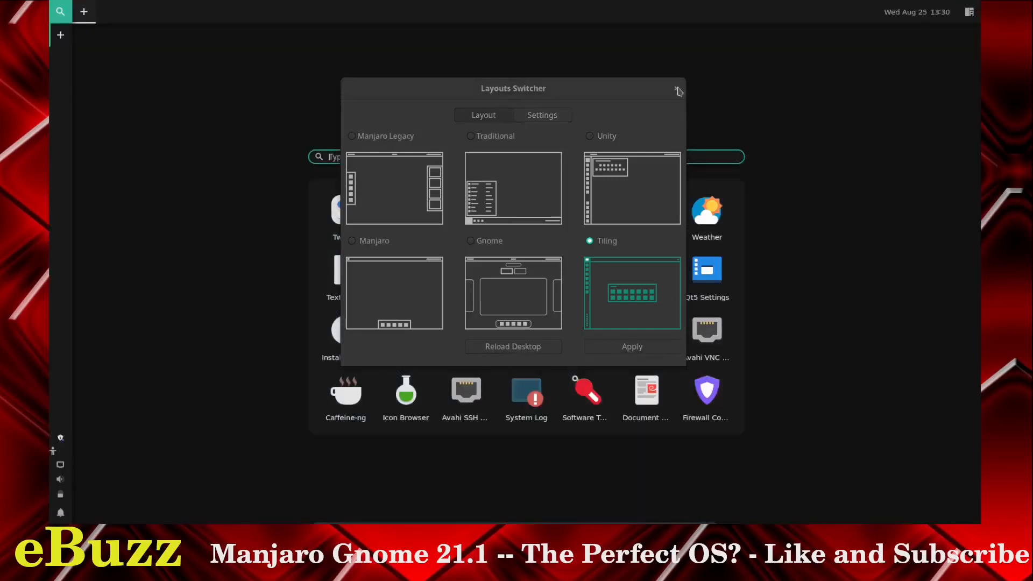
left_click(677, 90)
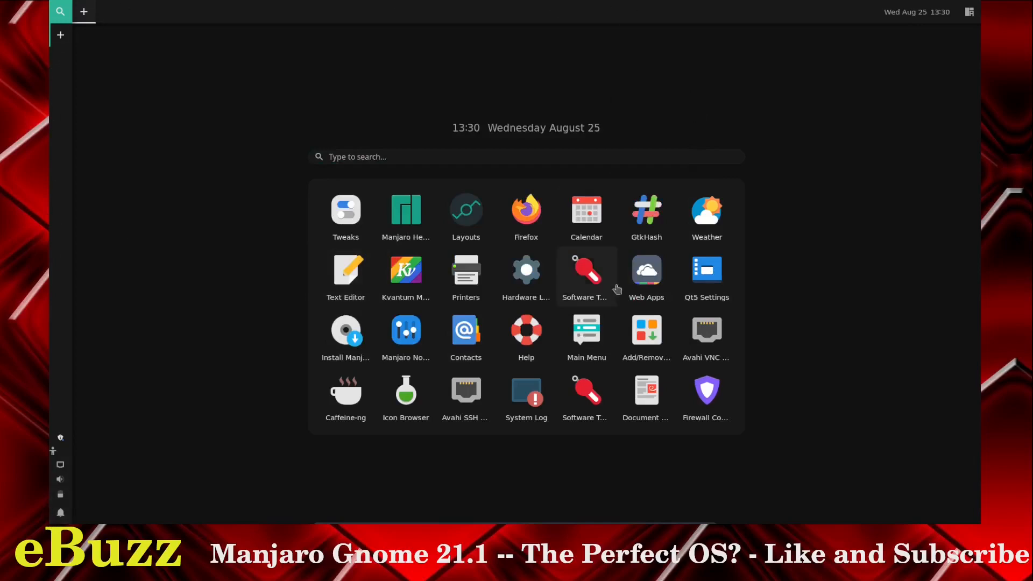
mouse_move(465, 211)
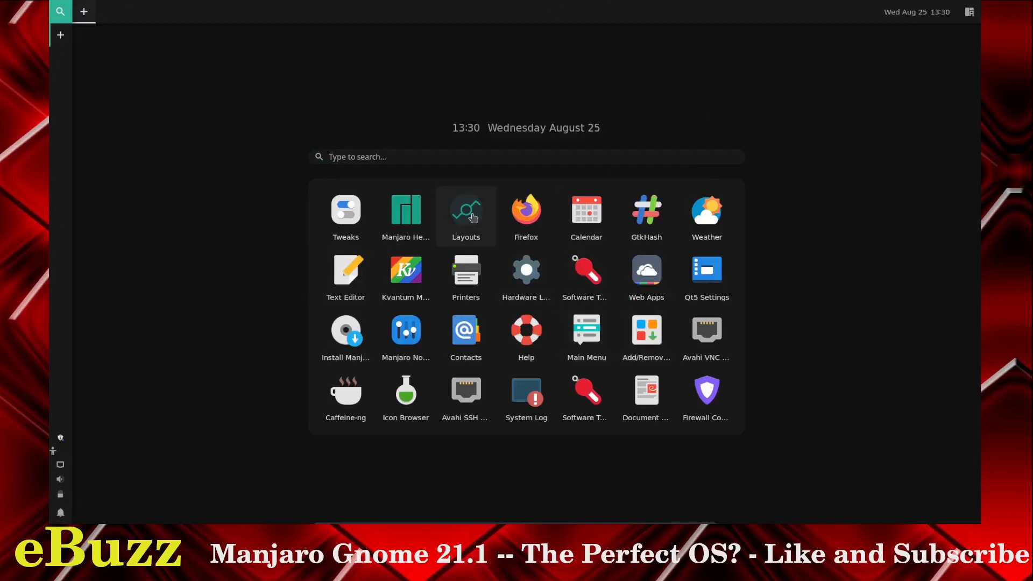
- Reopen Layouts from the launcher and apply the Gnome layout
left_click(466, 211)
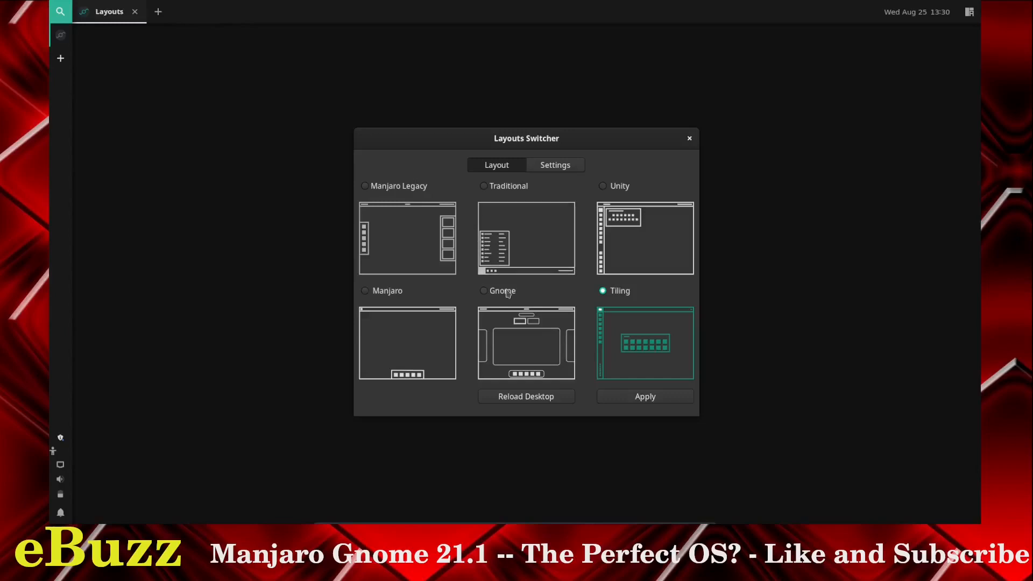
left_click(484, 291)
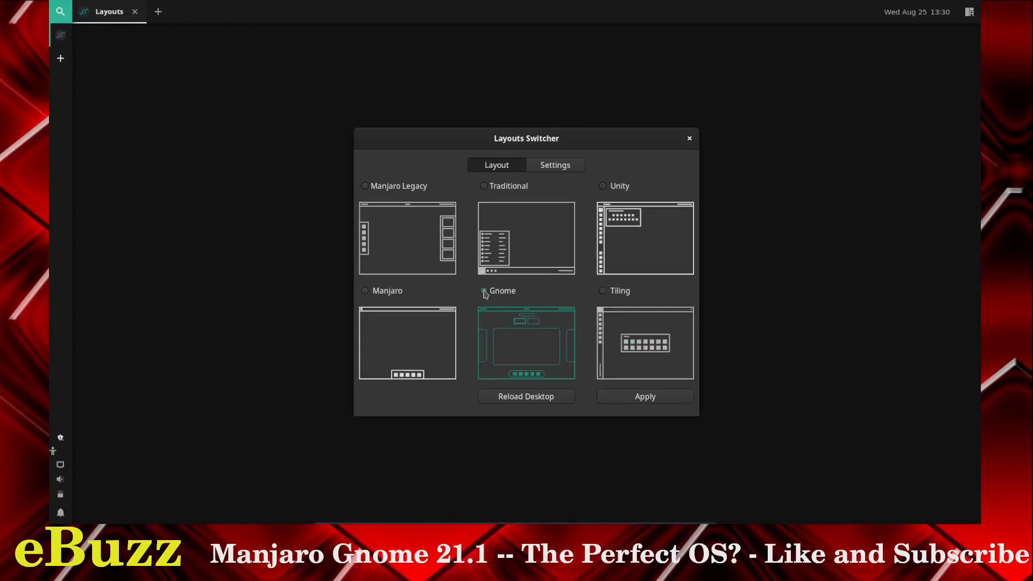
left_click(644, 396)
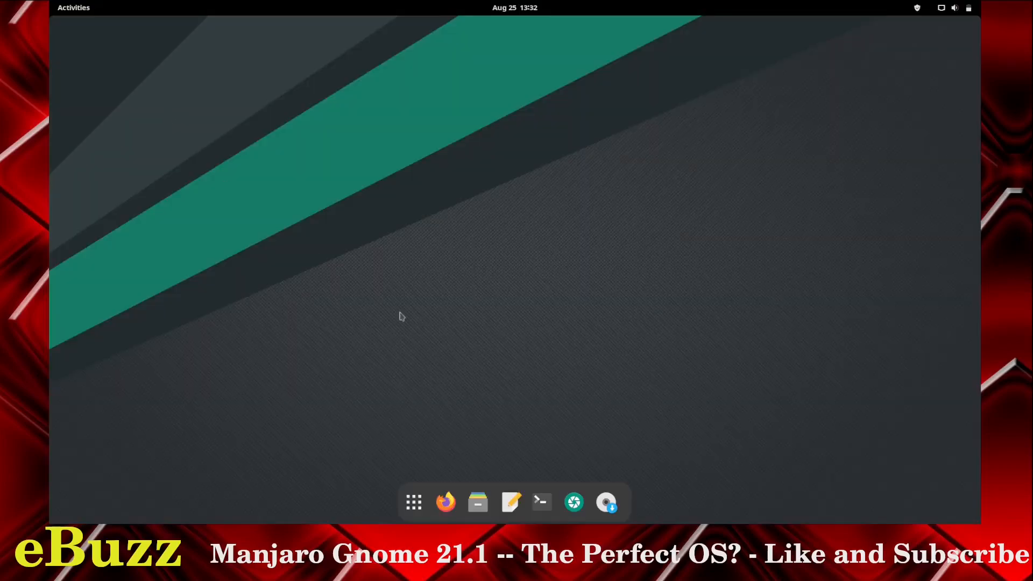
left_click(413, 503)
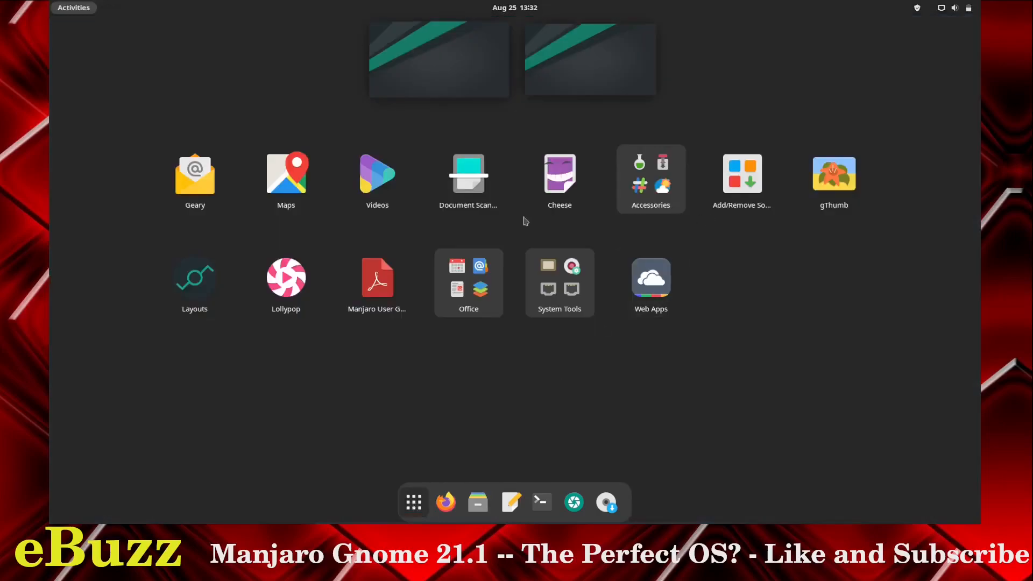
mouse_move(285, 277)
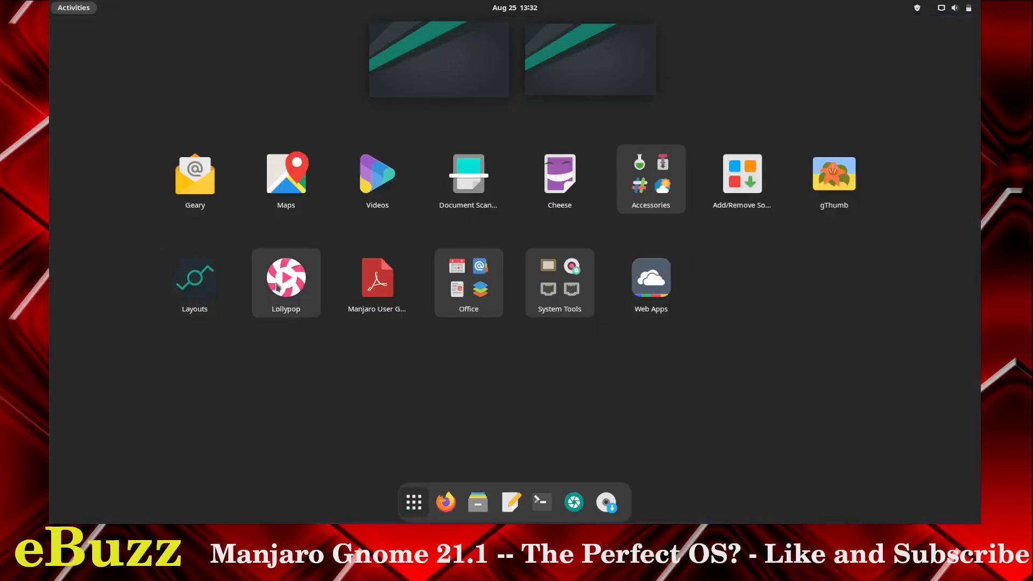
mouse_move(495, 290)
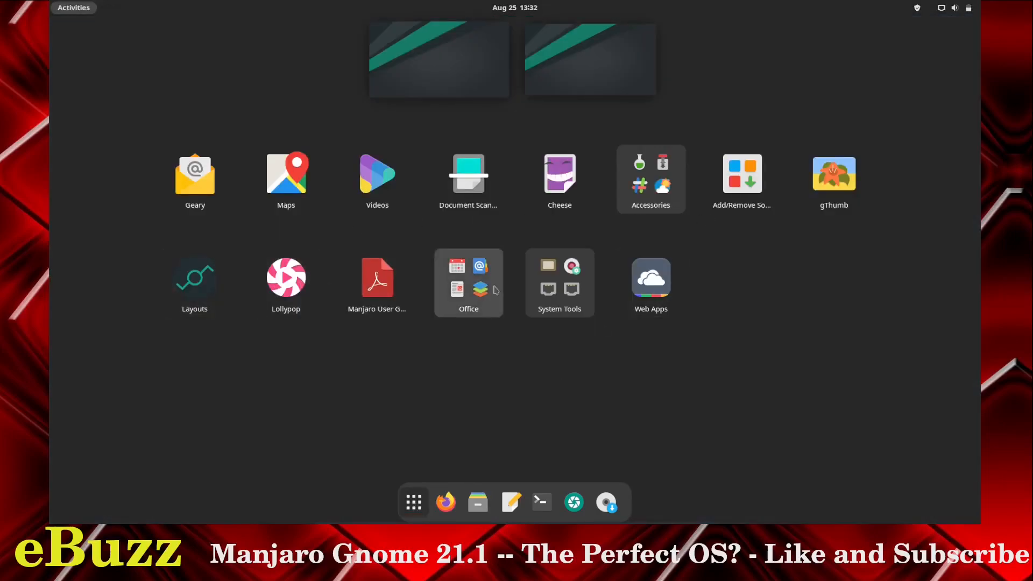
left_click(468, 282)
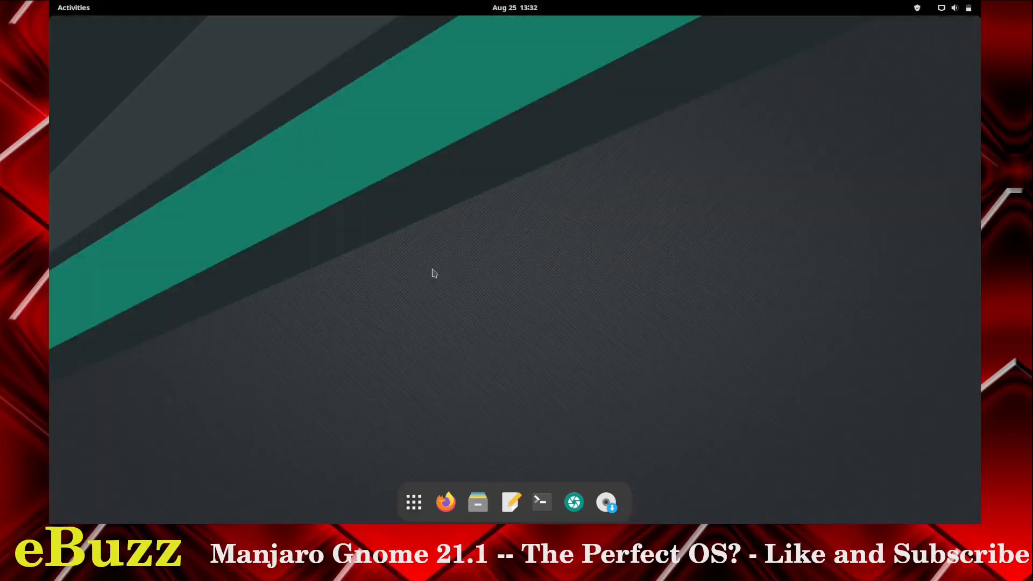
left_click(624, 501)
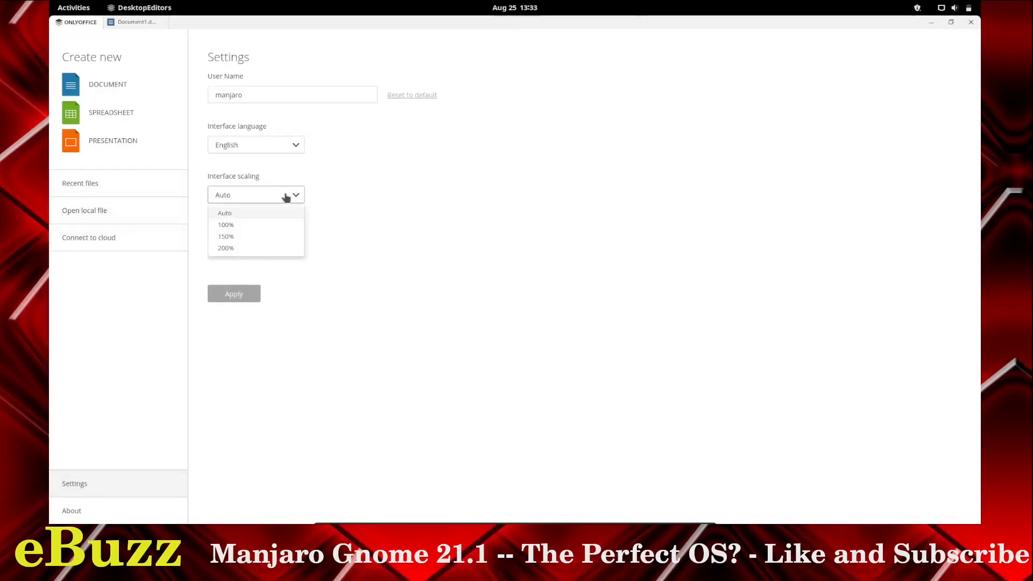
- Set ONLYOFFICE interface scaling to 150% and Dark theme, then create new blank Document2.docx
left_click(225, 236)
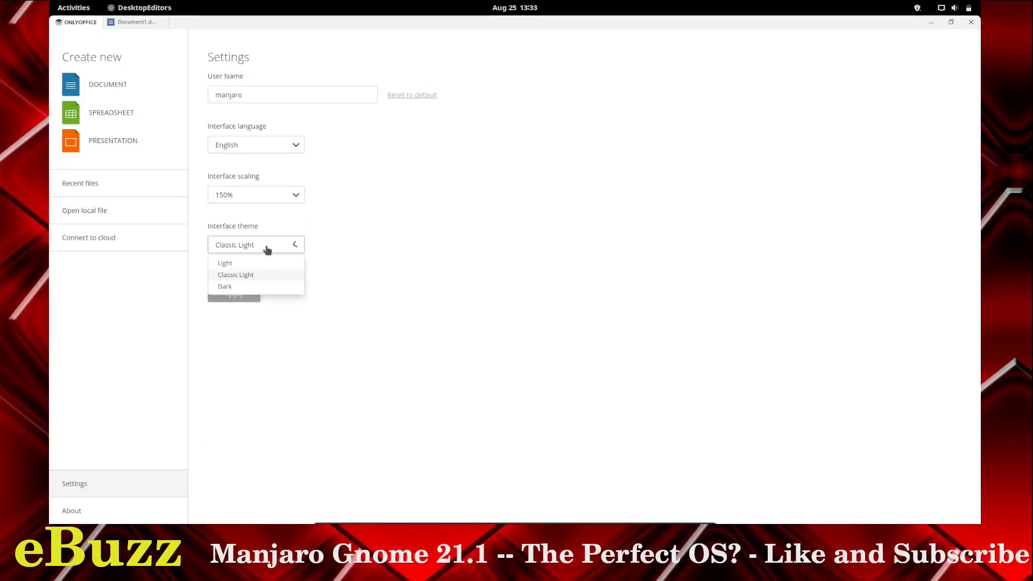
left_click(224, 286)
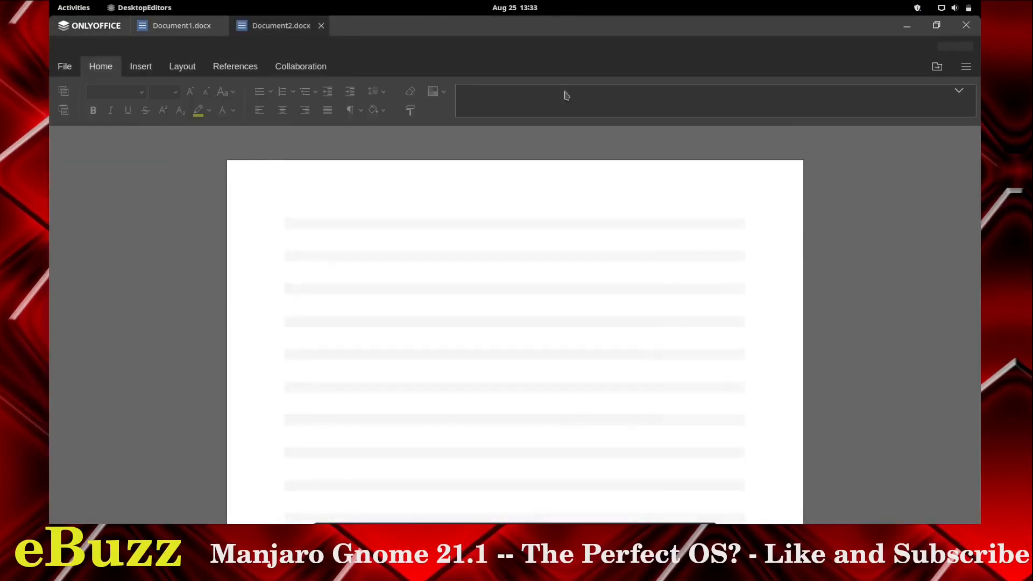
left_click(279, 25)
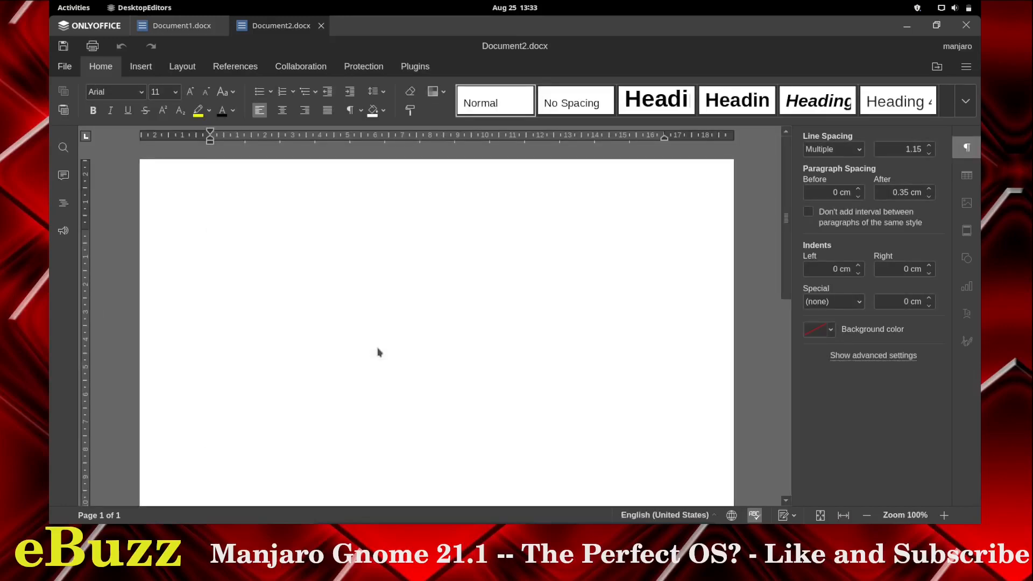
mouse_move(515, 198)
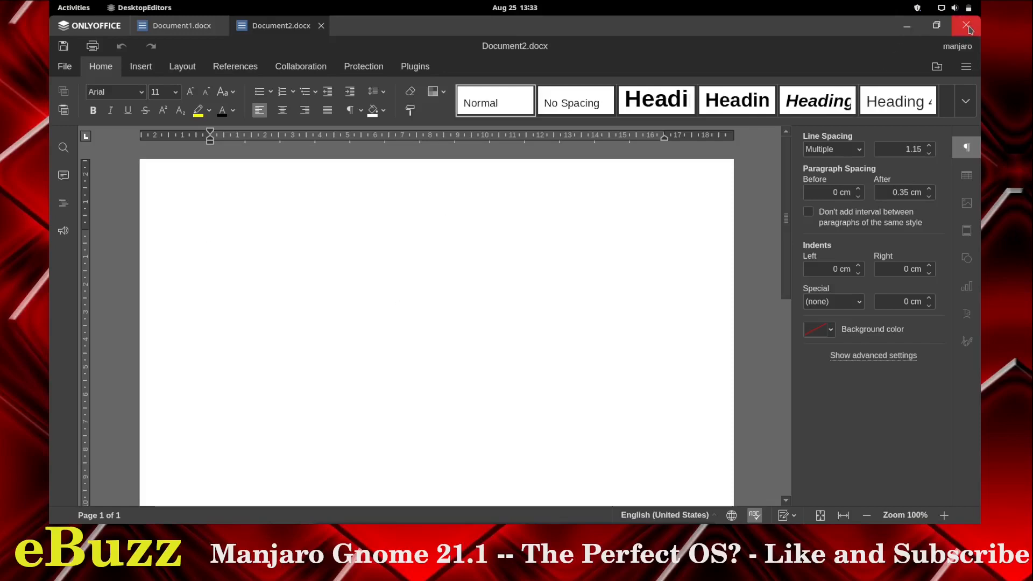
- Close ONLYOFFICE and show the second page of the System Tools folder in the app grid
left_click(967, 25)
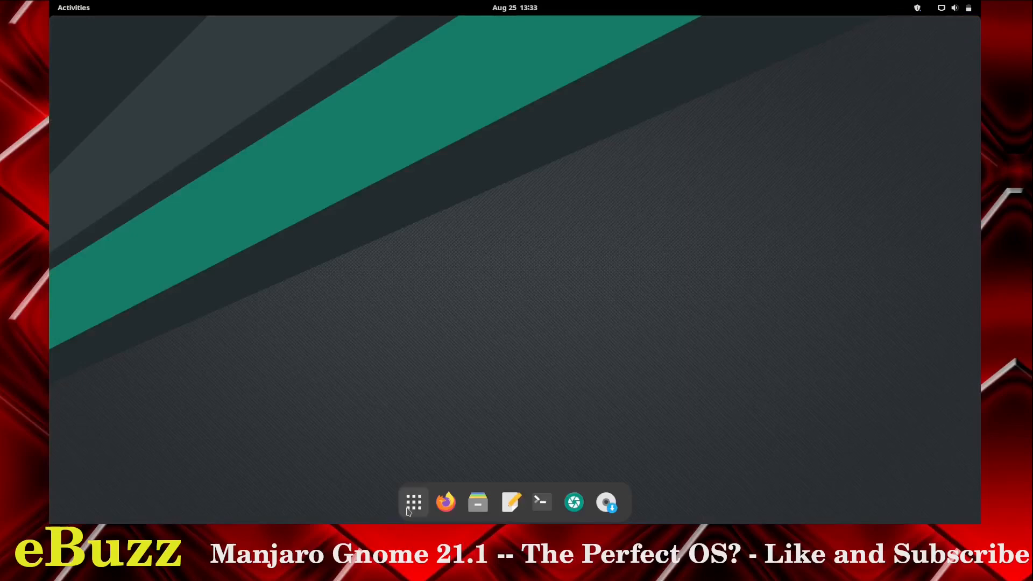
left_click(413, 502)
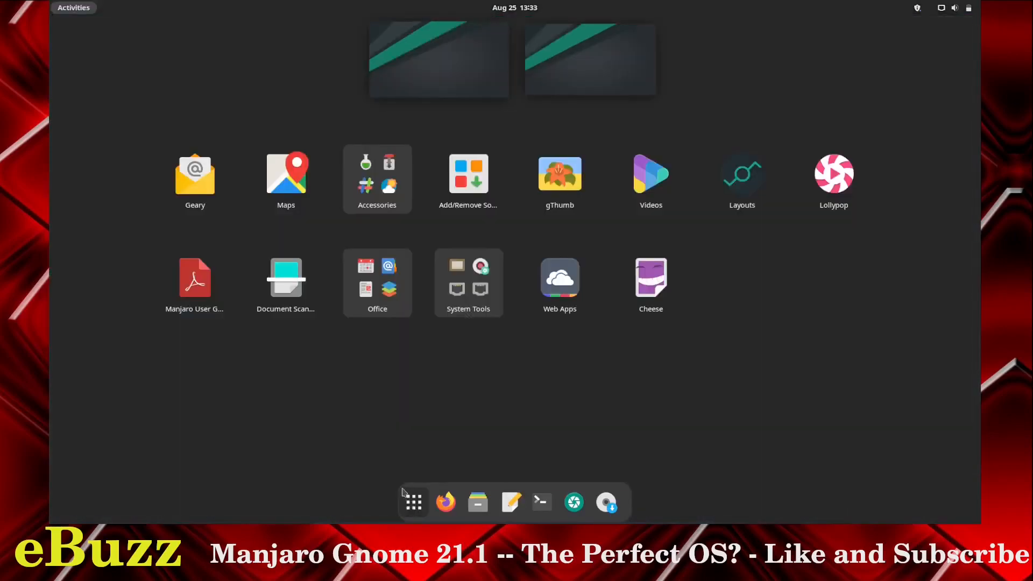
mouse_move(410, 491)
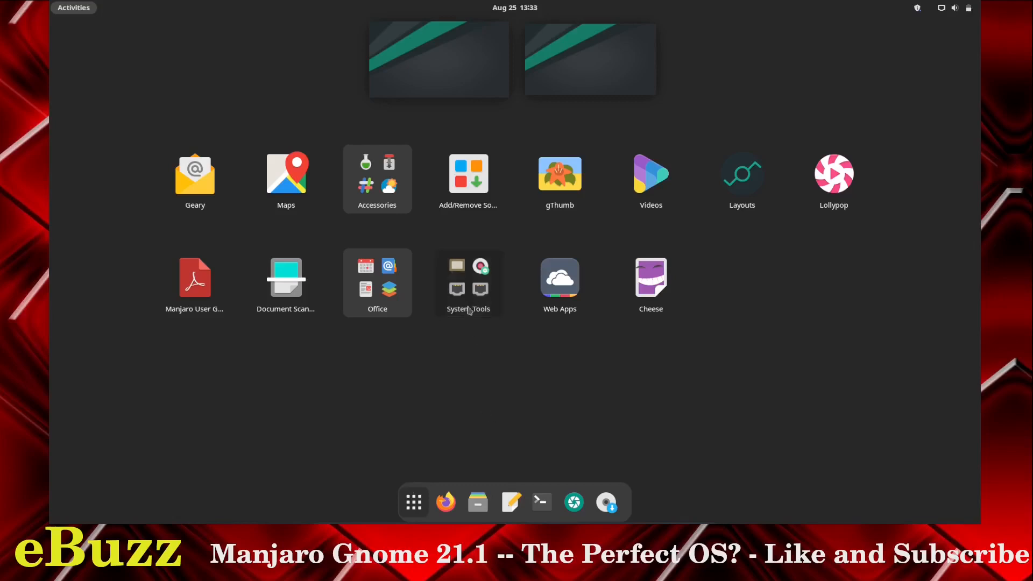
left_click(467, 282)
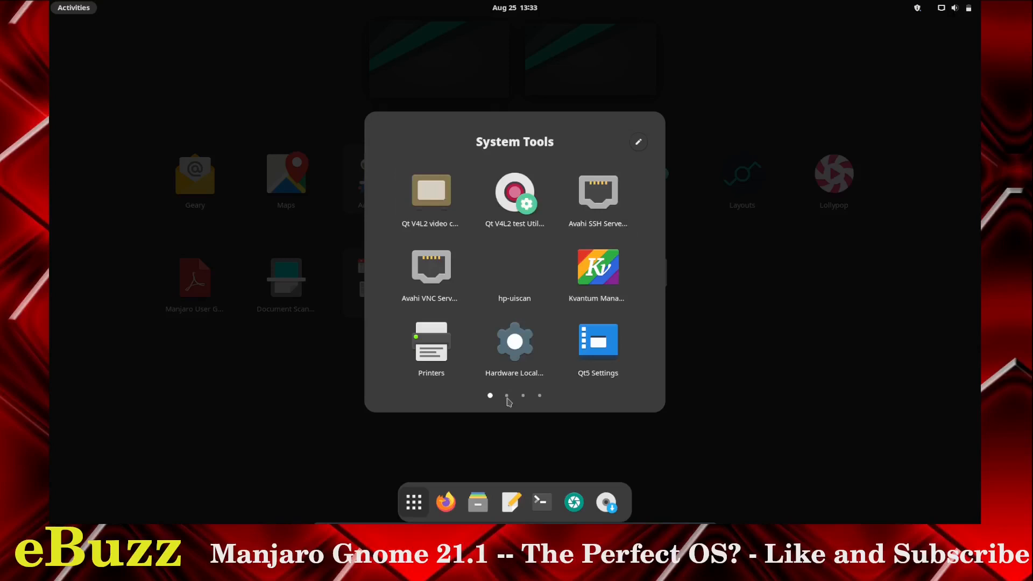
left_click(505, 395)
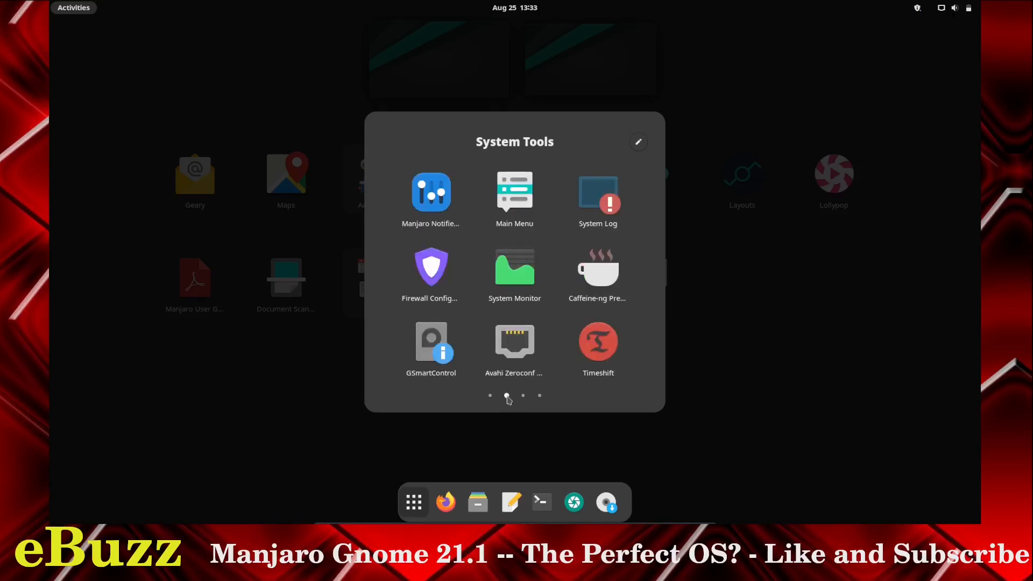
mouse_move(597, 196)
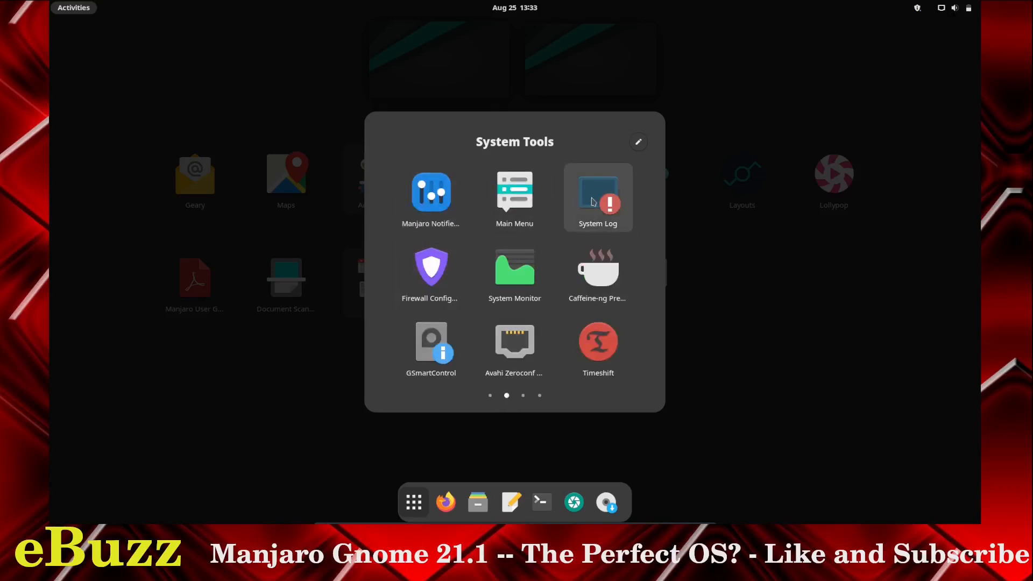
mouse_move(525, 397)
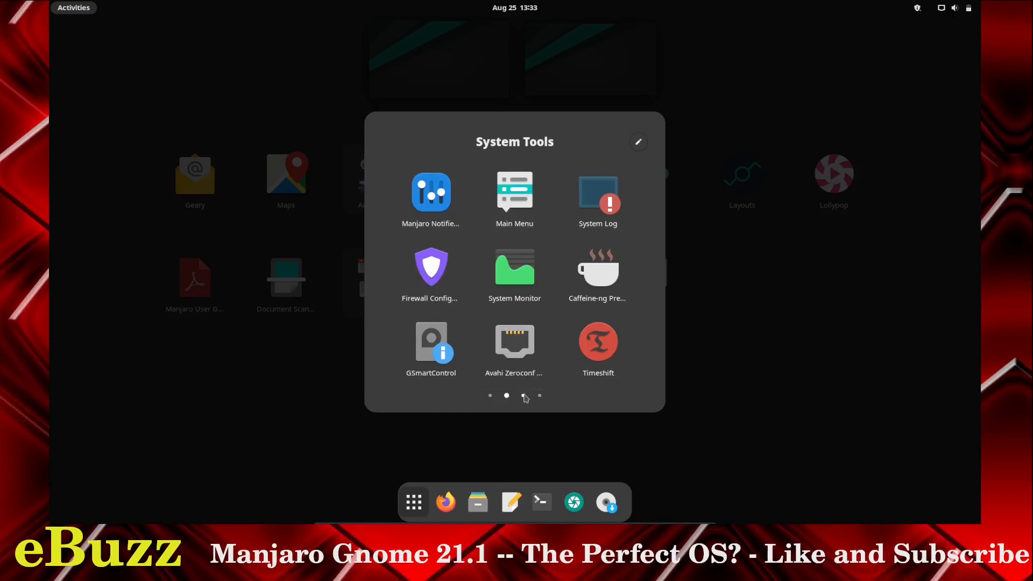
- Launch System Monitor, view the Resources graphs of CPU, memory and network, then close it
left_click(514, 269)
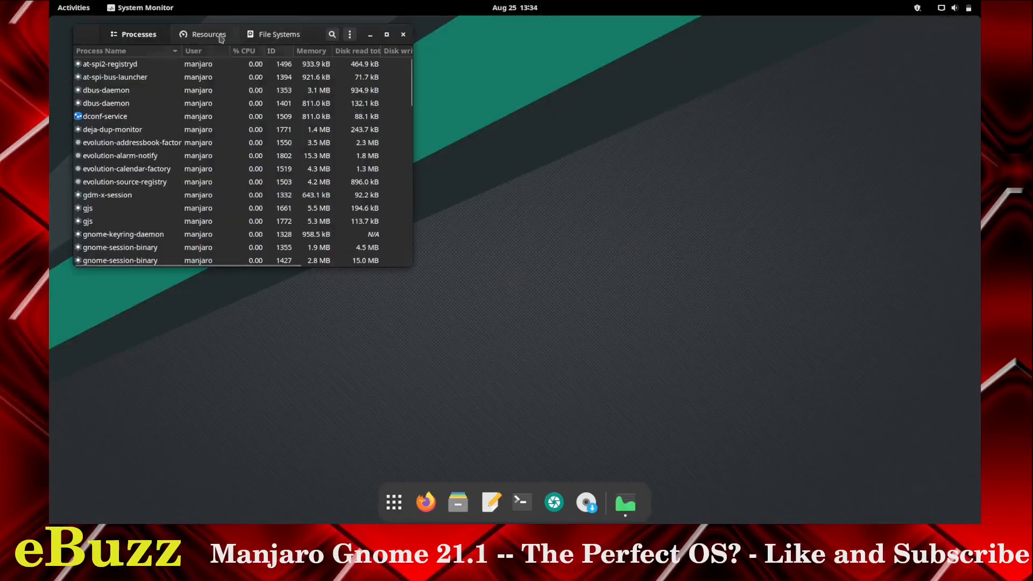
left_click(207, 33)
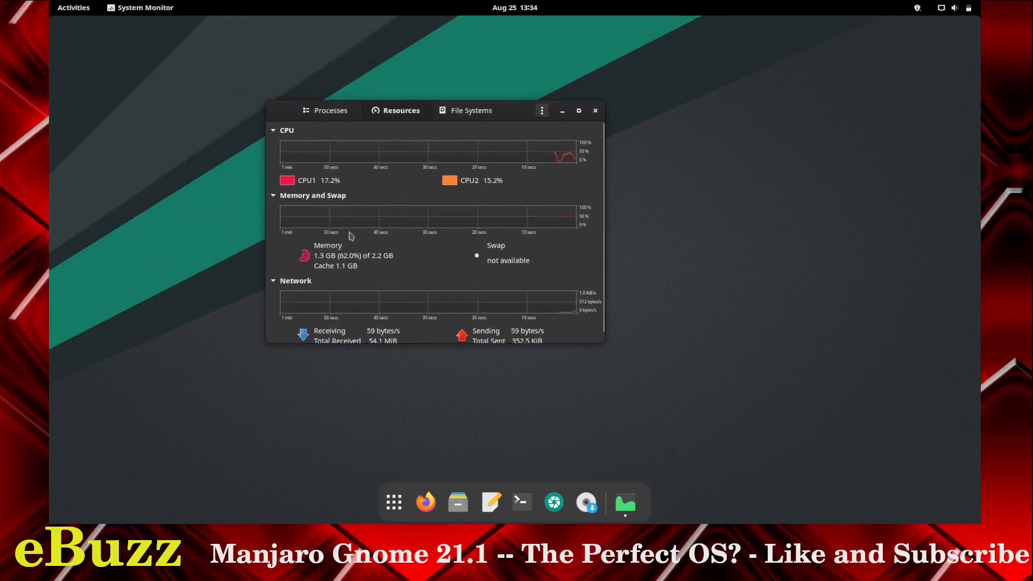
mouse_move(316, 268)
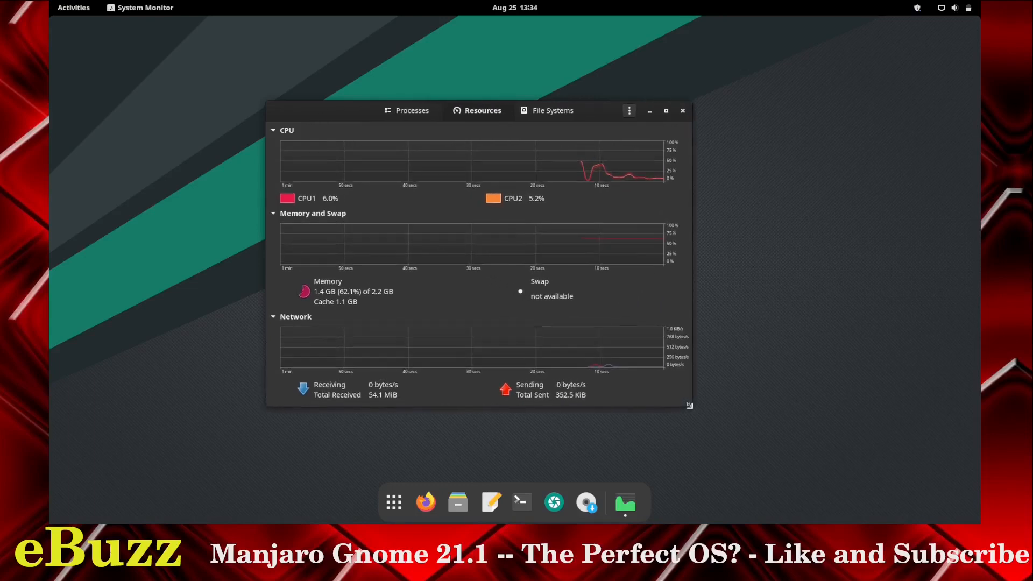
mouse_move(768, 125)
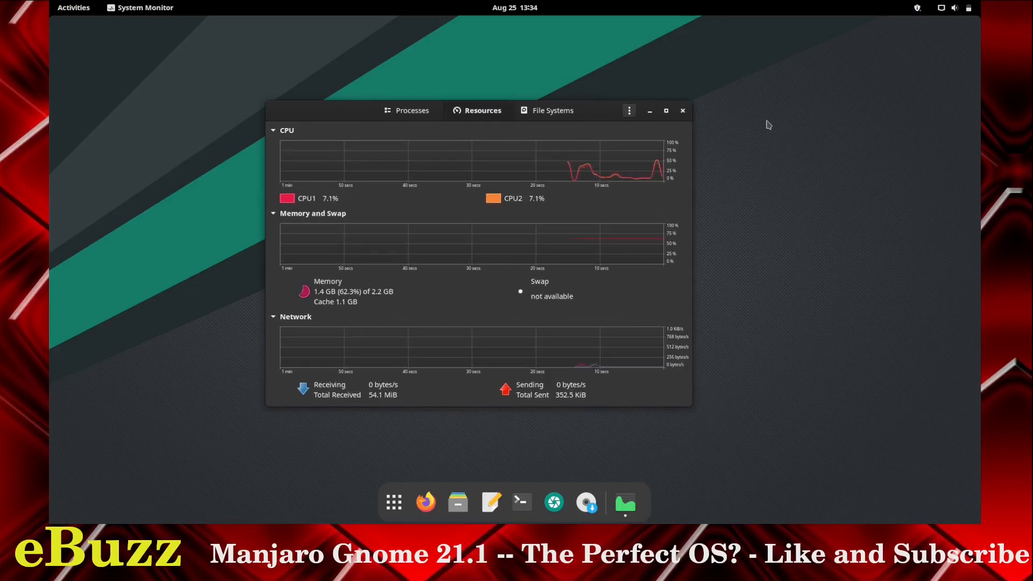
mouse_move(690, 124)
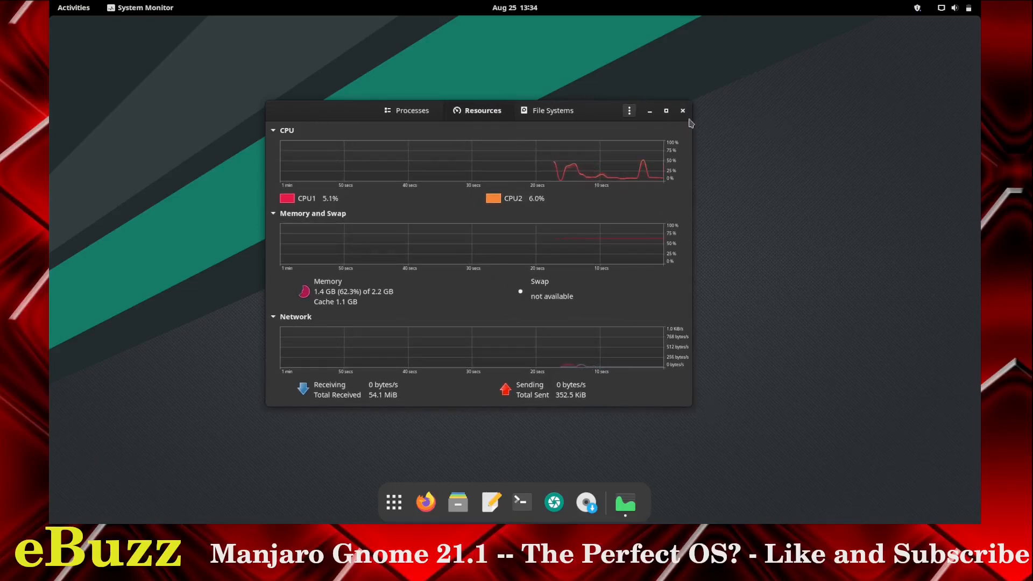
left_click(682, 110)
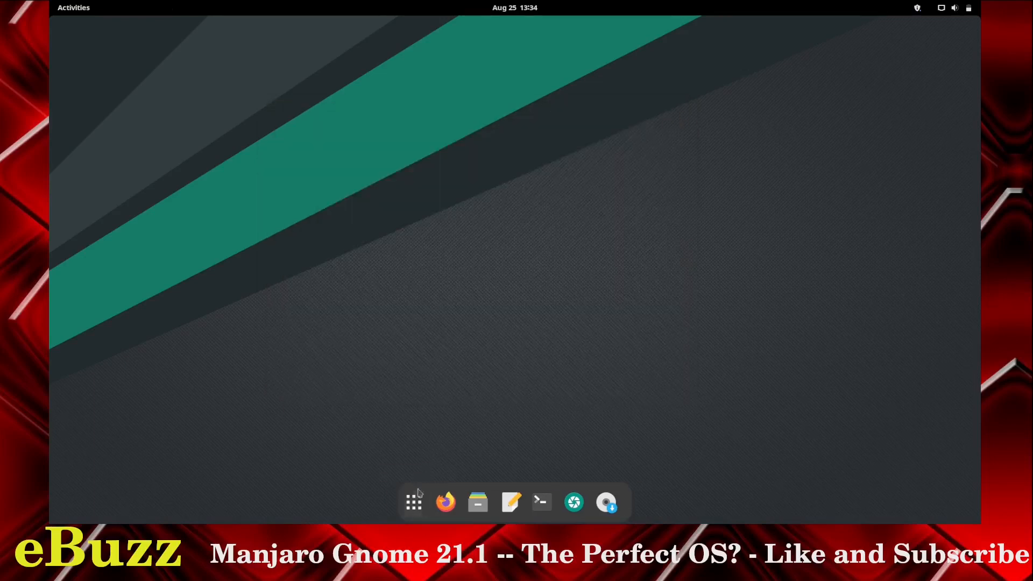
- Show the full application grid from the dock's Show Applications icon
left_click(413, 503)
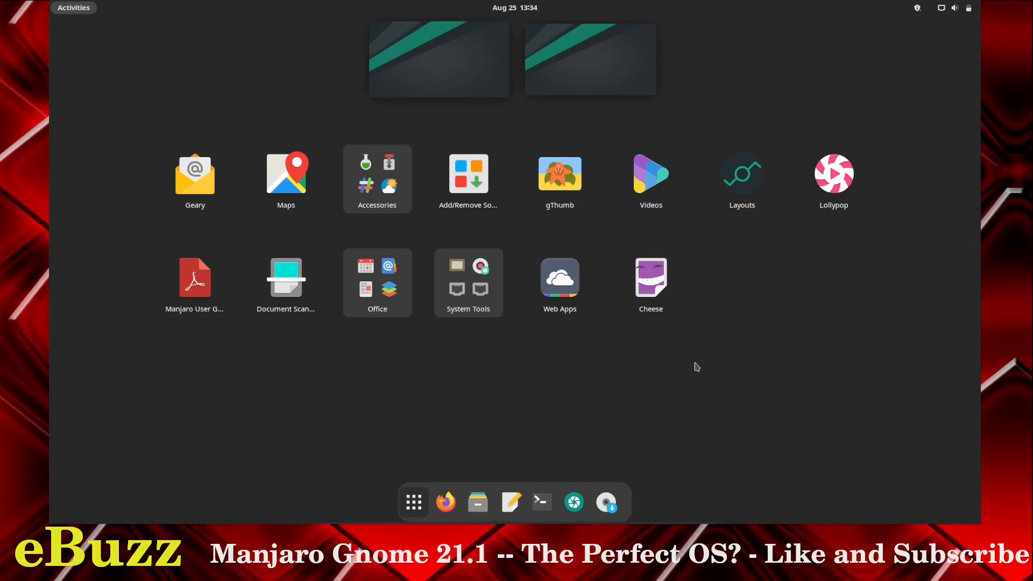
mouse_move(560, 282)
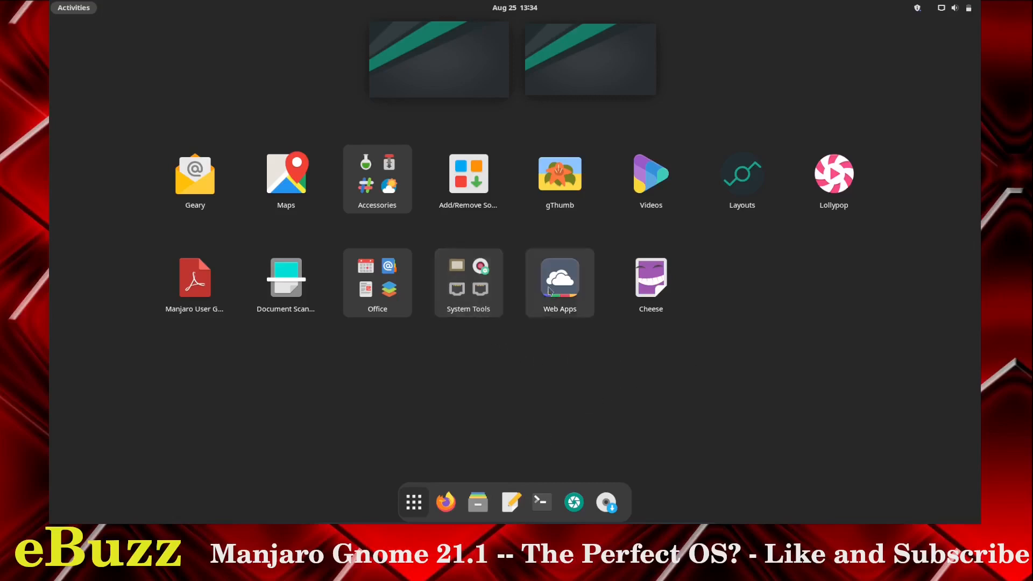
mouse_move(534, 317)
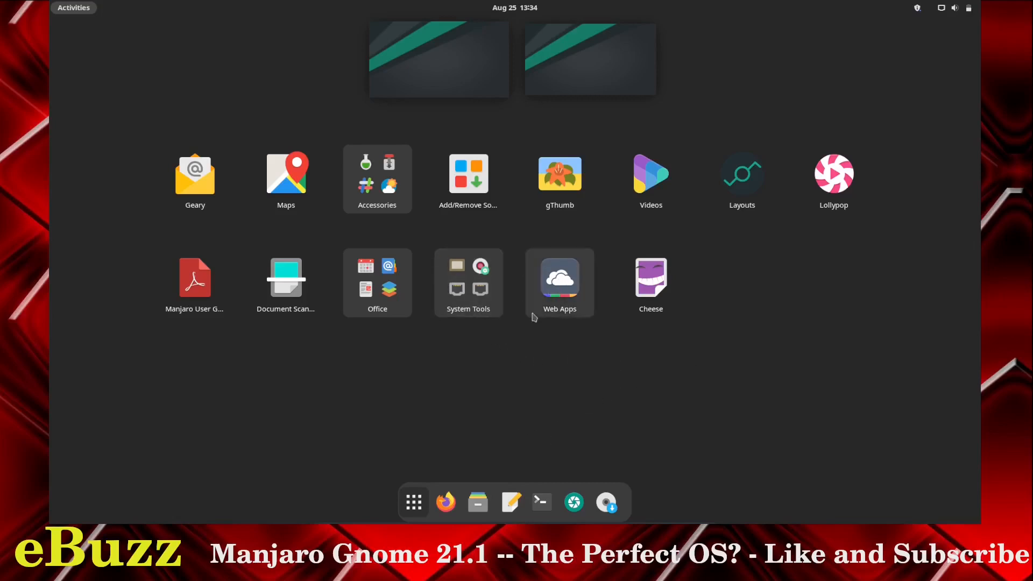
mouse_move(556, 283)
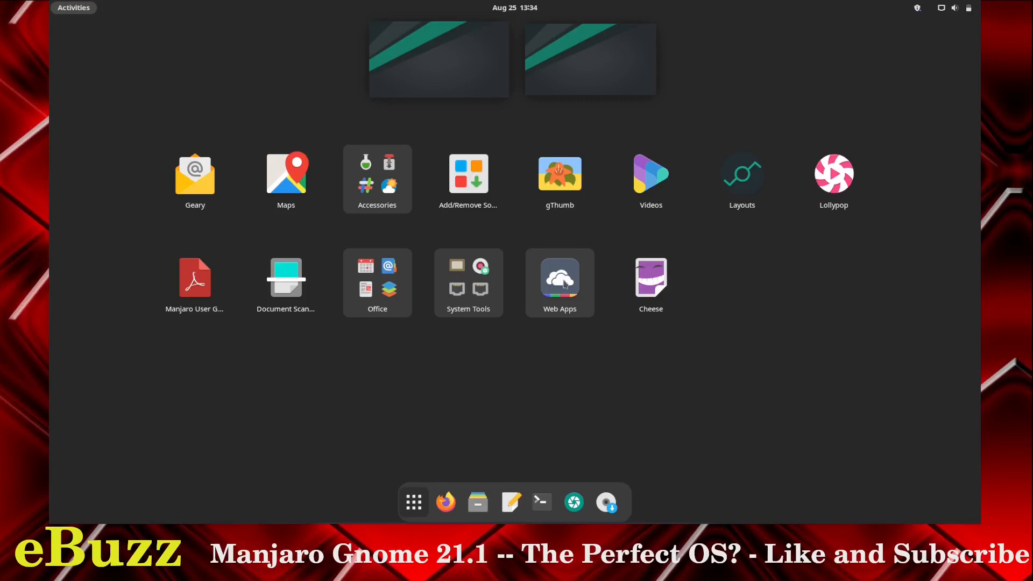
mouse_move(468, 175)
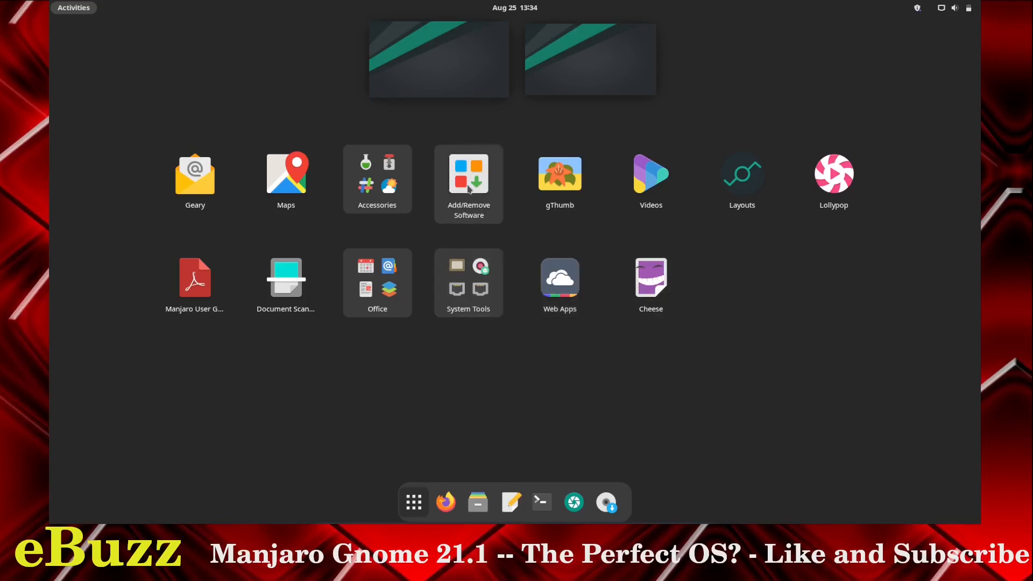
- Launch Add/Remove Software from the application grid onto its Browse page
left_click(468, 173)
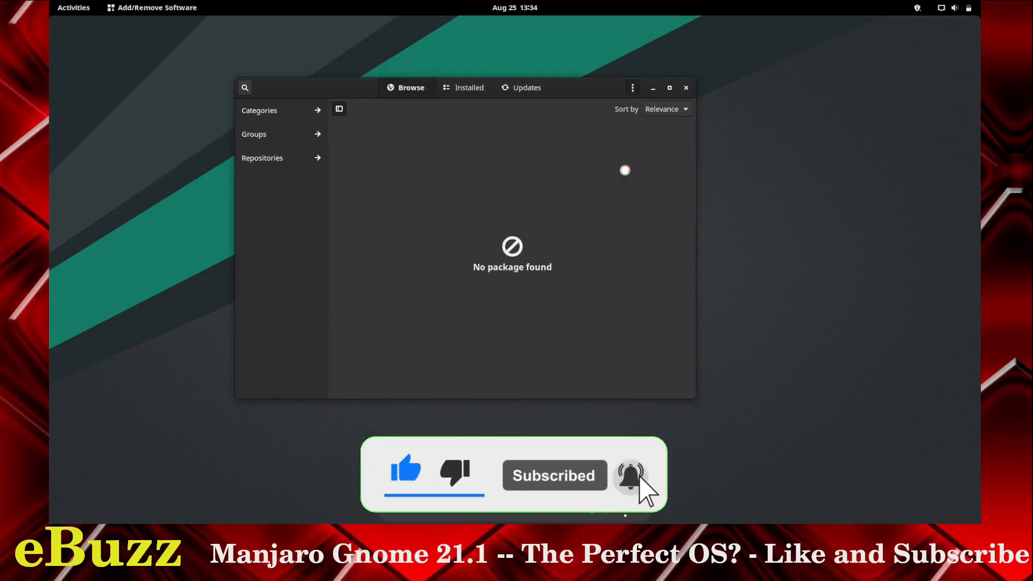
- View the package manager's Preferences, checking the Advanced and Third Party (AUR, Flatpak, Snap) settings
left_click(631, 87)
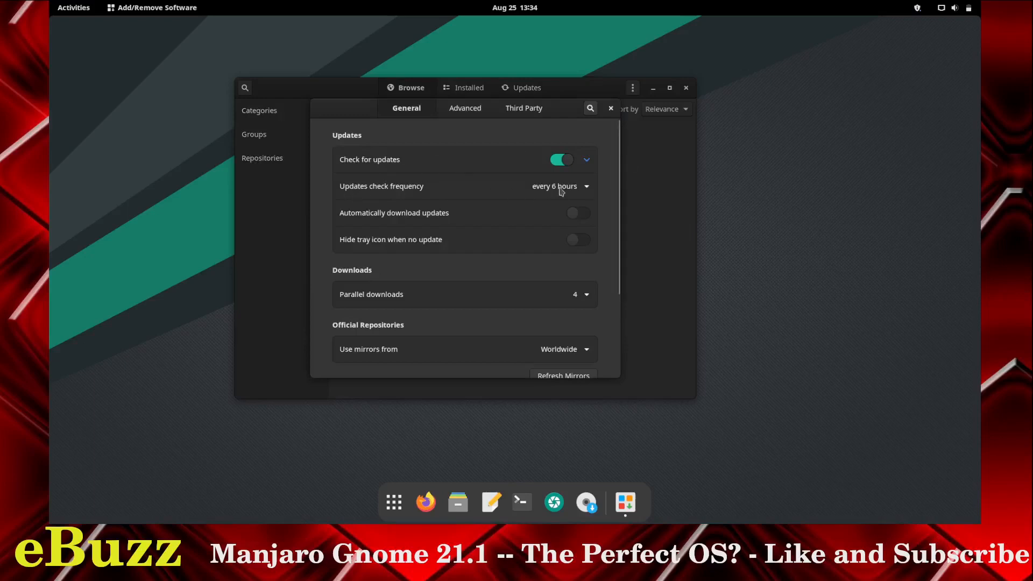
mouse_move(422, 223)
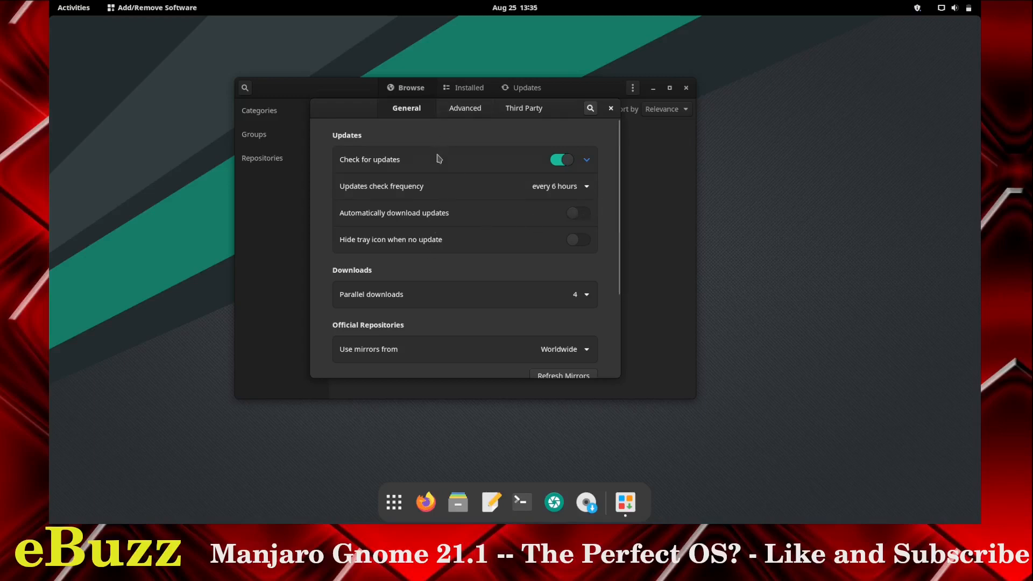
left_click(464, 107)
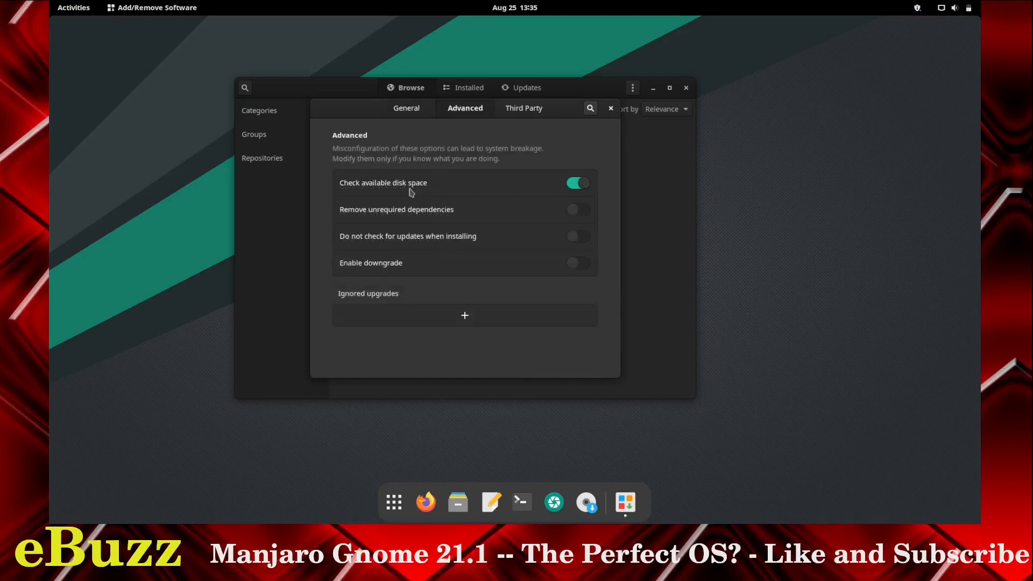
mouse_move(388, 220)
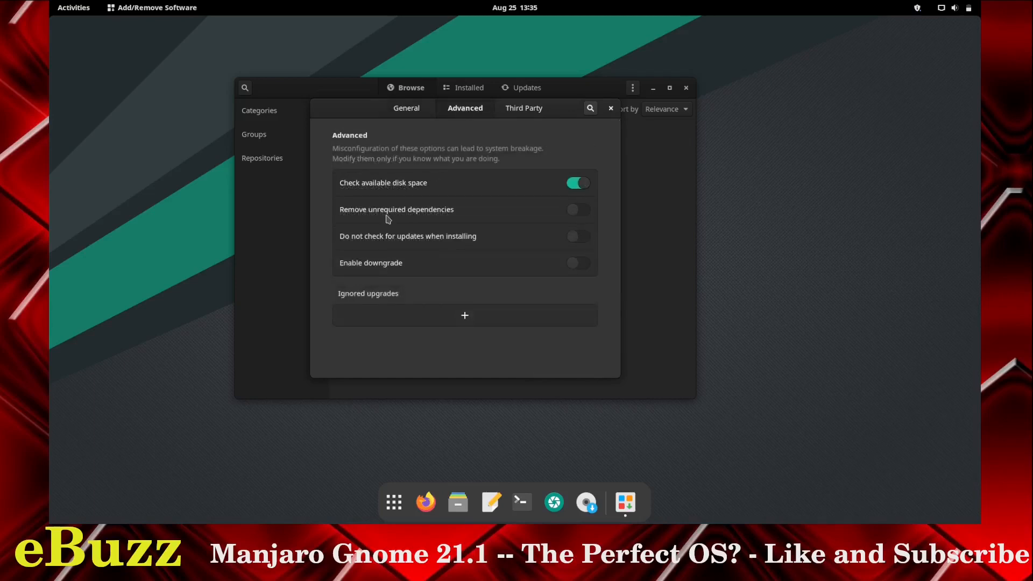
mouse_move(415, 248)
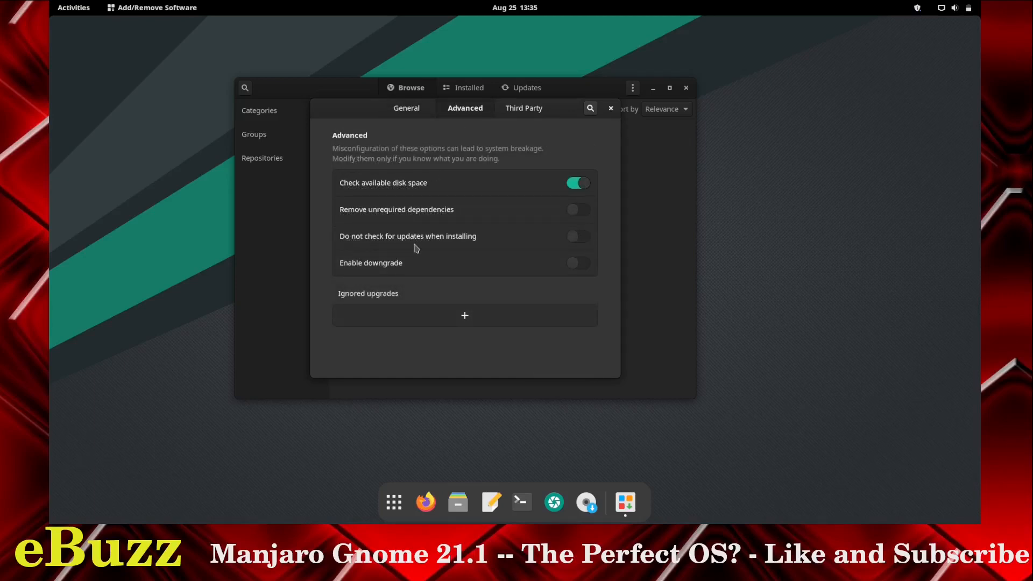
mouse_move(397, 269)
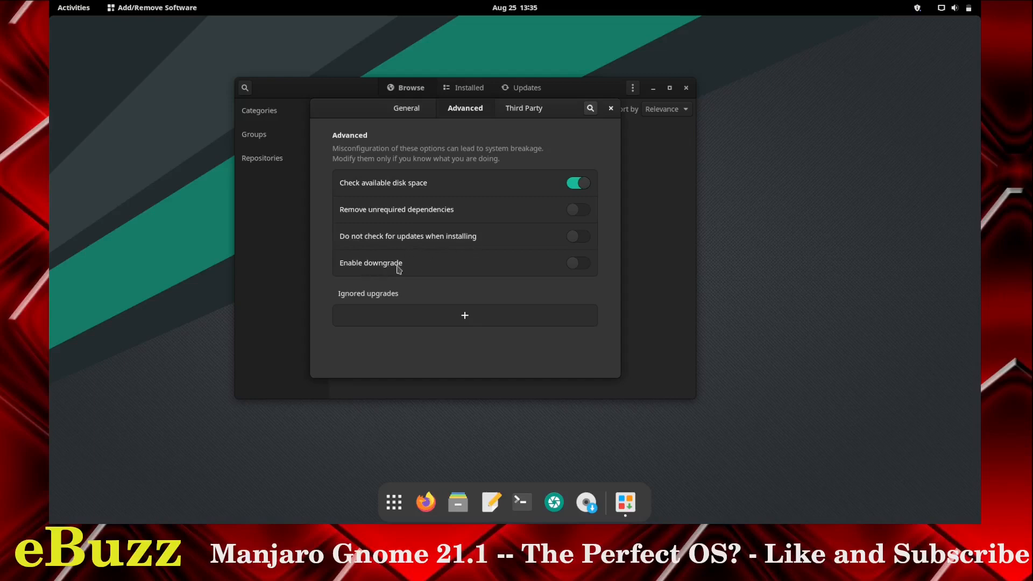
left_click(524, 108)
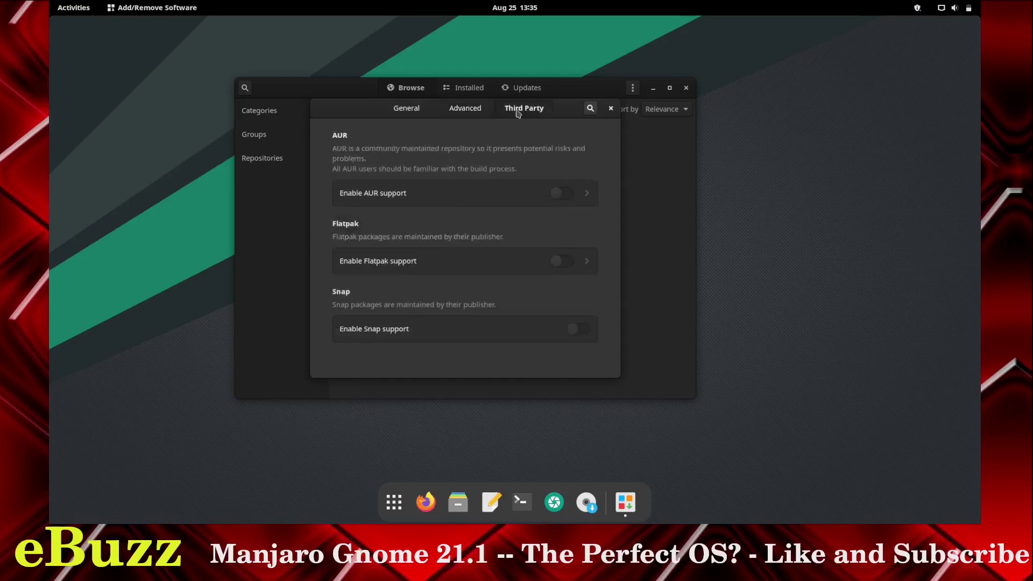
mouse_move(365, 203)
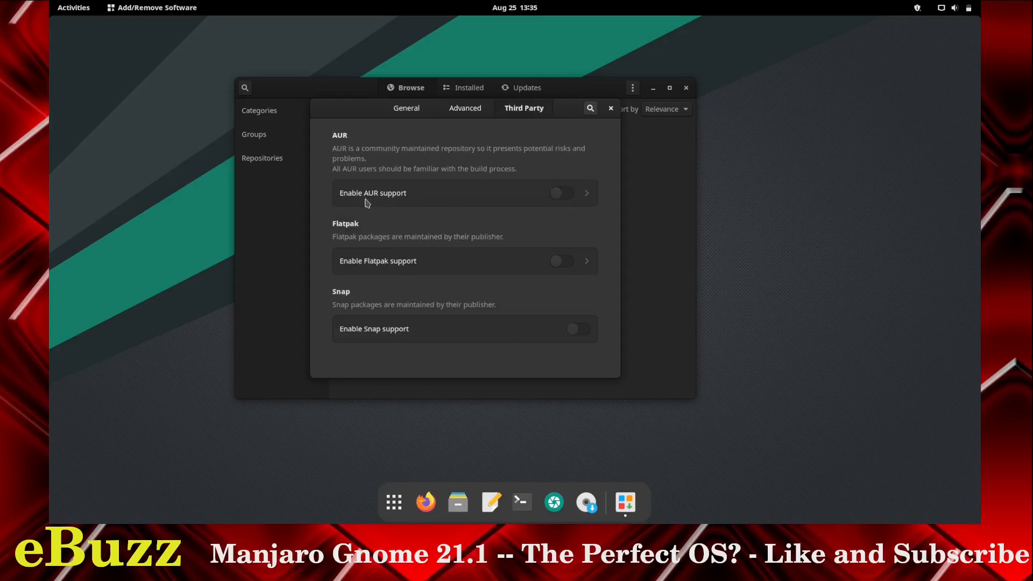
mouse_move(371, 201)
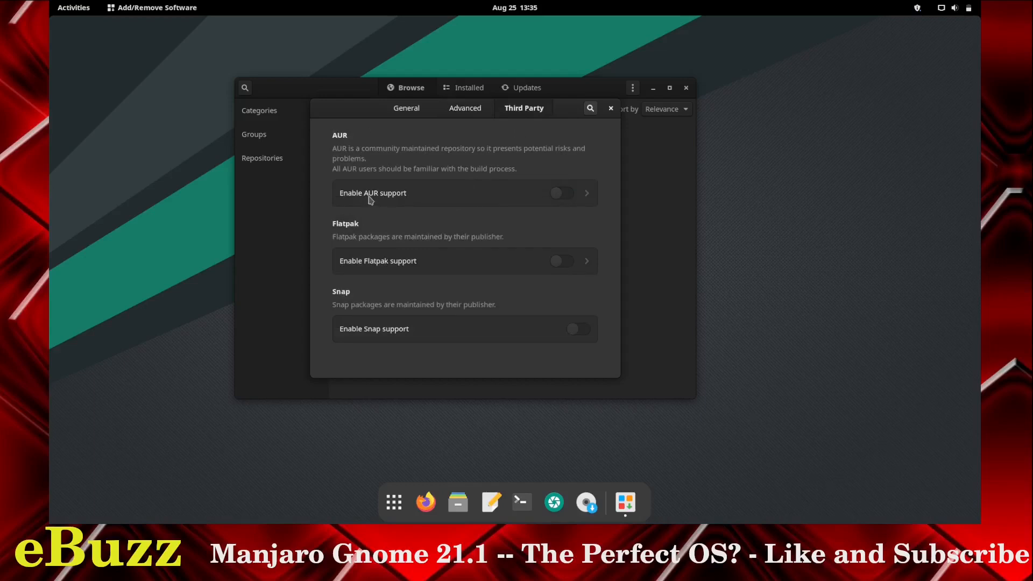
mouse_move(512, 197)
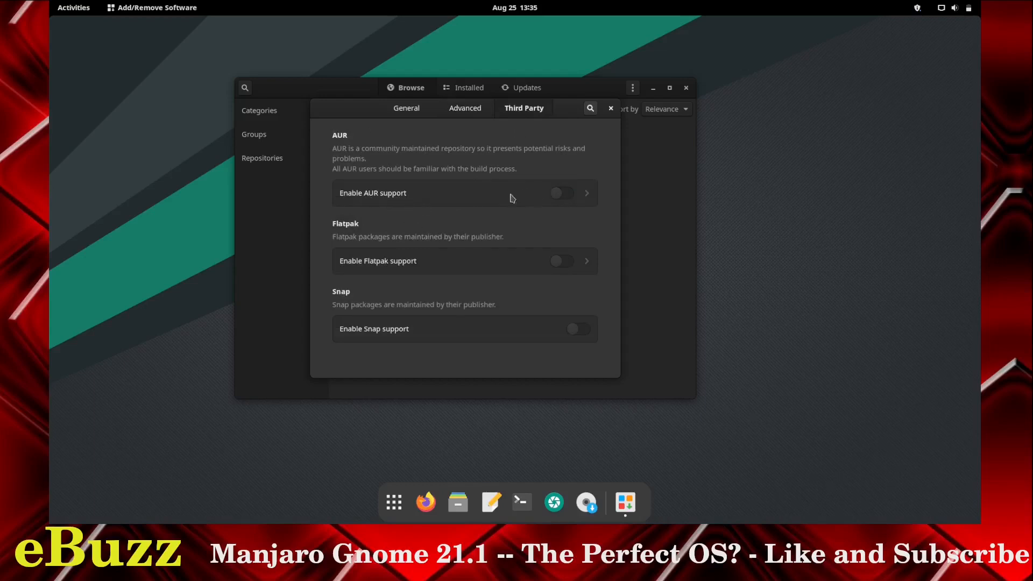
mouse_move(356, 252)
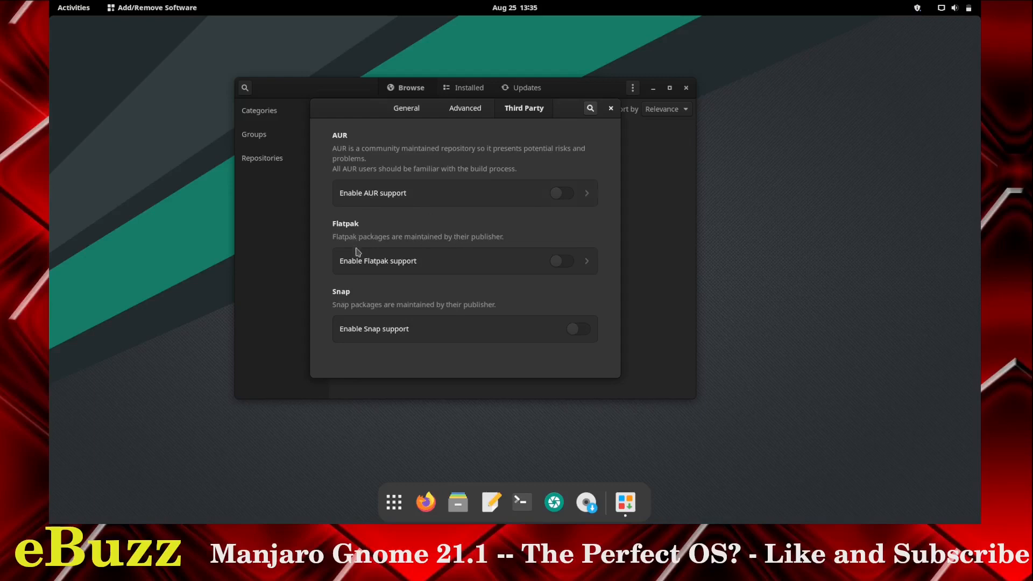
mouse_move(567, 160)
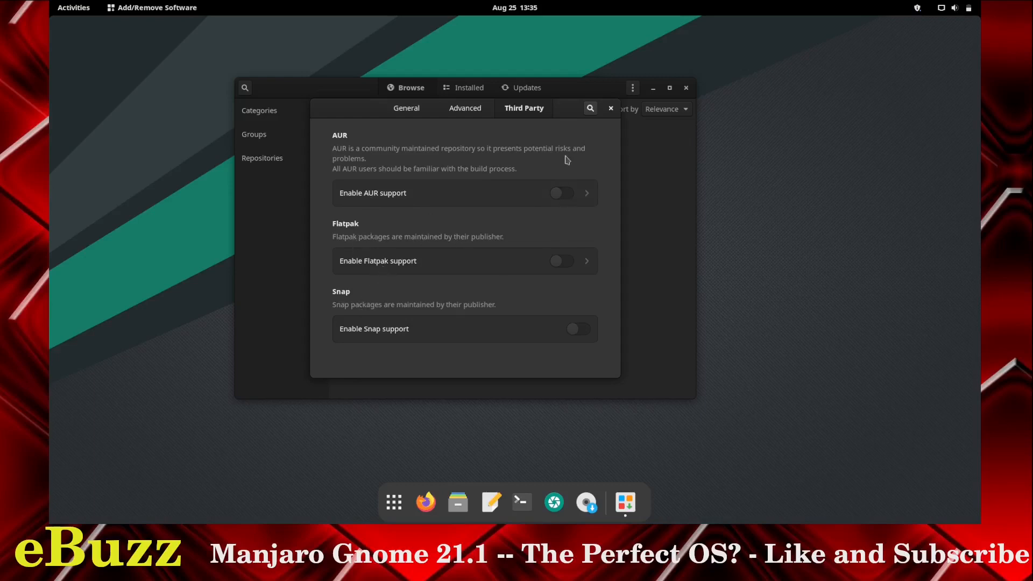
- Close the Preferences dialog and quit Add/Remove Software, leaving the desktop
left_click(608, 108)
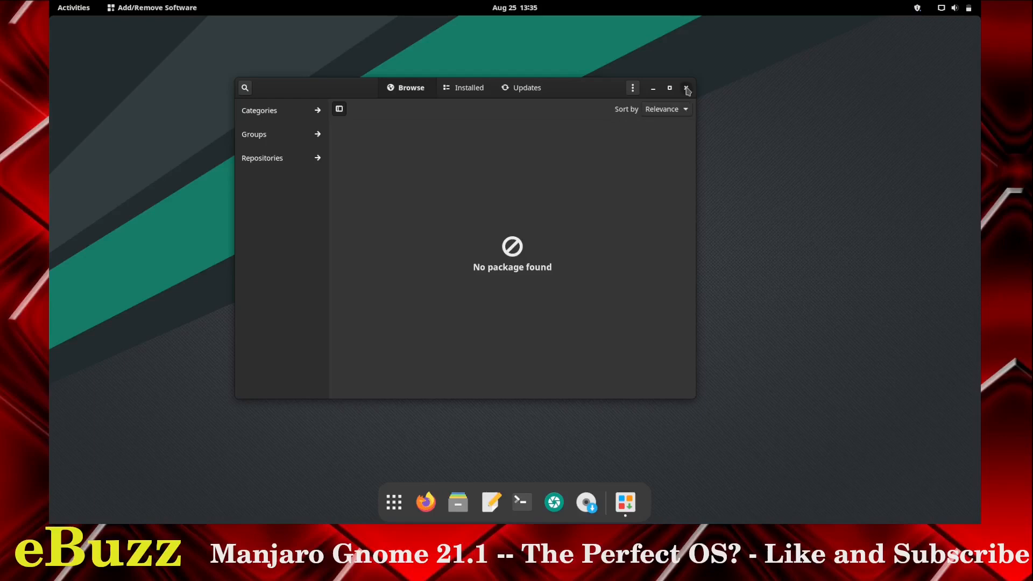
left_click(686, 87)
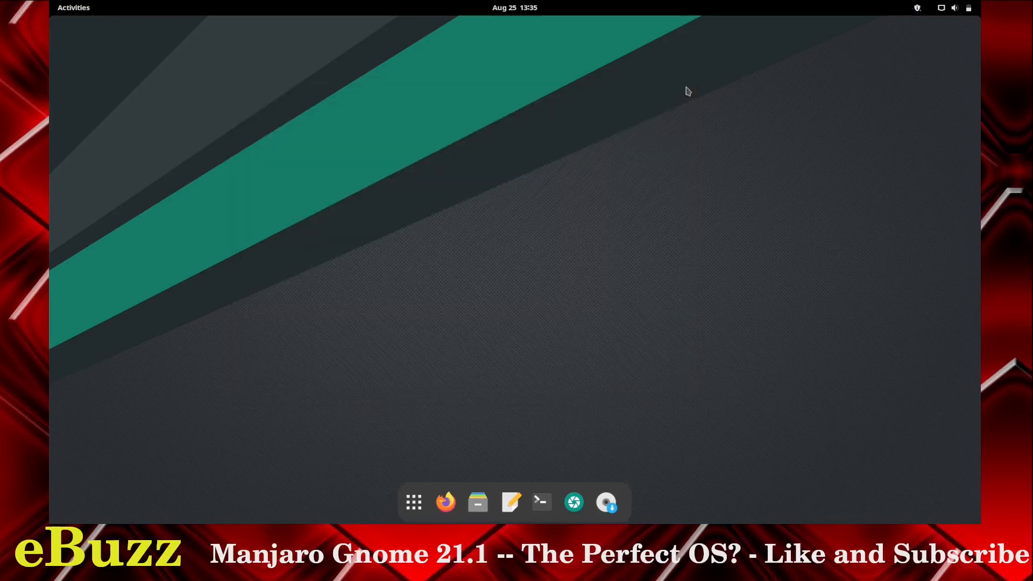
mouse_move(475, 344)
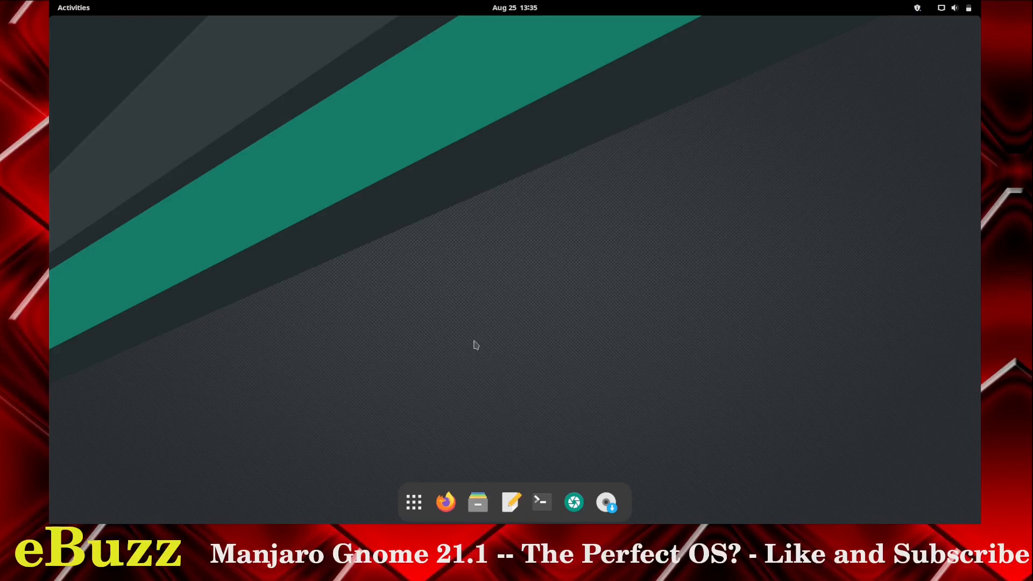
- Launch Files, look inside the empty Music folder and return to the home folder
left_click(477, 502)
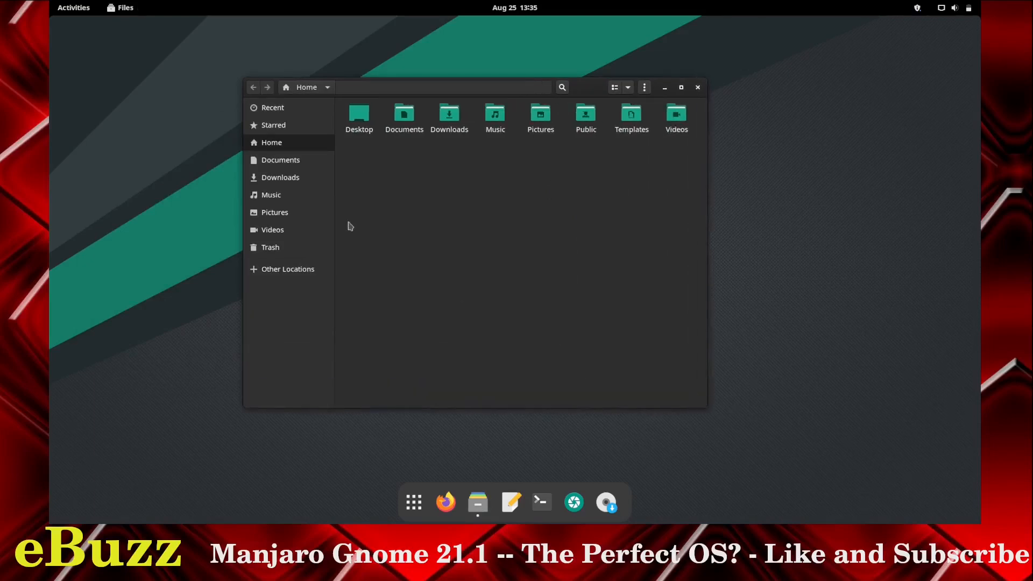
mouse_move(271, 195)
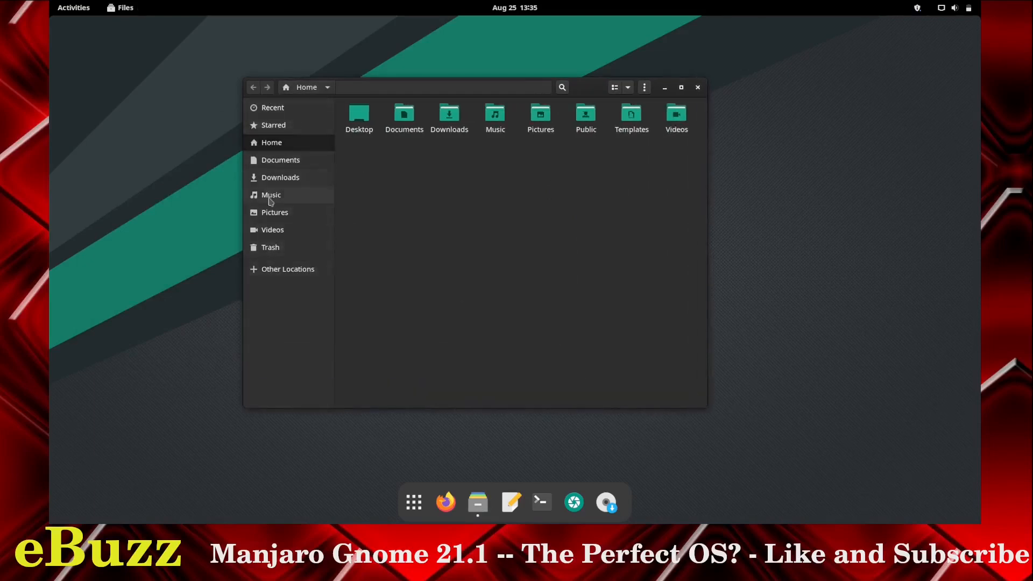
left_click(271, 195)
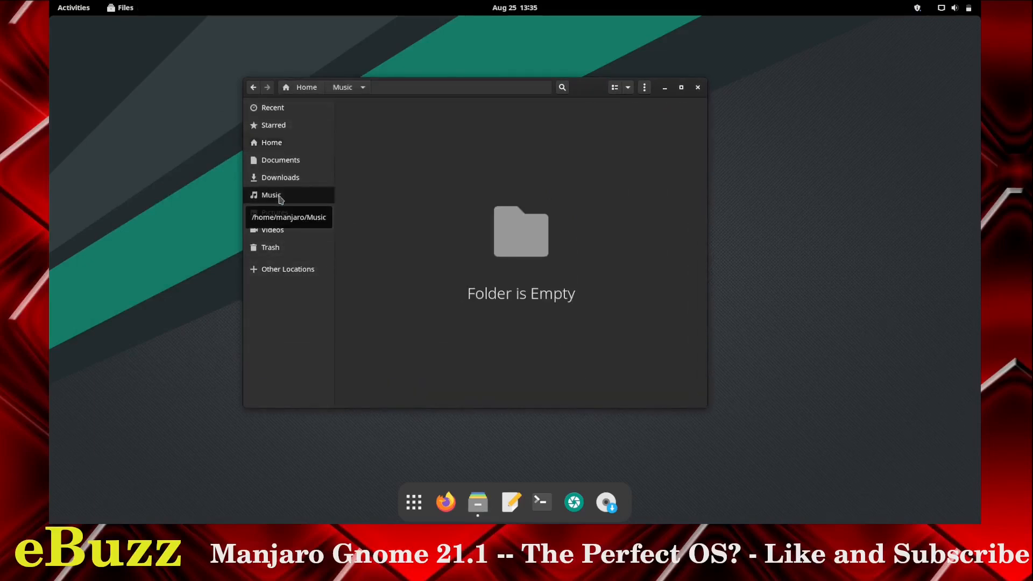
mouse_move(357, 199)
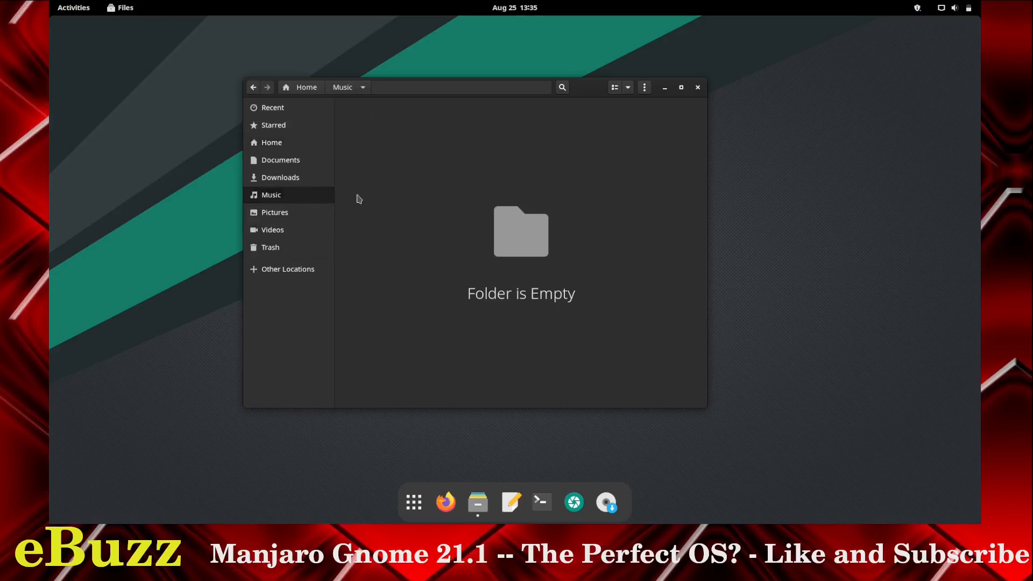
mouse_move(390, 167)
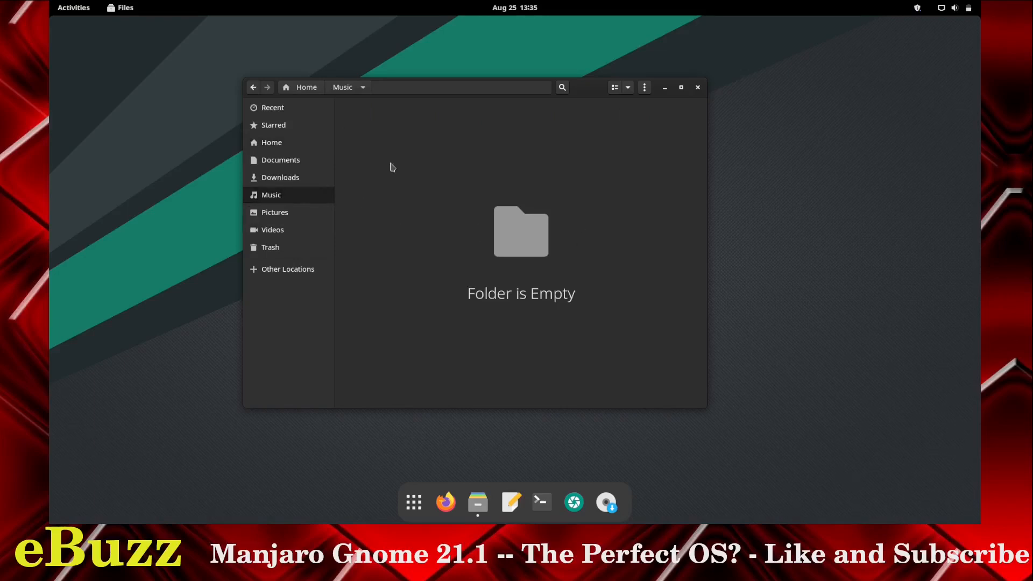
mouse_move(274, 125)
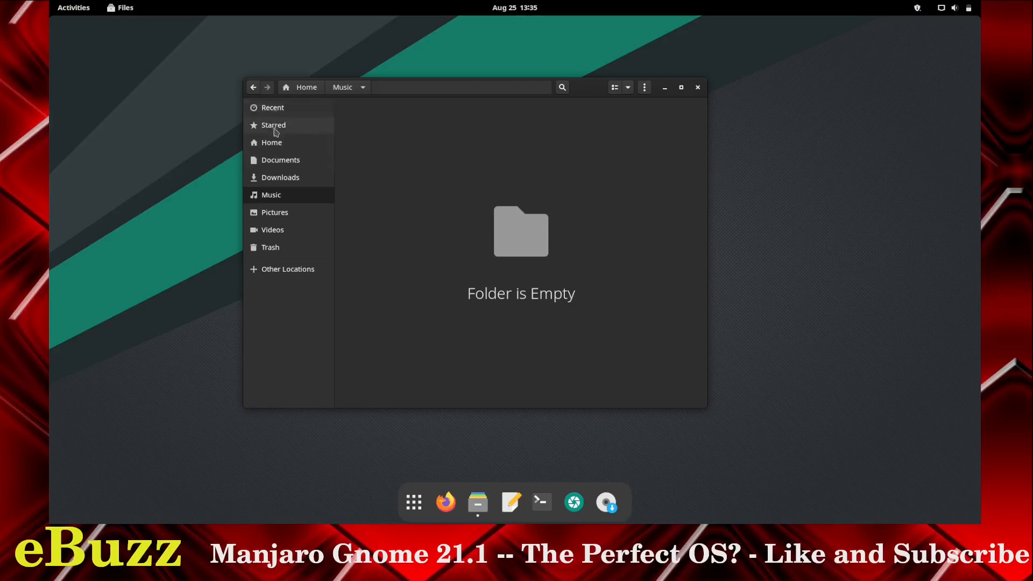
left_click(271, 142)
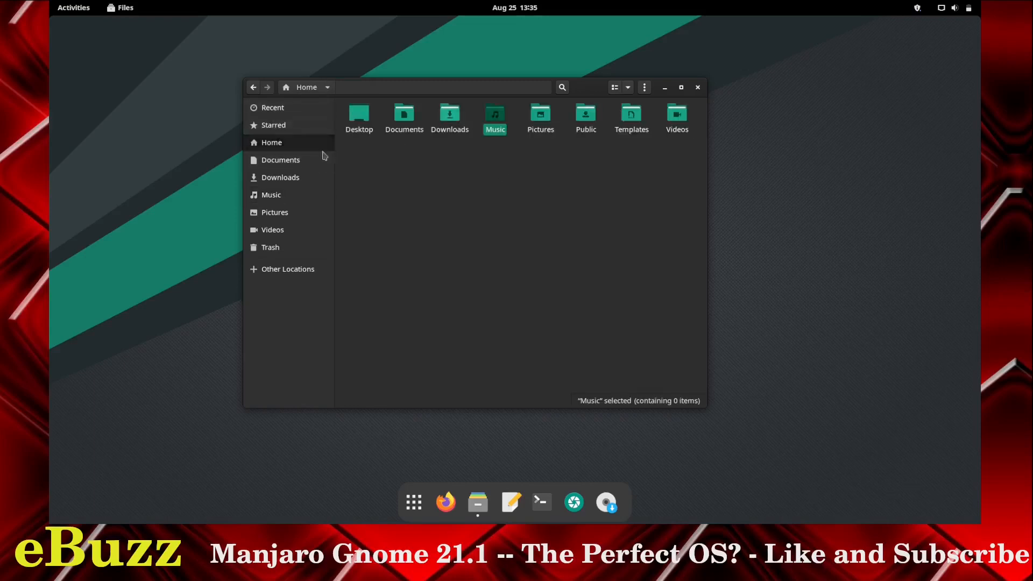
mouse_move(624, 103)
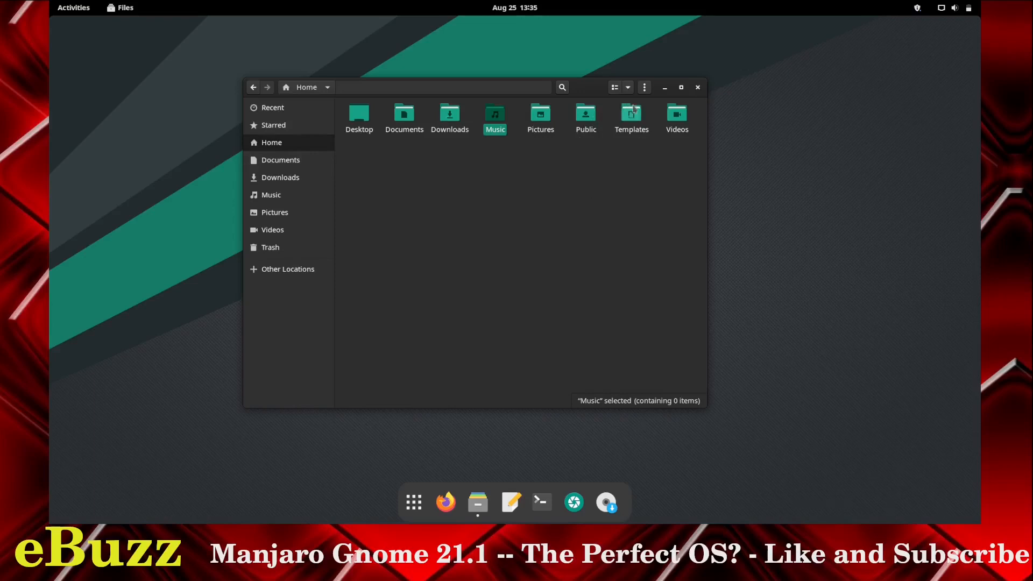
- Enlarge the home folder icons two zoom levels from the view options
left_click(626, 87)
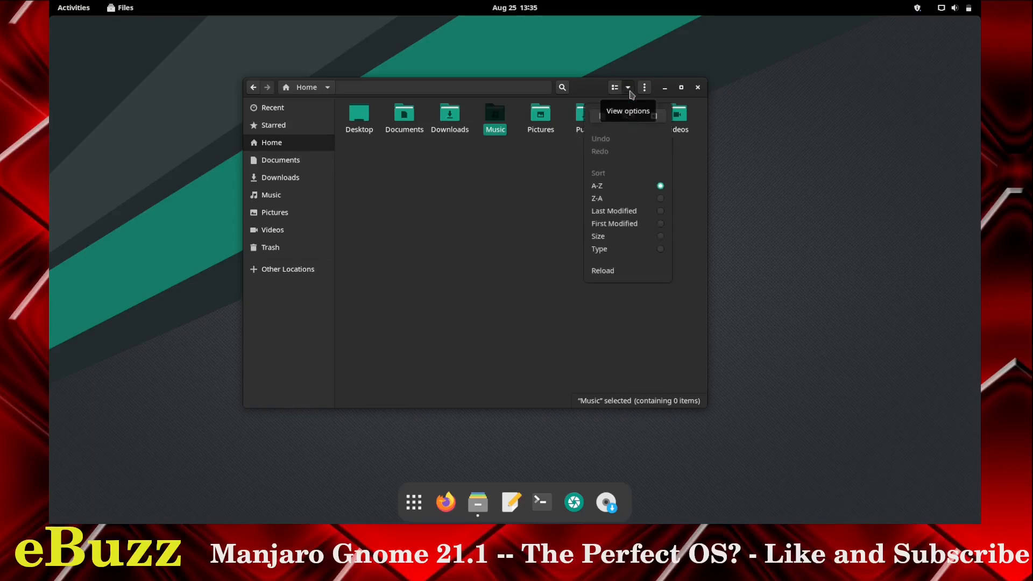
mouse_move(618, 121)
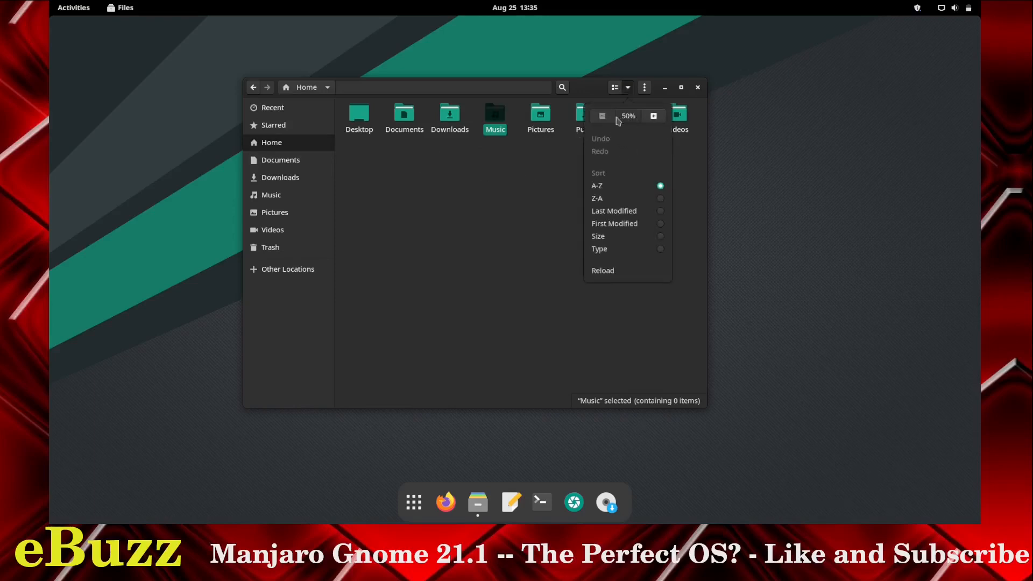
left_click(653, 116)
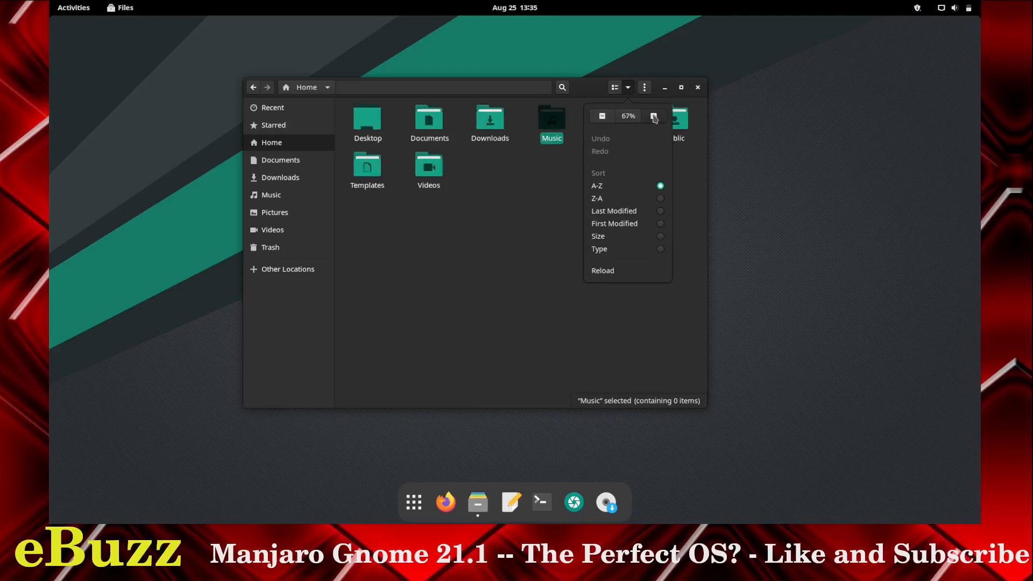
left_click(654, 116)
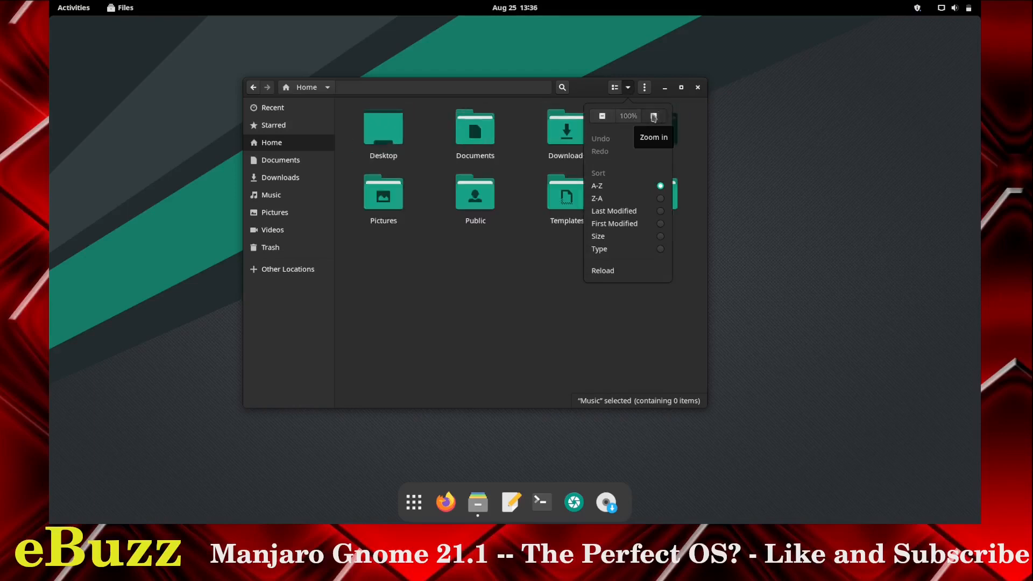
mouse_move(596, 199)
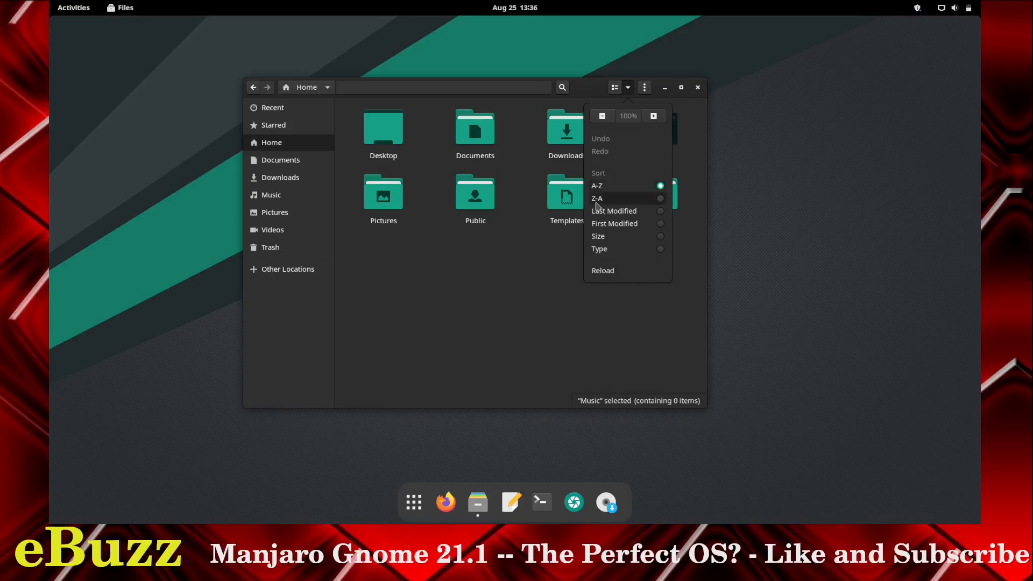
mouse_move(639, 214)
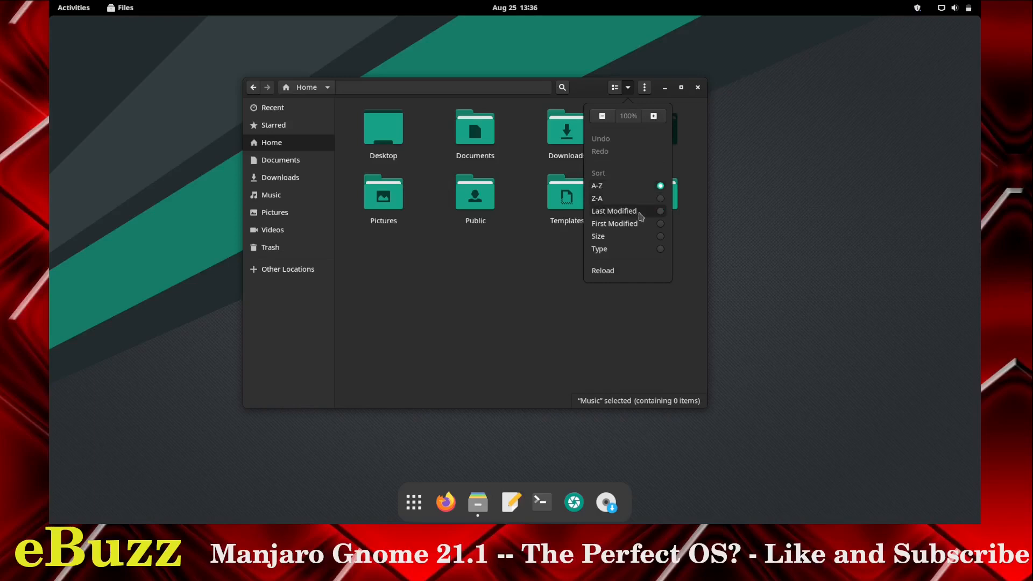
mouse_move(617, 243)
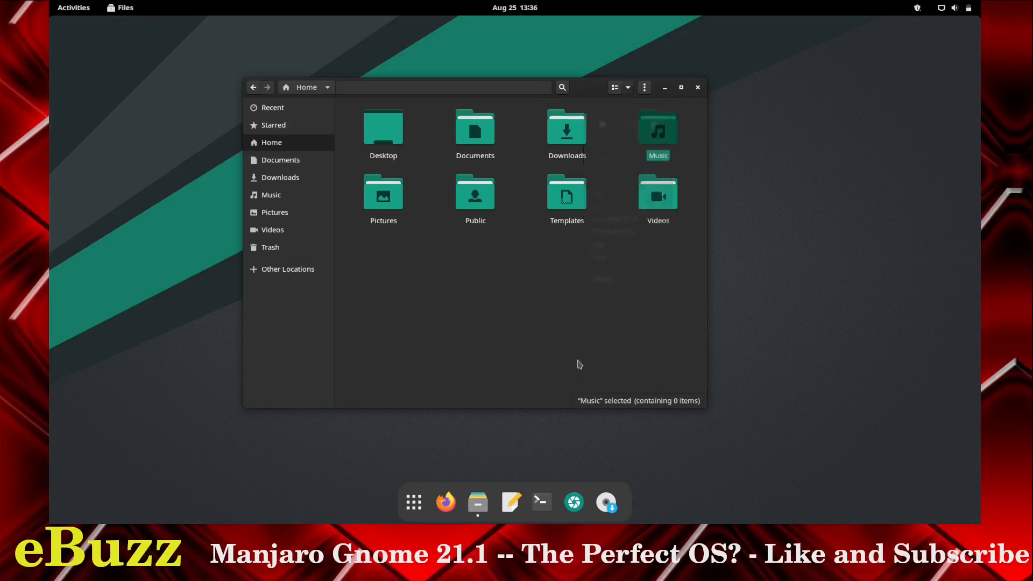
- Browse the file manager's main menu, dismiss it and bring it up again
left_click(643, 87)
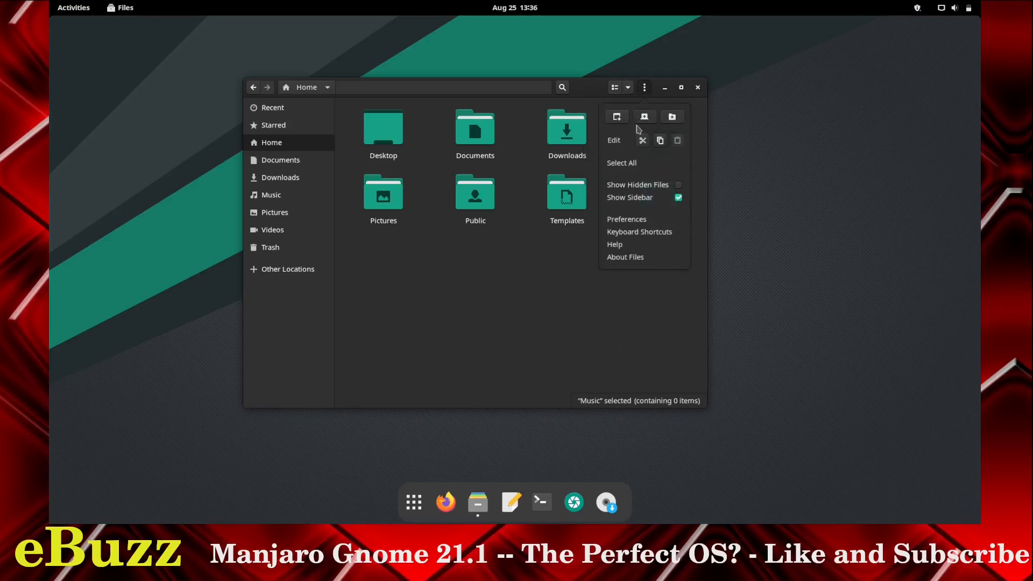
mouse_move(638, 148)
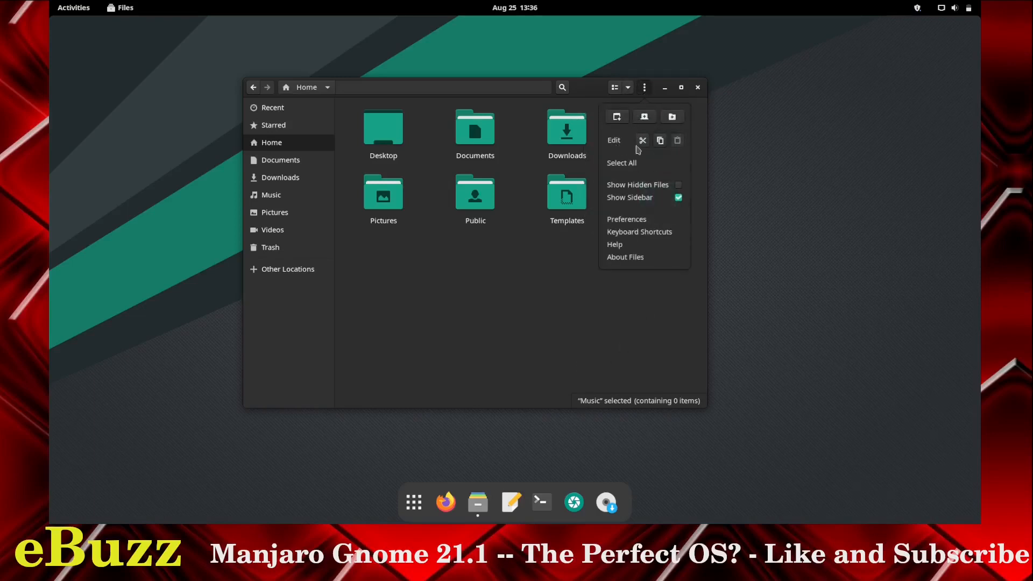
mouse_move(642, 140)
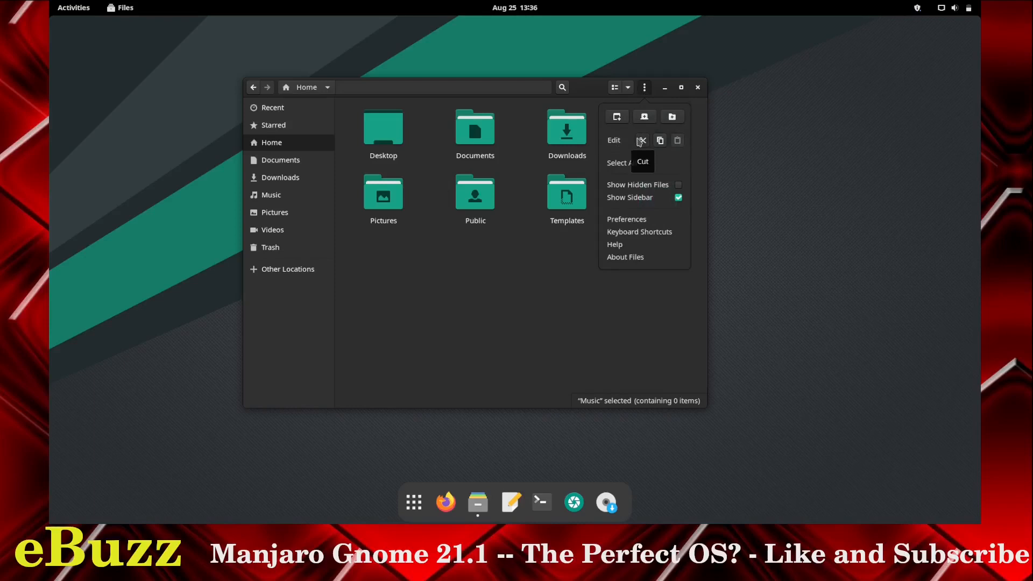
left_click(677, 198)
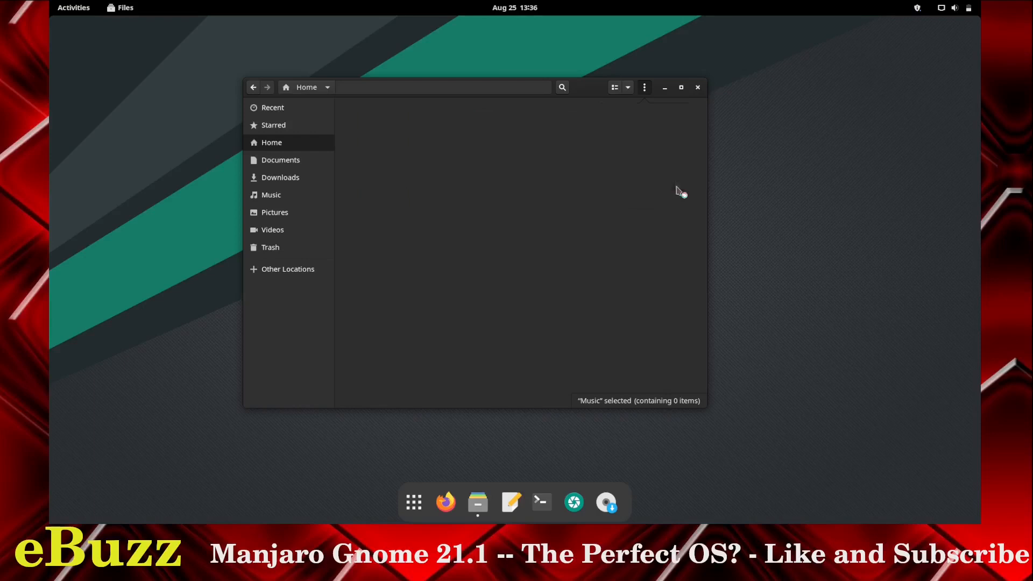
left_click(644, 86)
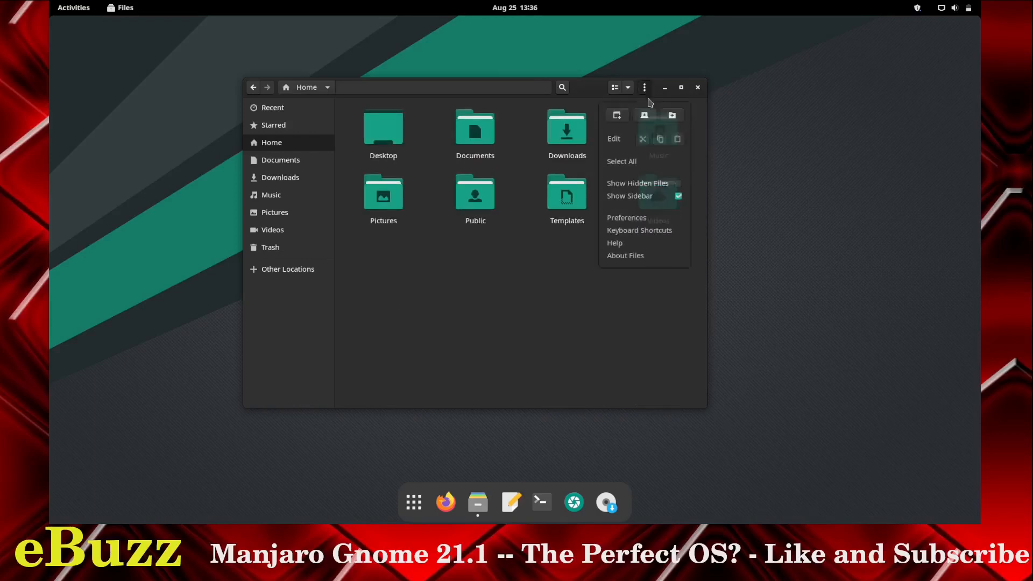
- View the Files preferences, close them and close the file manager
left_click(626, 217)
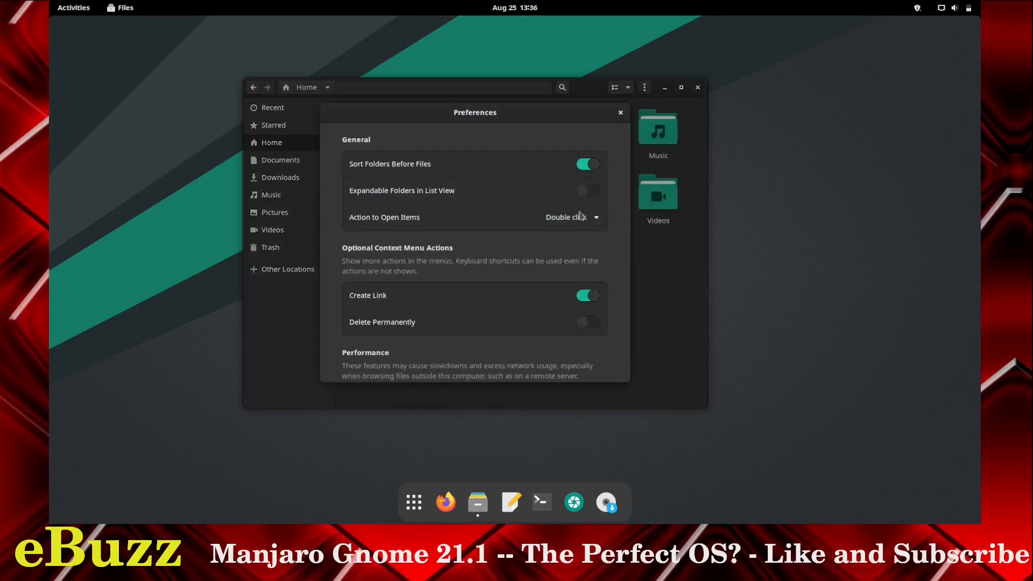
mouse_move(428, 169)
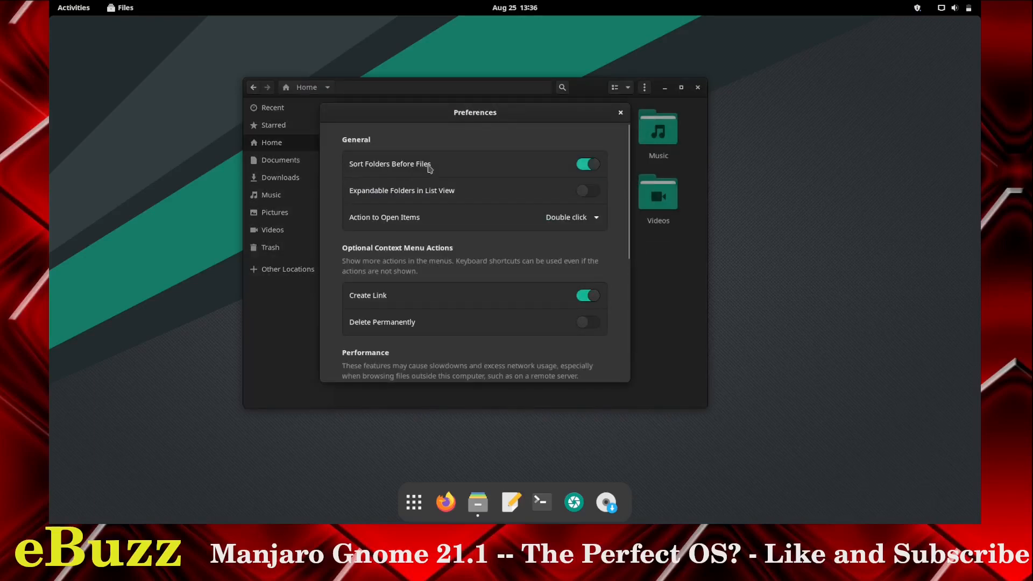
mouse_move(443, 196)
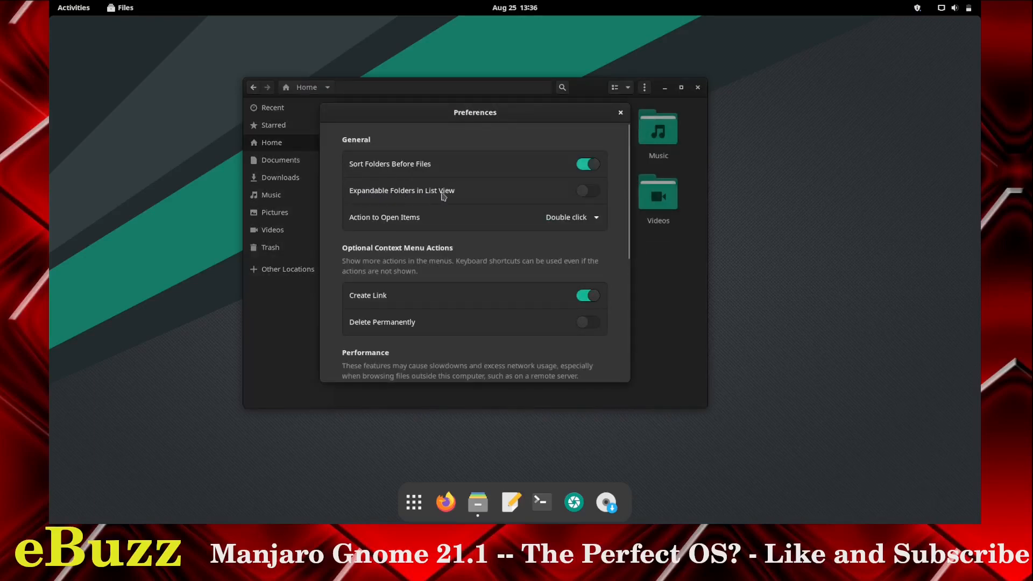
mouse_move(469, 300)
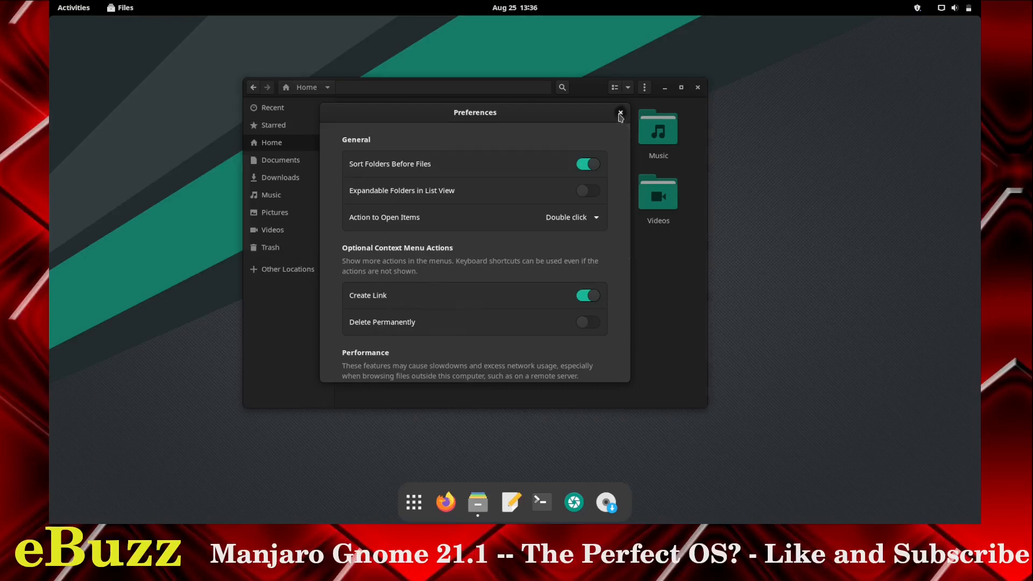
left_click(643, 87)
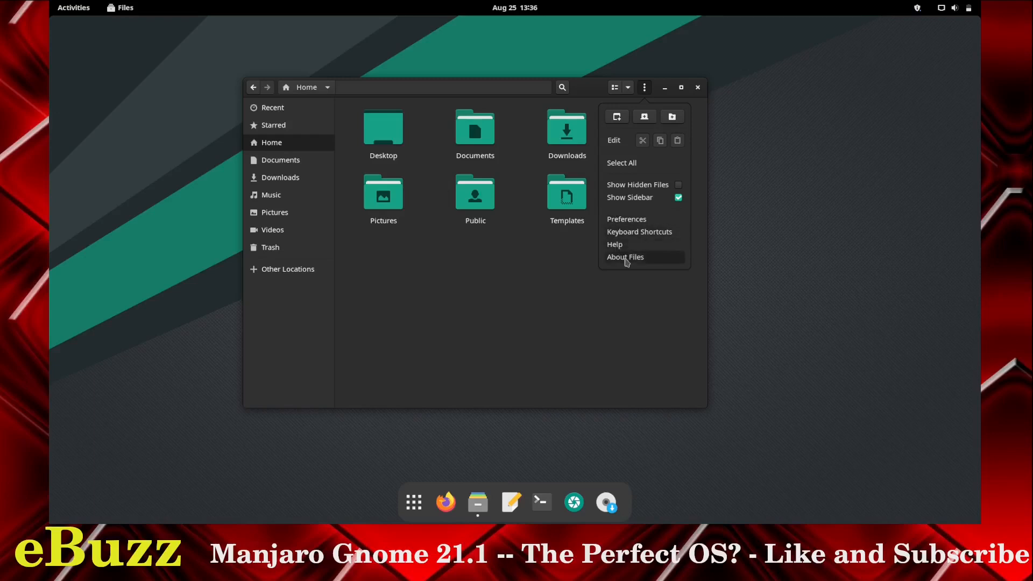
left_click(624, 258)
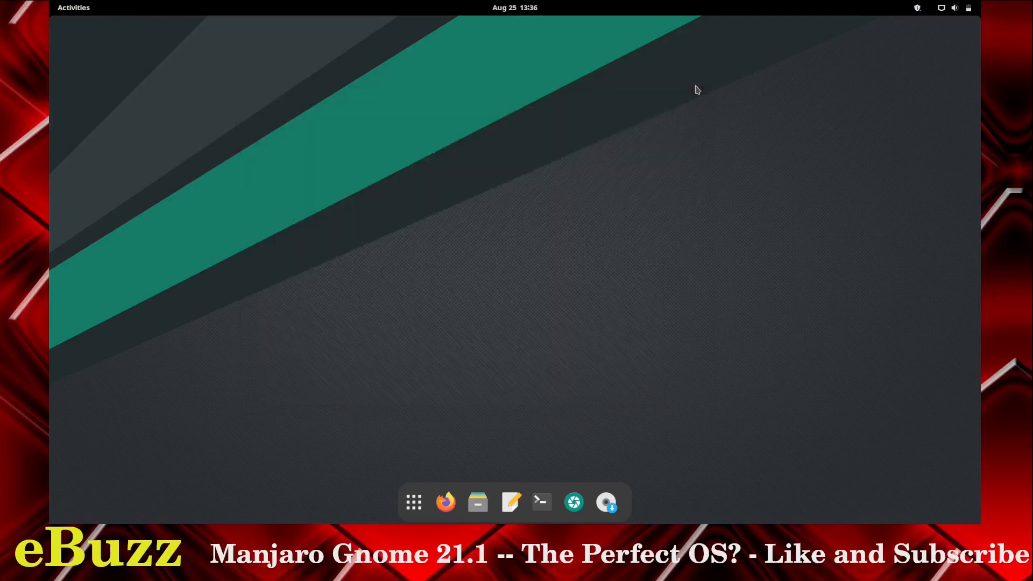
mouse_move(541, 502)
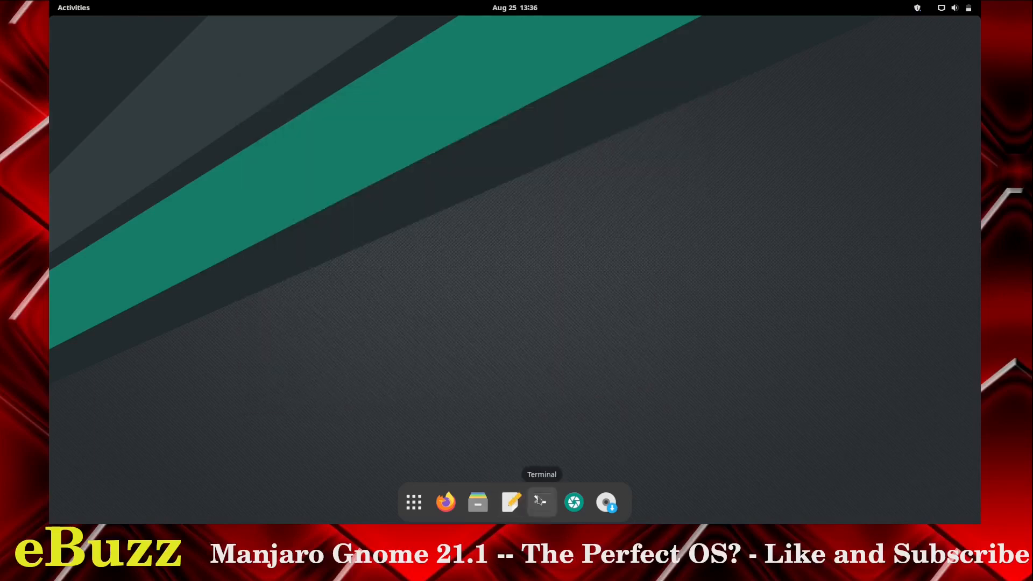
- Start a terminal, find htop missing, and run top to list processes with CPU and memory use
left_click(541, 502)
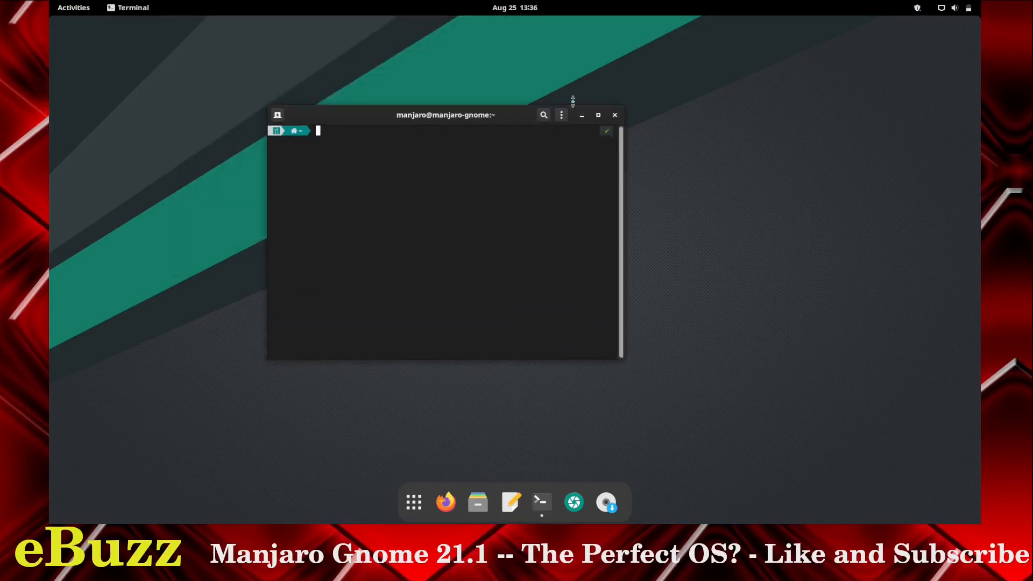
key("Return")
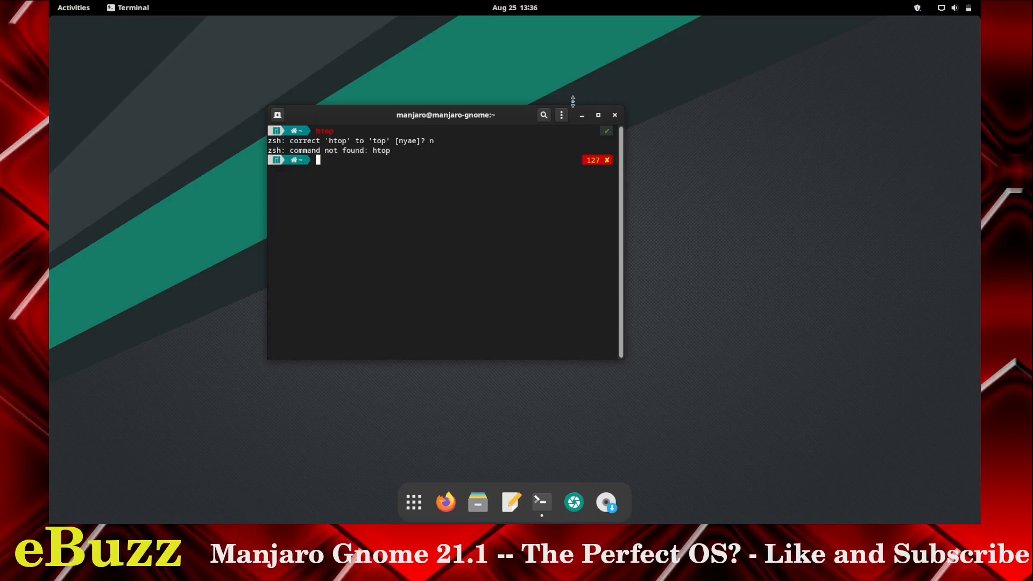
key("Return")
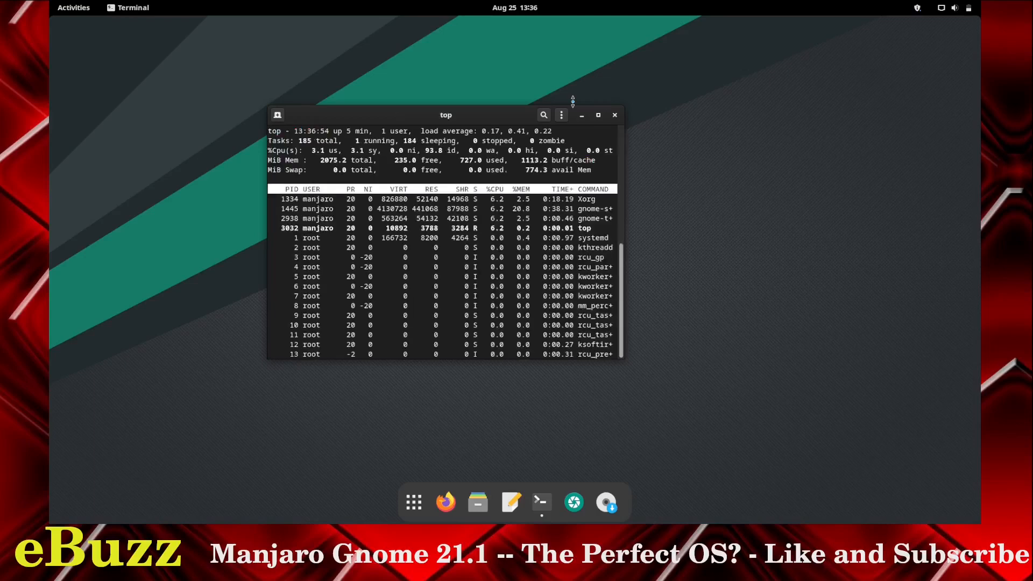
mouse_move(630, 368)
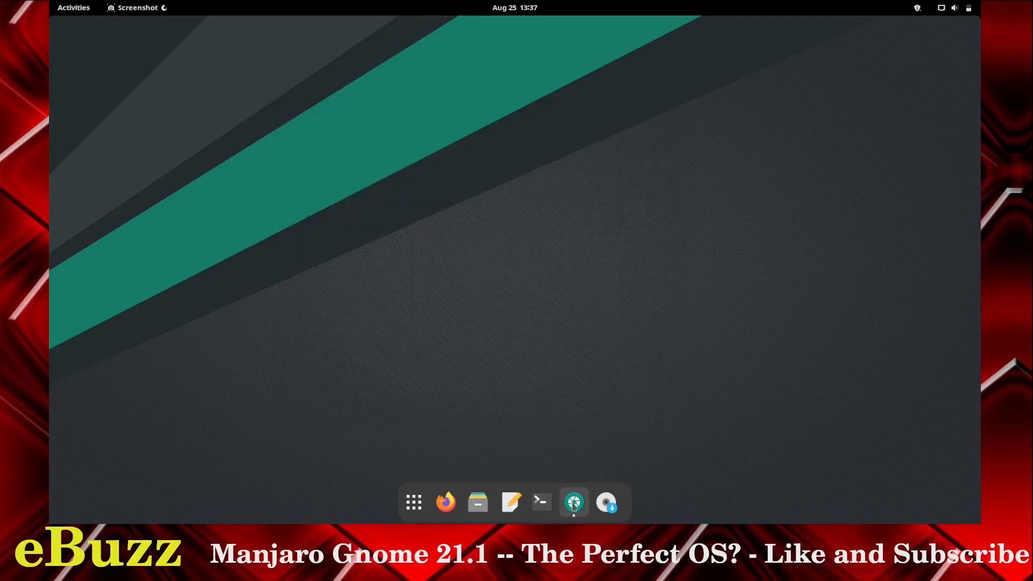
- Launch Screenshot in Selection mode and capture a chosen area of the desktop
left_click(572, 502)
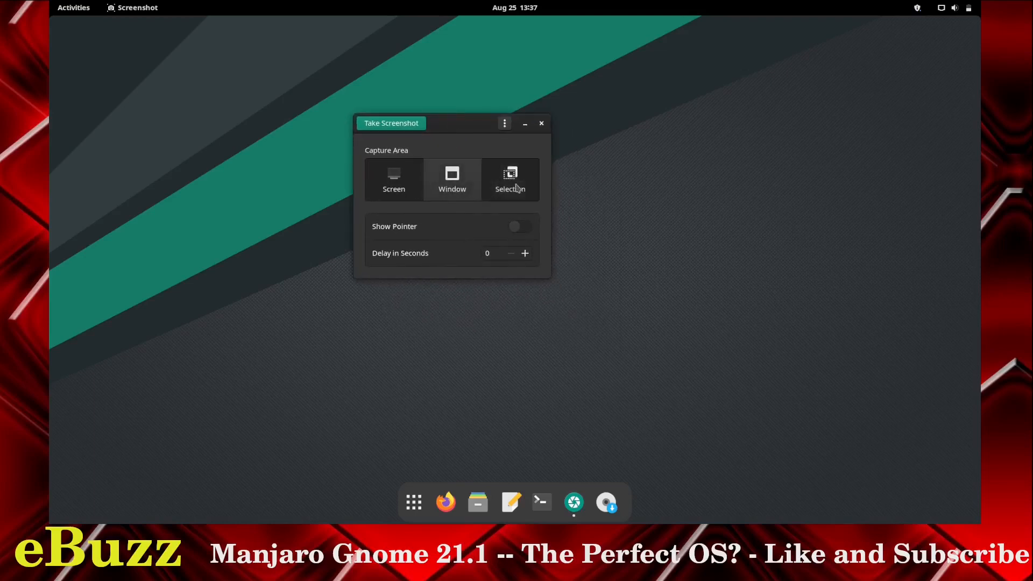
left_click(510, 180)
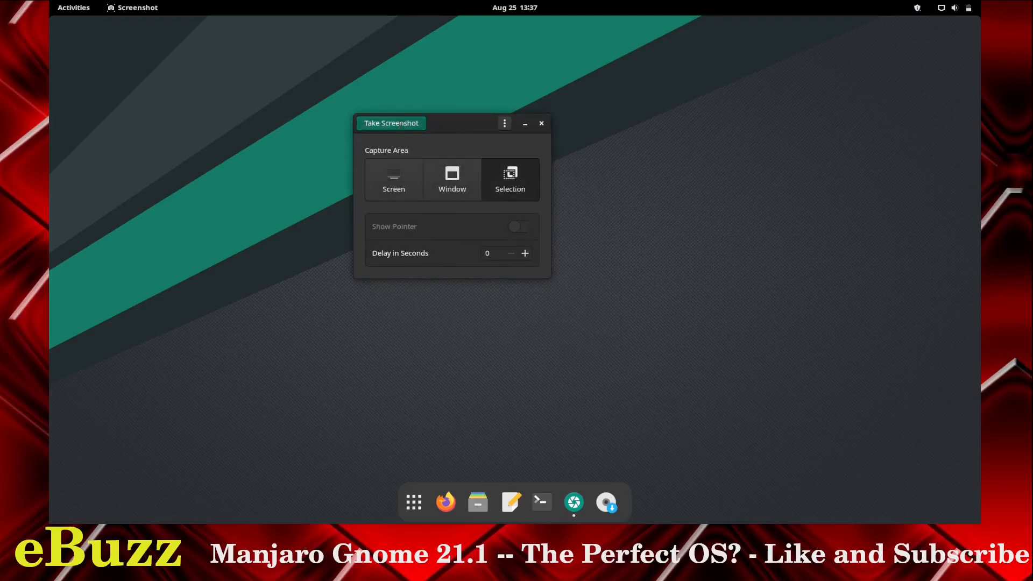
left_click(541, 122)
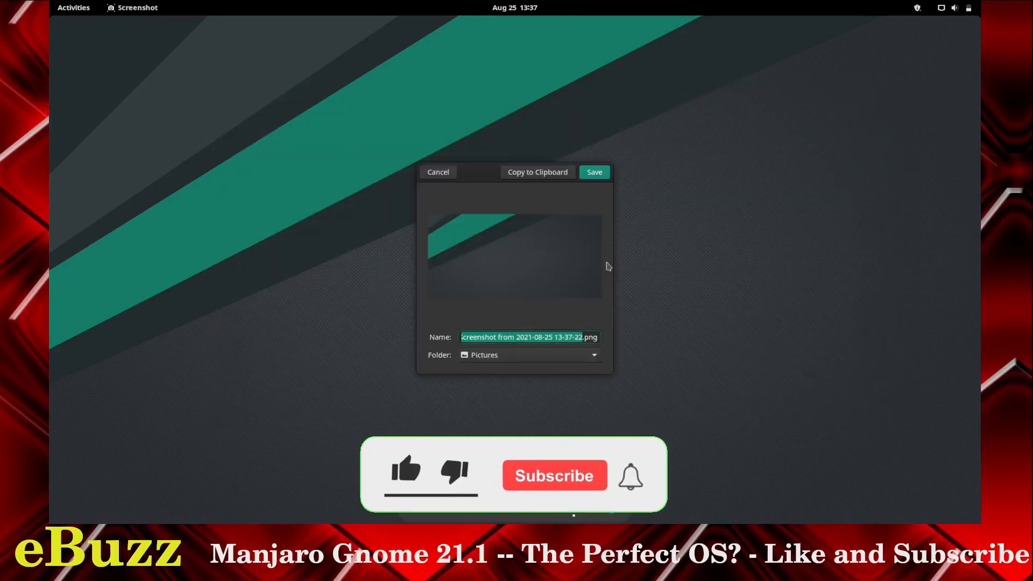
mouse_move(557, 490)
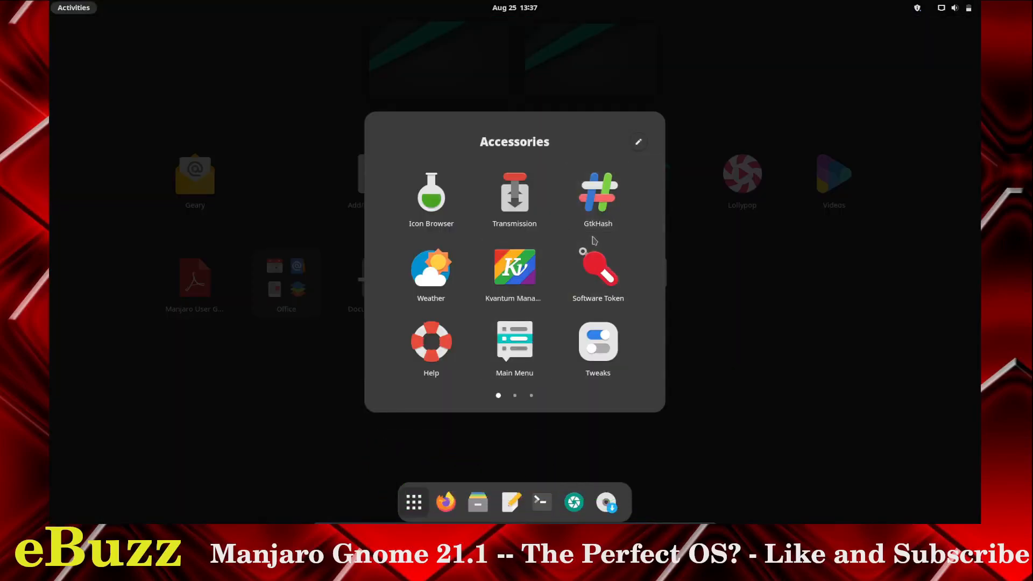
mouse_move(430, 272)
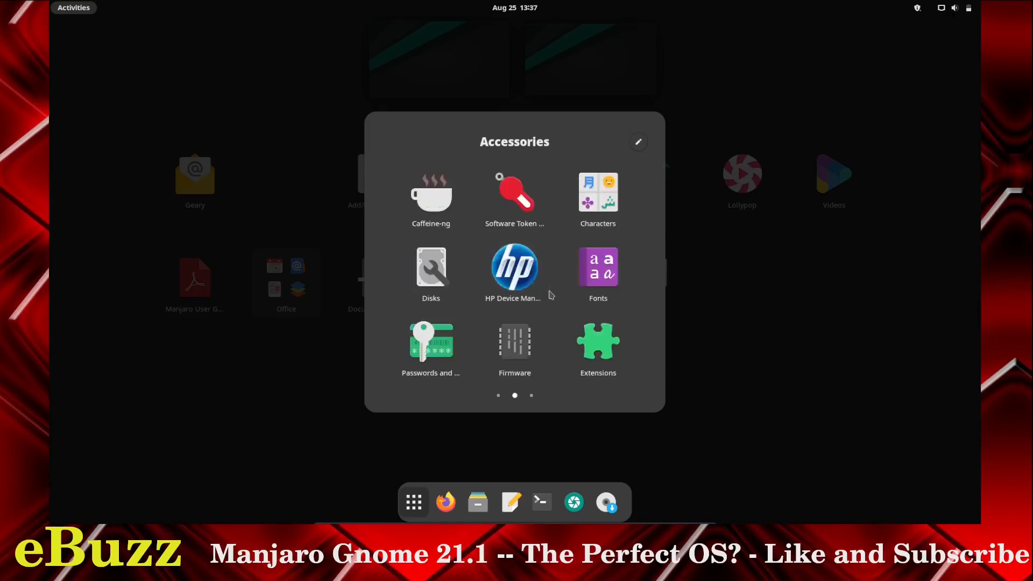
mouse_move(550, 293)
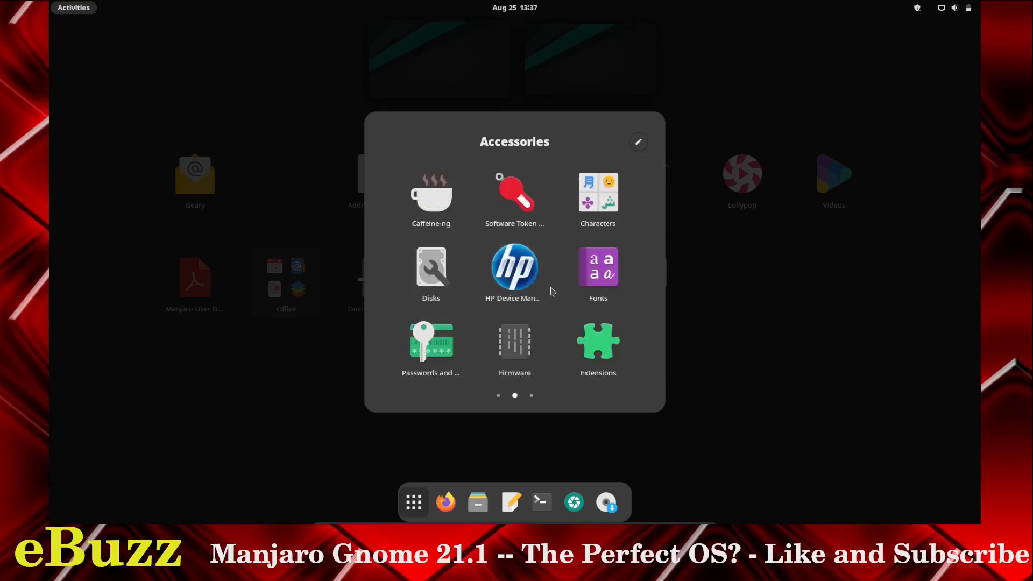
- Return the Accessories app folder to its first page of utilities
left_click(530, 395)
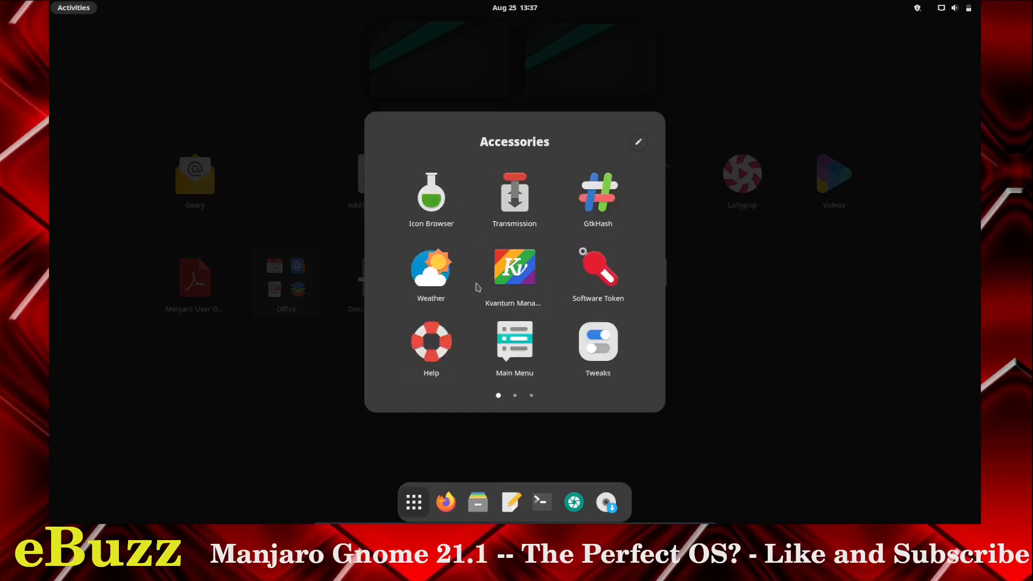
- Set Weather to Dallas / Fort Worth International Airport to see its forecast, then close the app
left_click(430, 267)
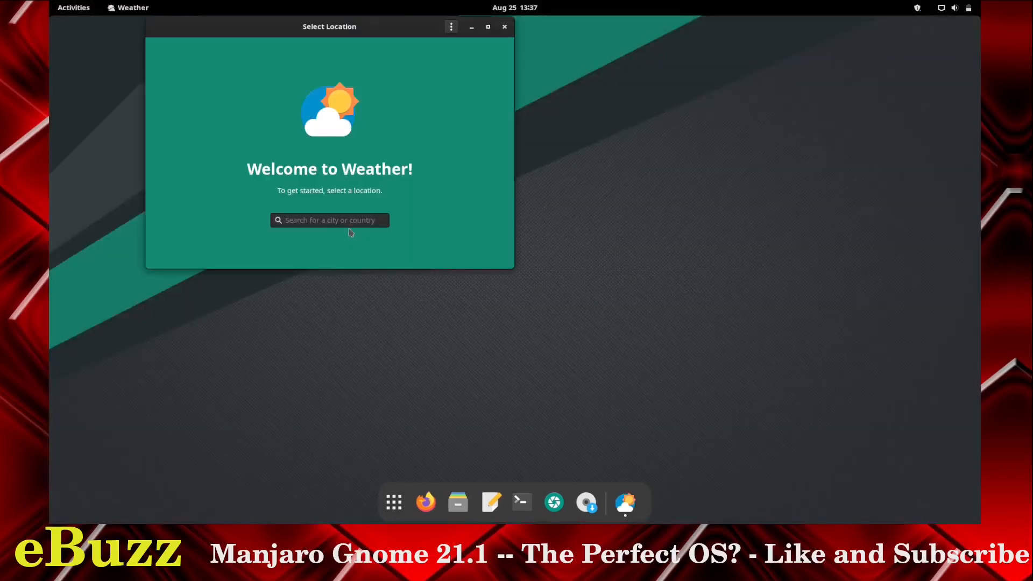
type("dar")
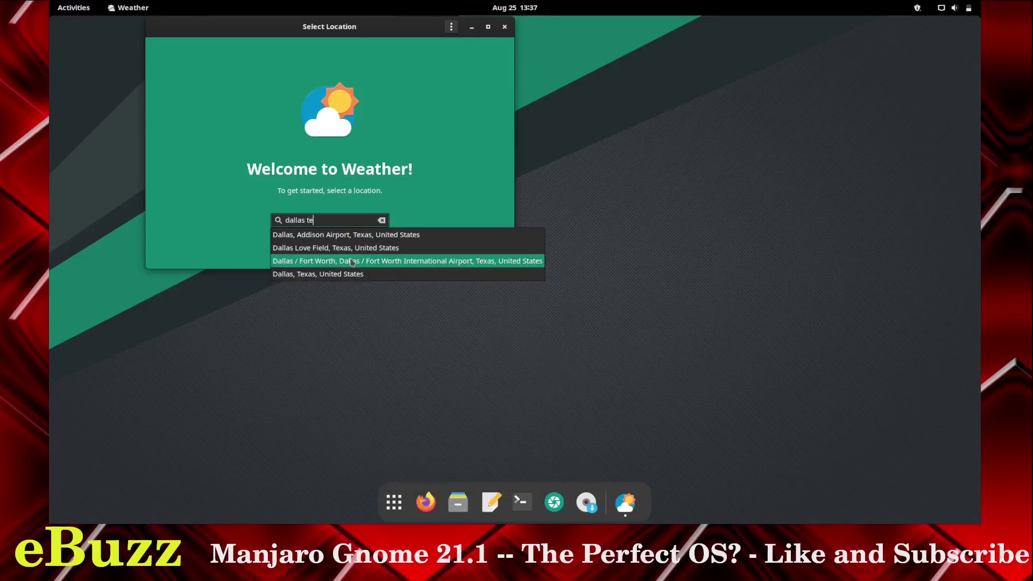
left_click(317, 274)
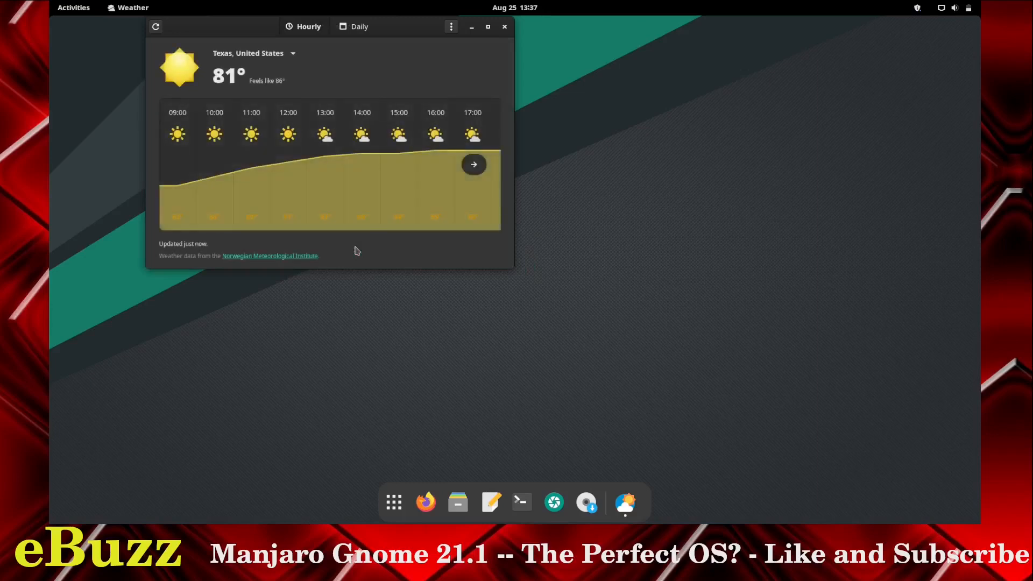
mouse_move(506, 33)
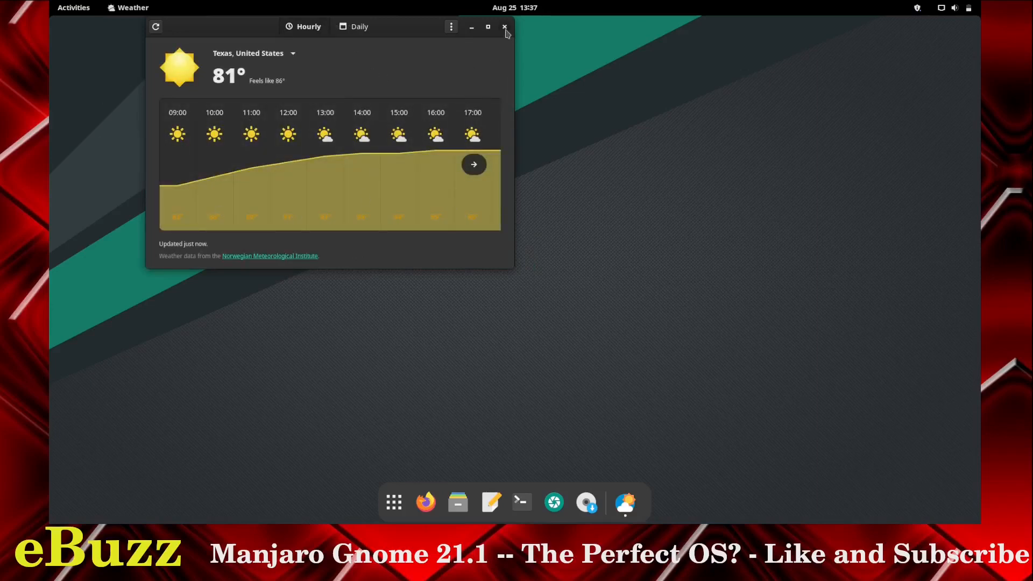
left_click(514, 8)
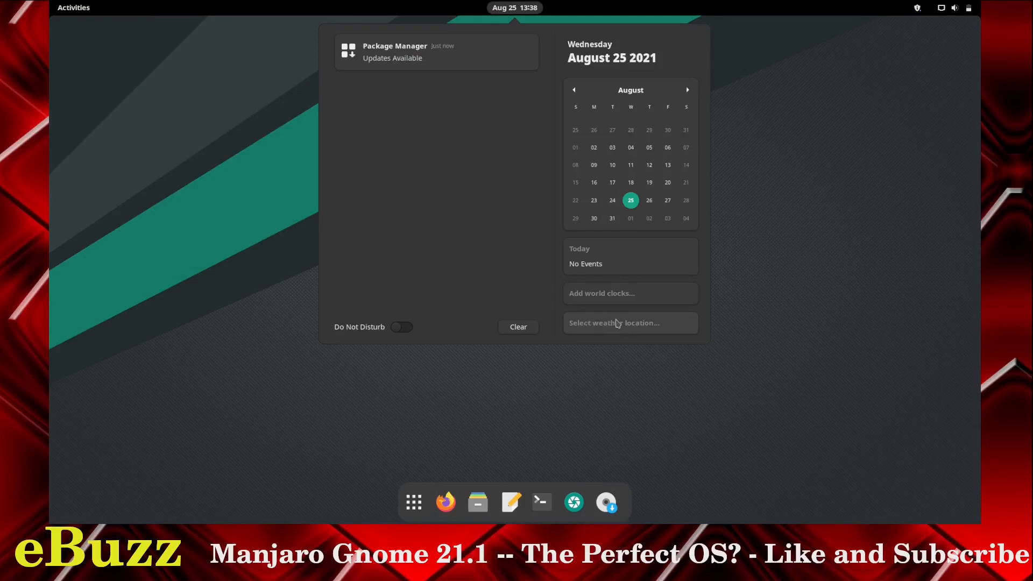
- Add the Dallas hourly weather forecast to the calendar panel beside today's date
left_click(612, 323)
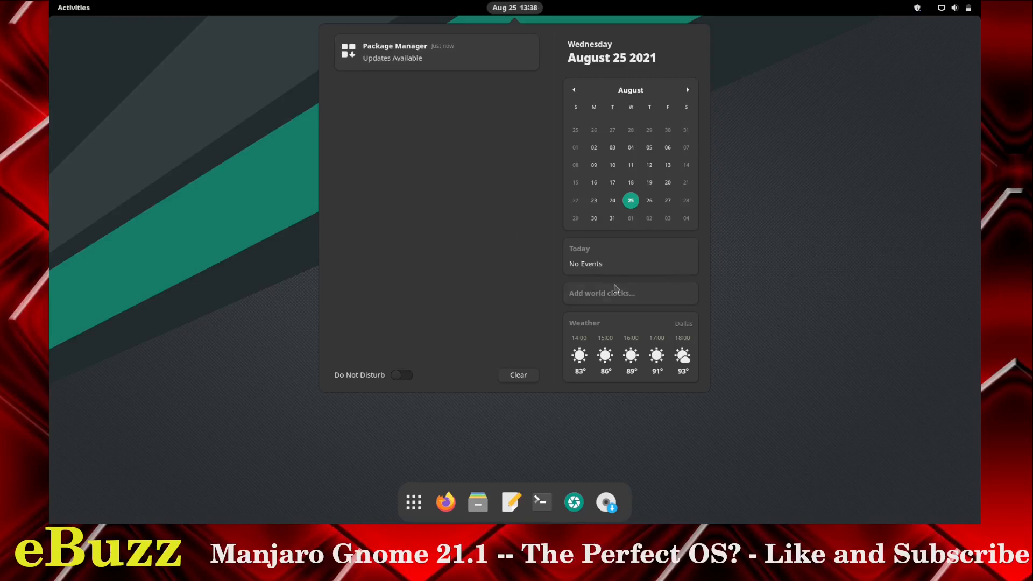
mouse_move(626, 298)
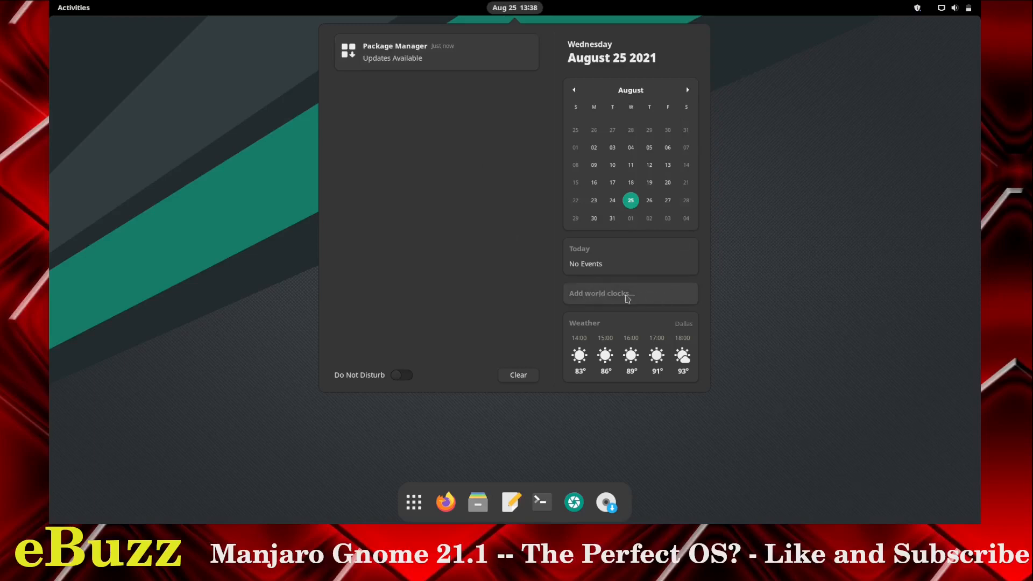
mouse_move(612, 340)
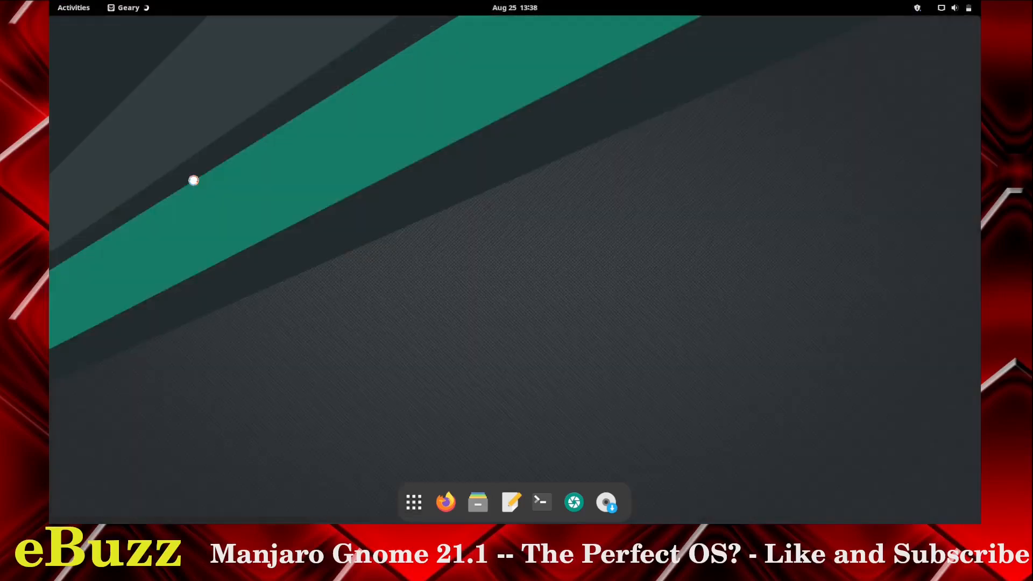
left_click(624, 503)
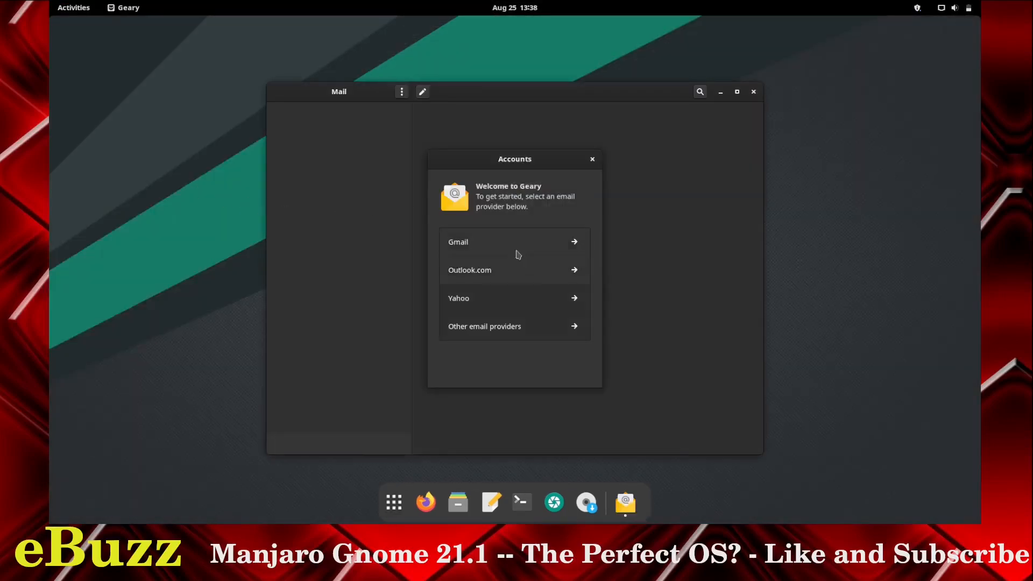
mouse_move(494, 207)
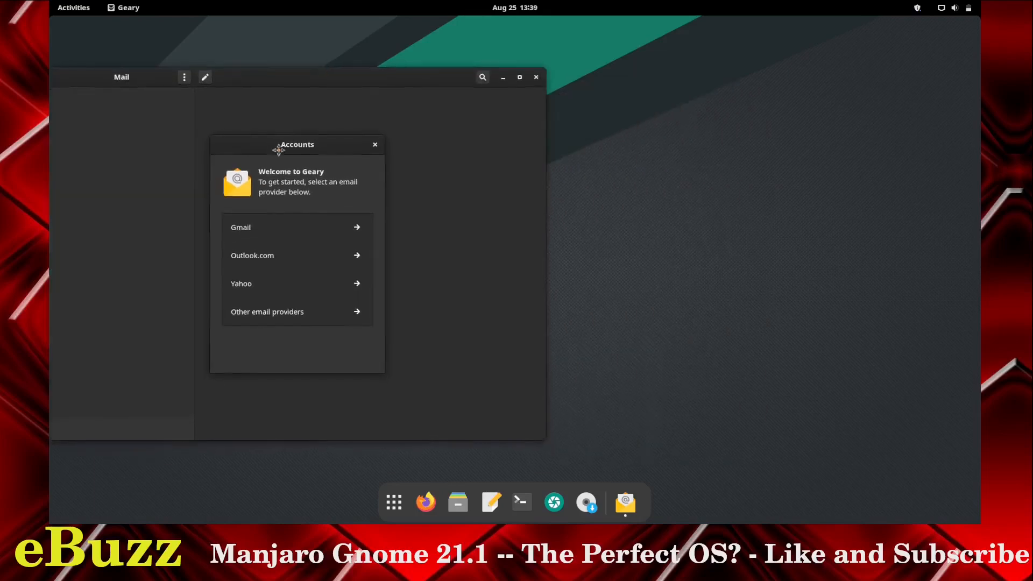
left_click(536, 78)
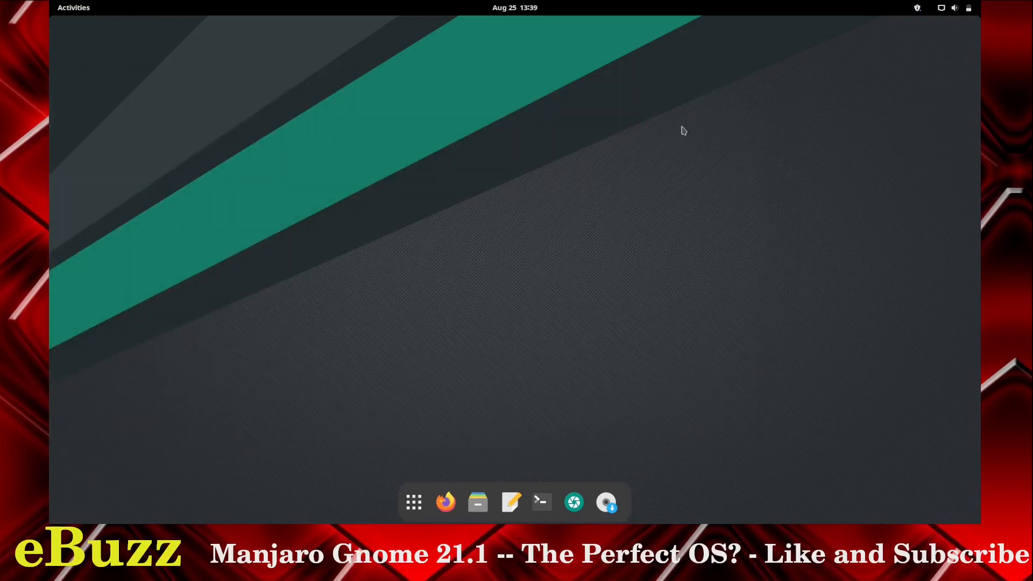